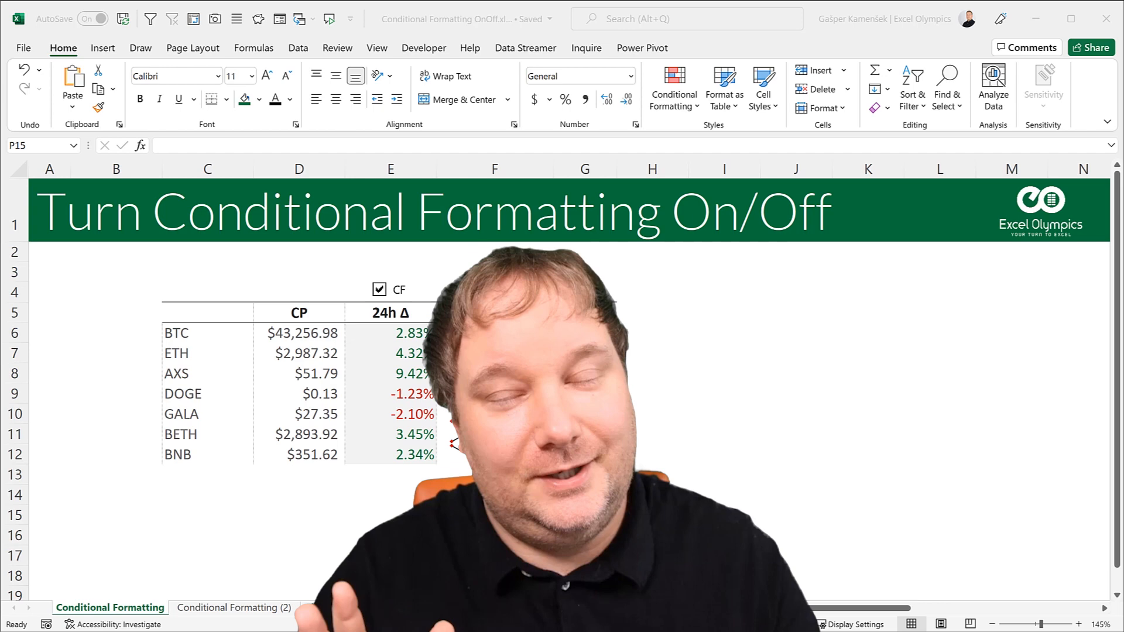
# Switch the 24h Δ and Index column formatting off and back on to demonstrate the toggles.
pyautogui.click(378, 289)
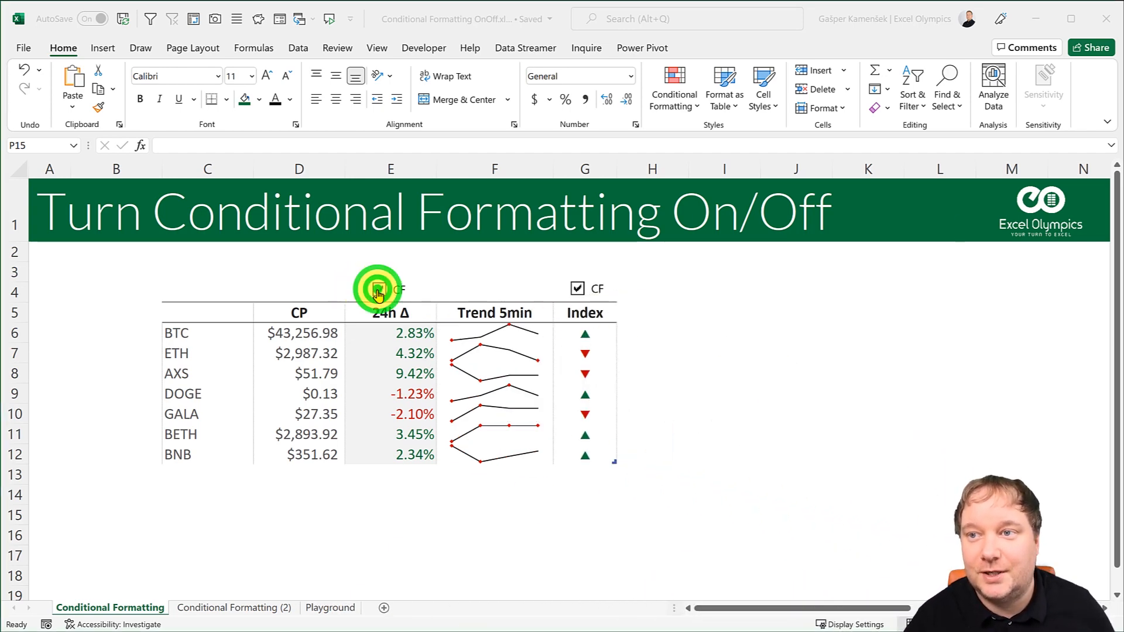
pyautogui.click(378, 288)
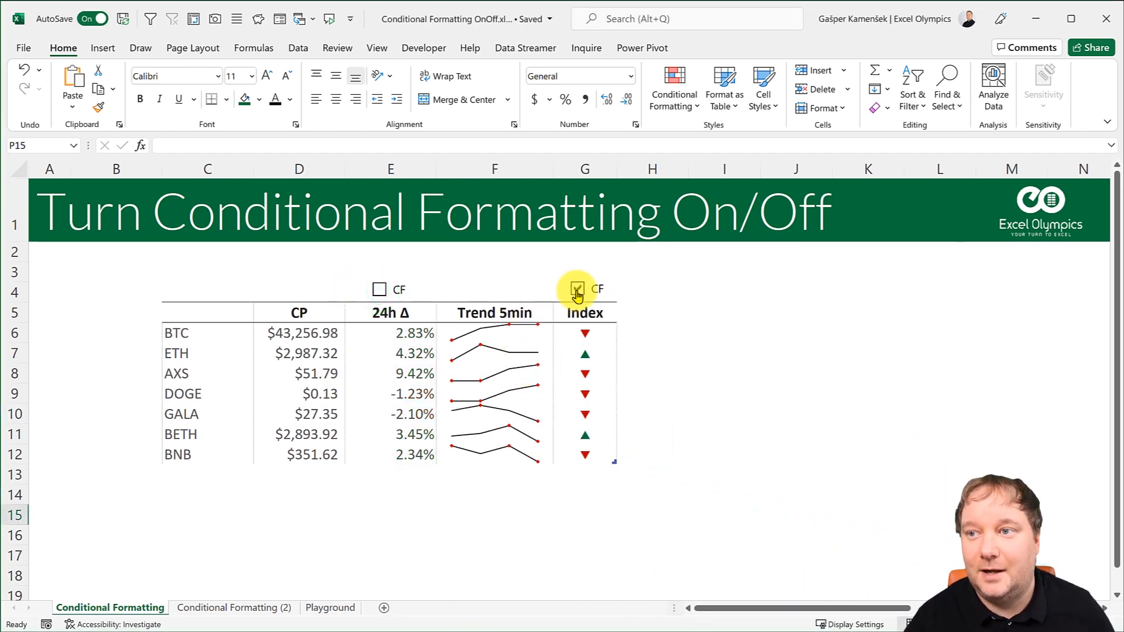
pyautogui.click(578, 289)
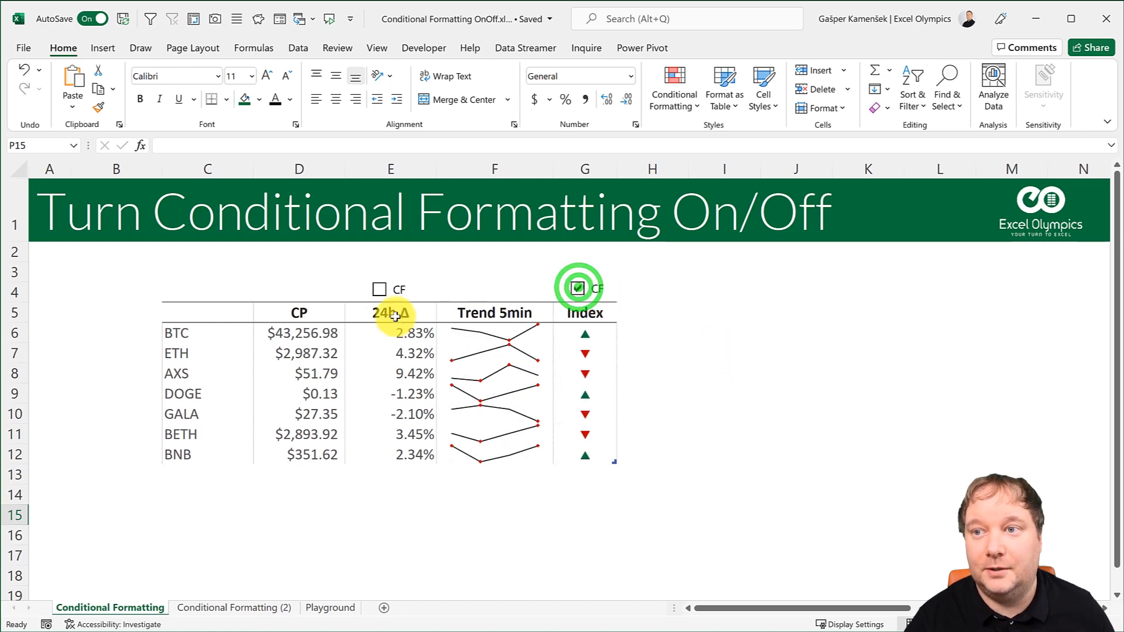
pyautogui.click(379, 288)
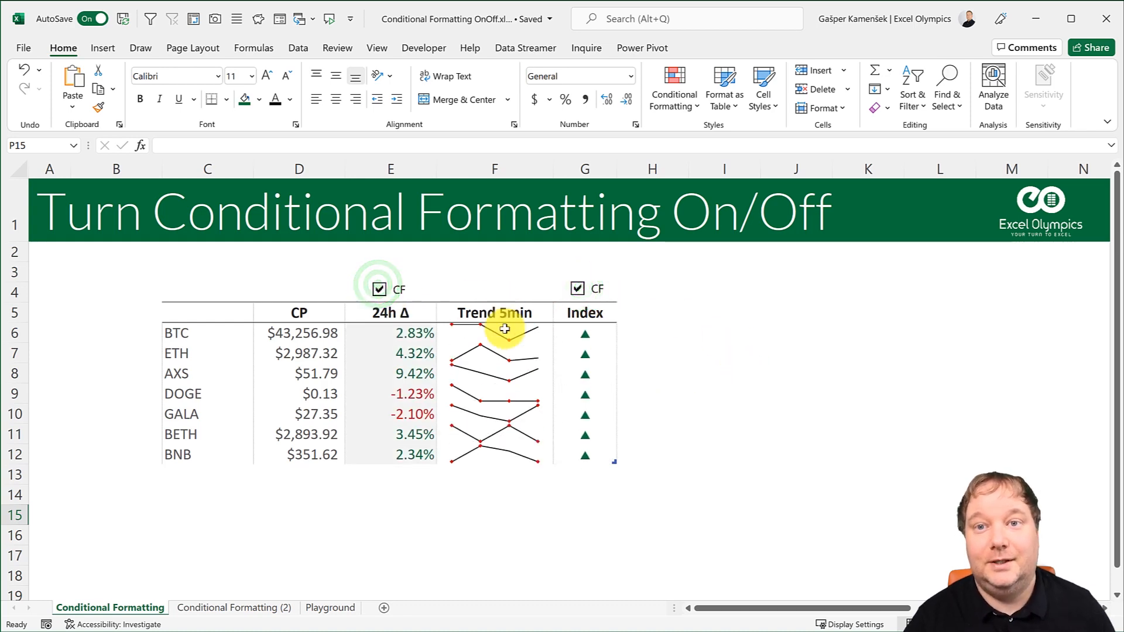
pyautogui.click(577, 288)
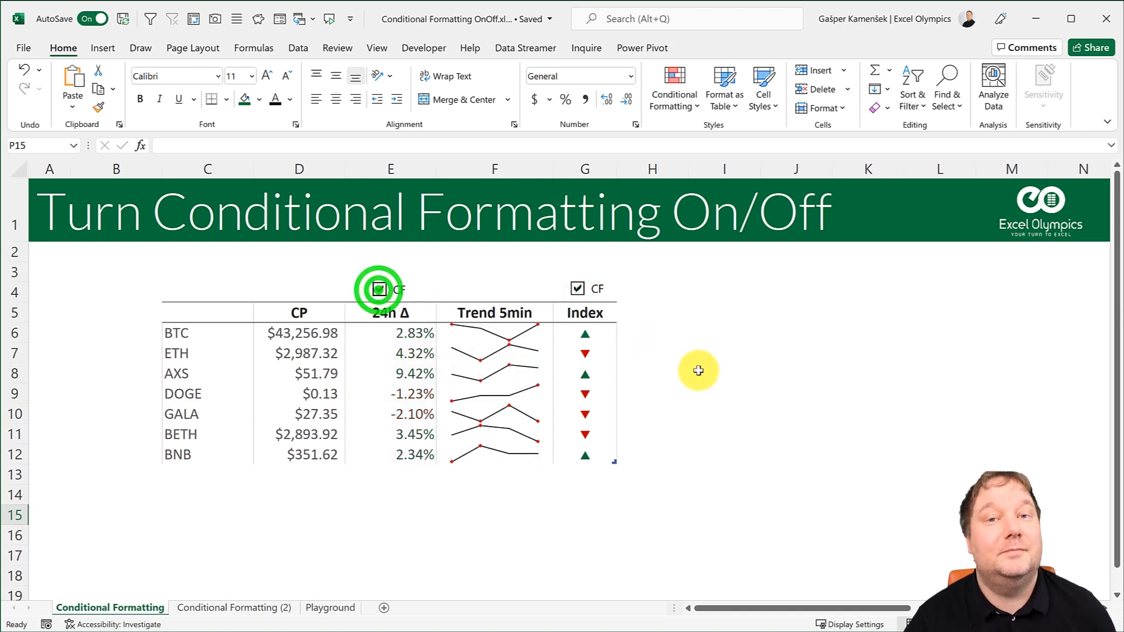
pyautogui.click(379, 288)
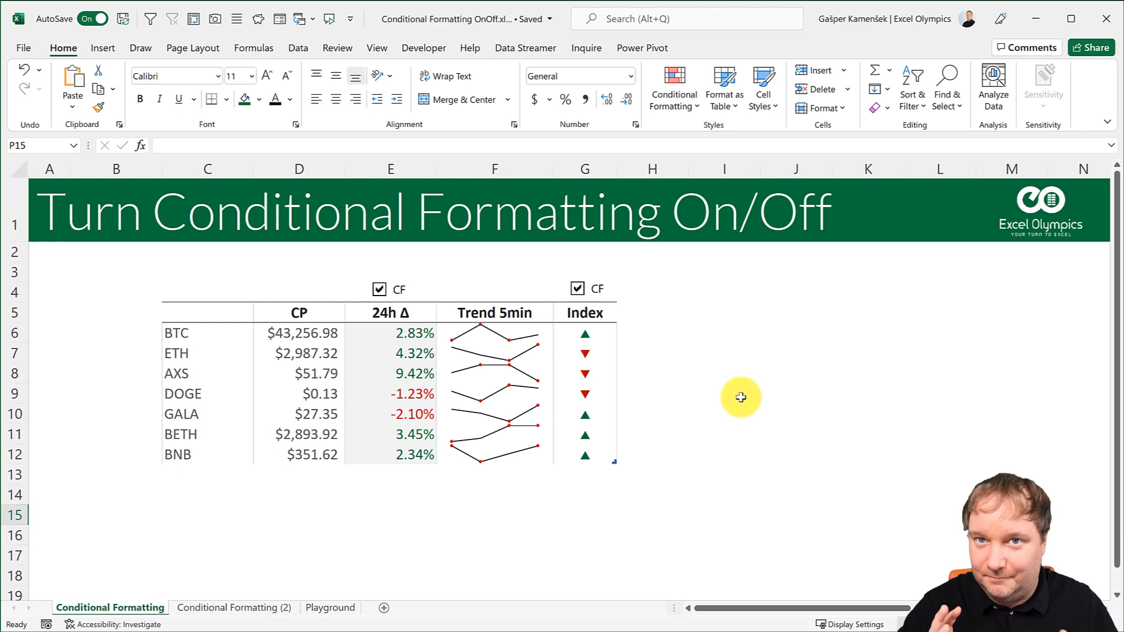
pyautogui.moveTo(721, 413)
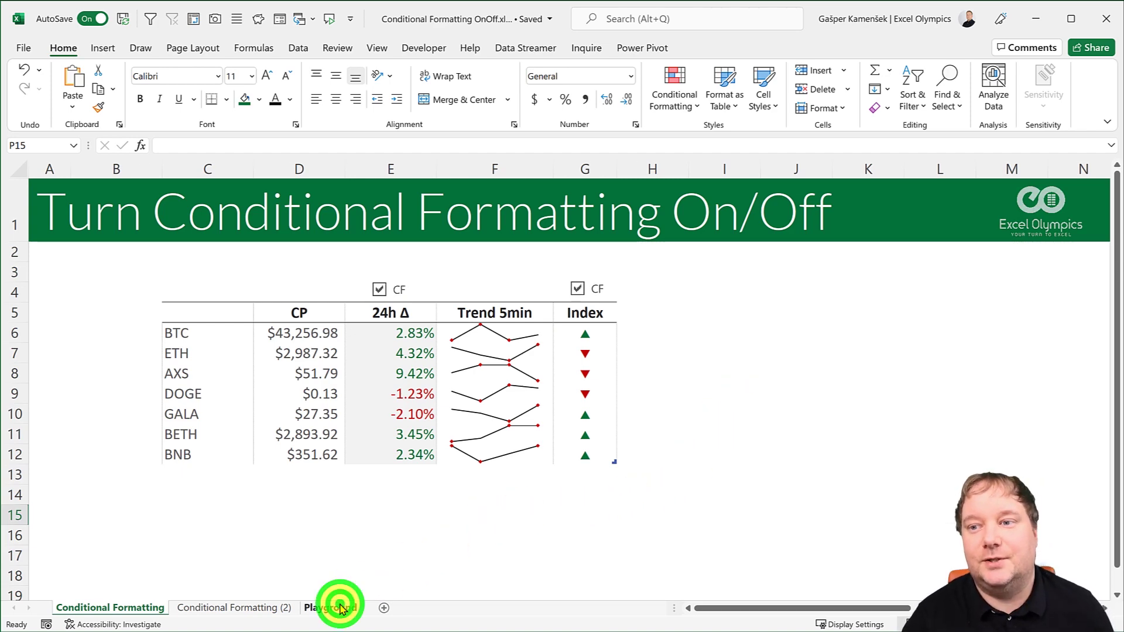
# On the Playground sheet, enter =RANDBETWEEN(1;1000) for the selected A1:K19 block.
pyautogui.click(330, 608)
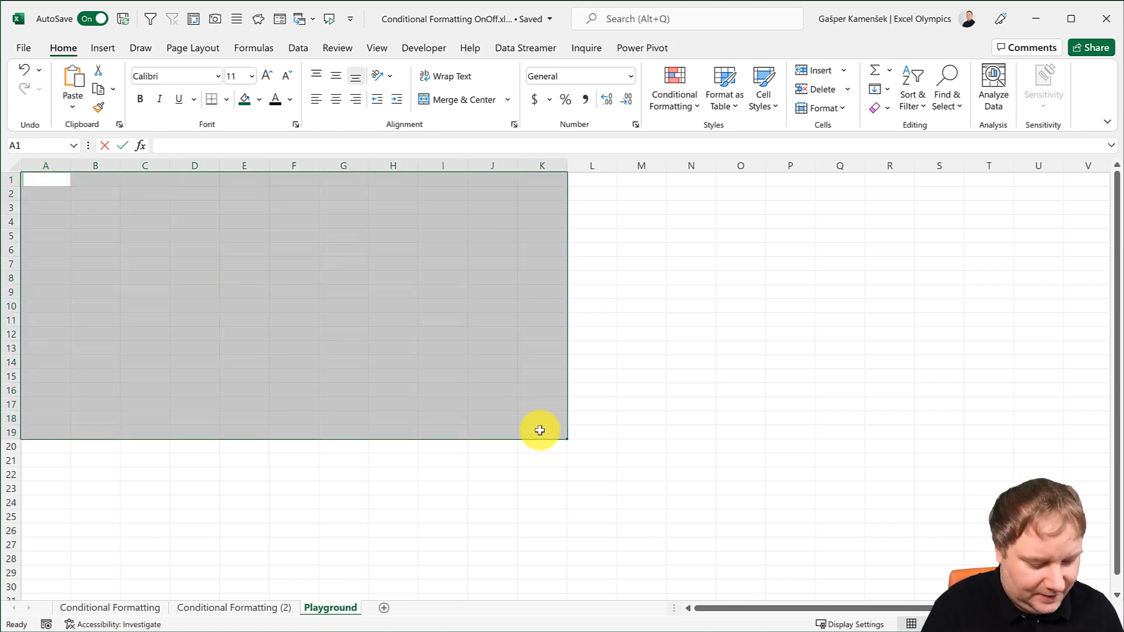
pyautogui.write('=RANDBETWEEN(')
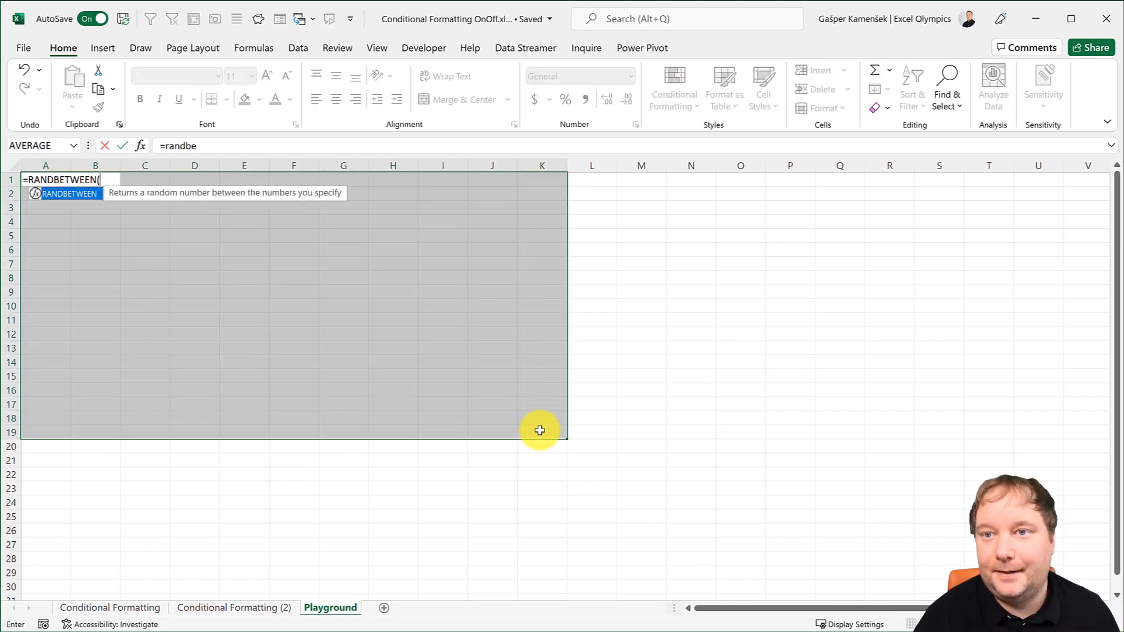
pyautogui.write('1;100')
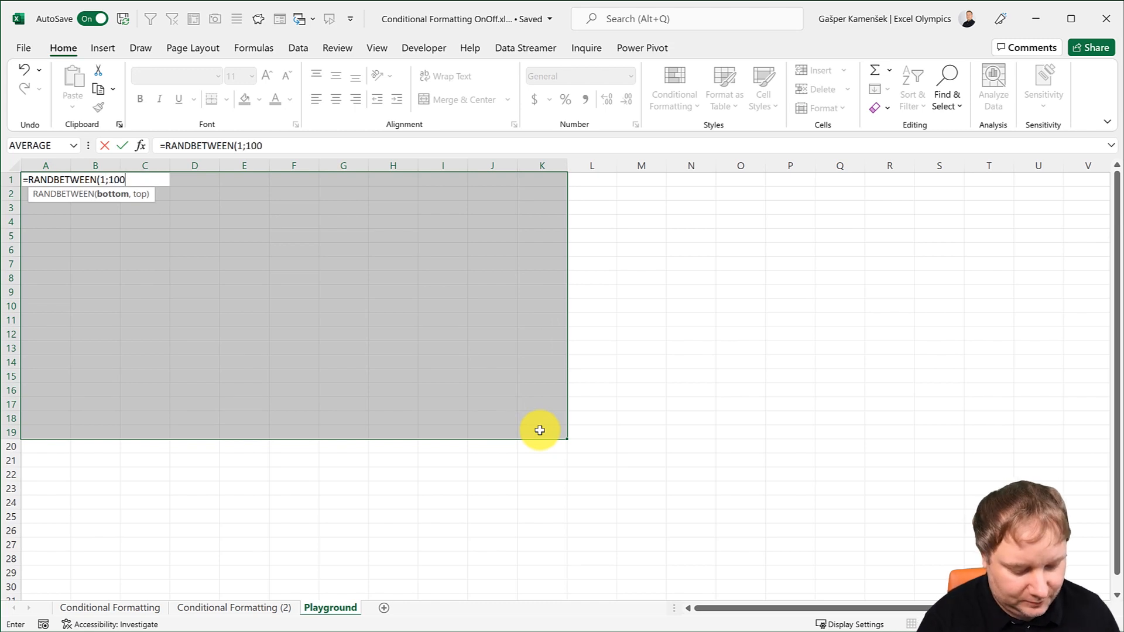
pyautogui.write('0')
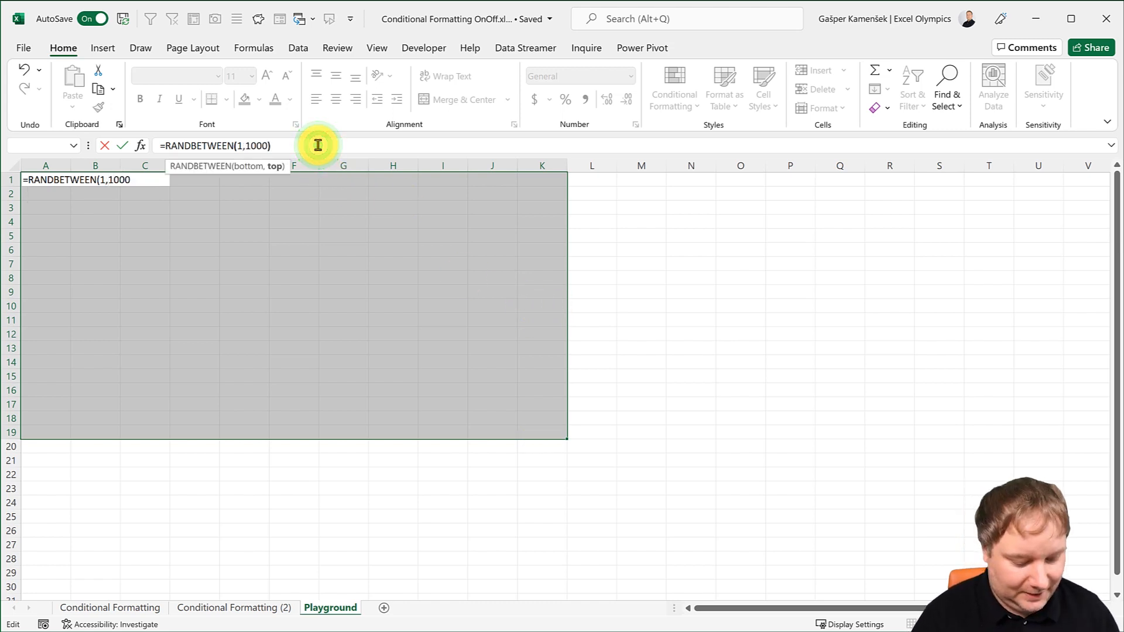
# Fill the range and highlight larger numbers green (Greater Than) and smaller ones red (Less Than).
pyautogui.click(672, 88)
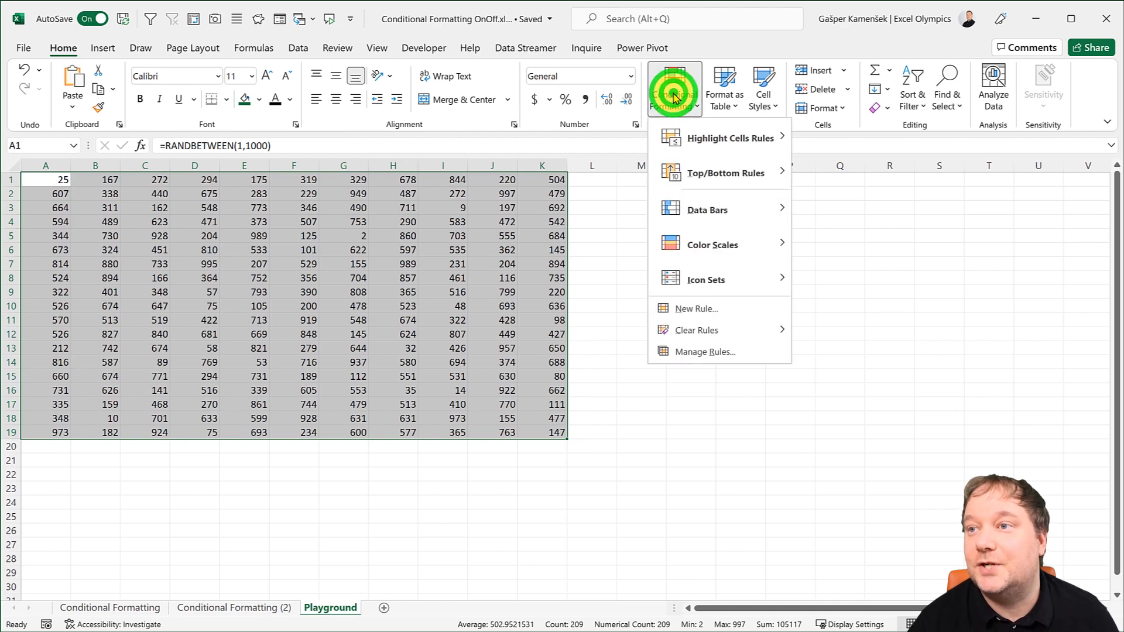
pyautogui.click(731, 138)
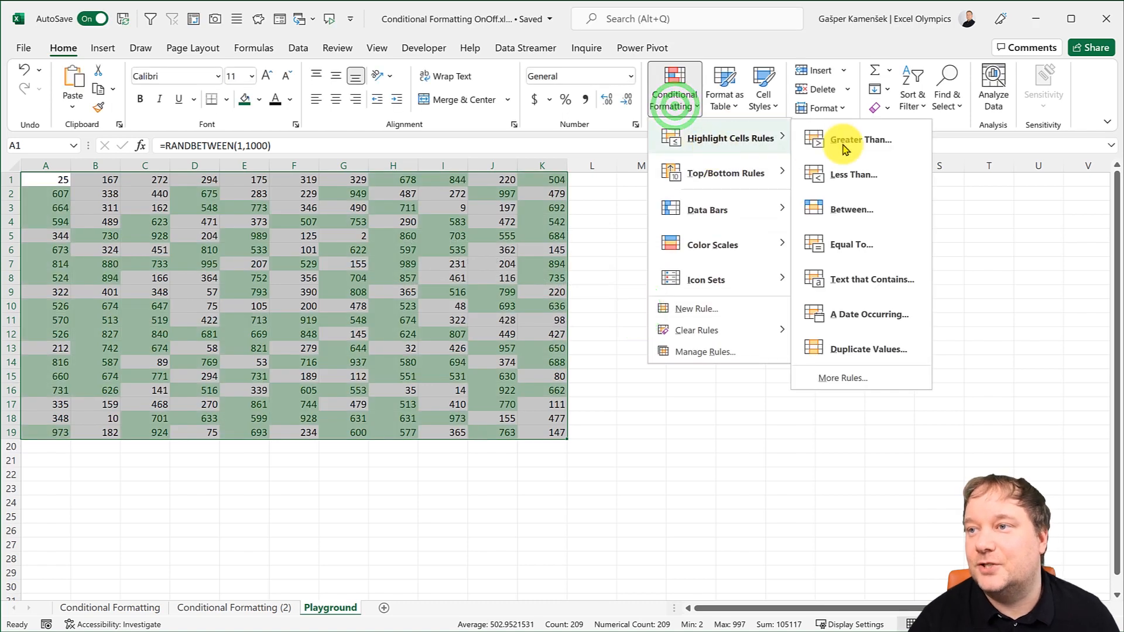
pyautogui.click(853, 175)
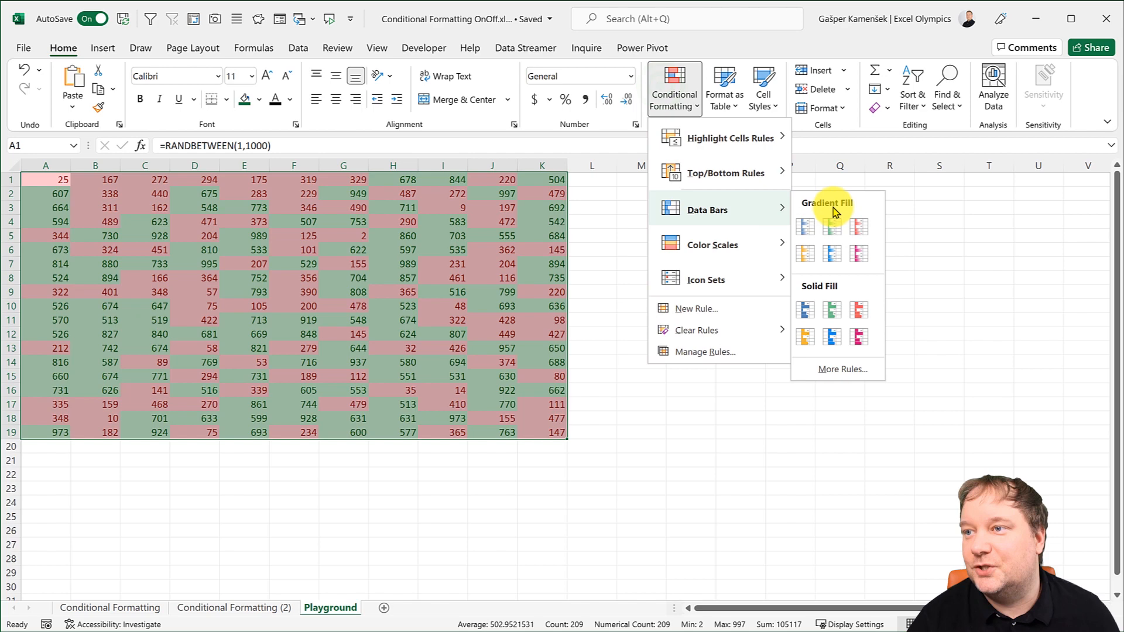
# Layer blue gradient data bars and arrow icon sets on the numbers, then deselect the range.
pyautogui.click(831, 228)
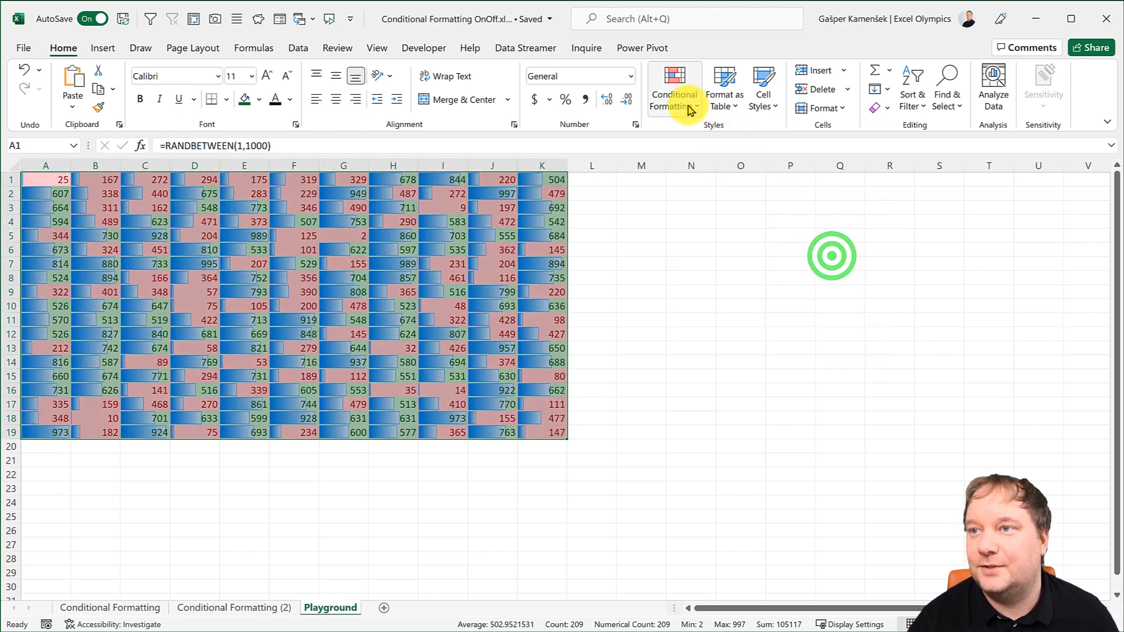
pyautogui.click(672, 88)
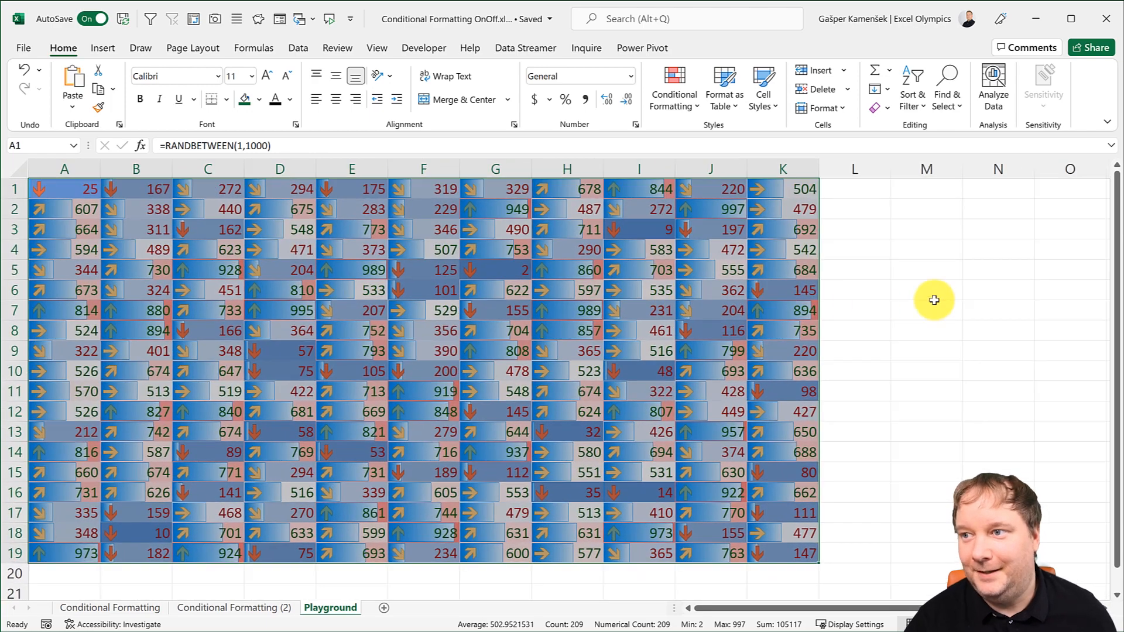
pyautogui.click(933, 296)
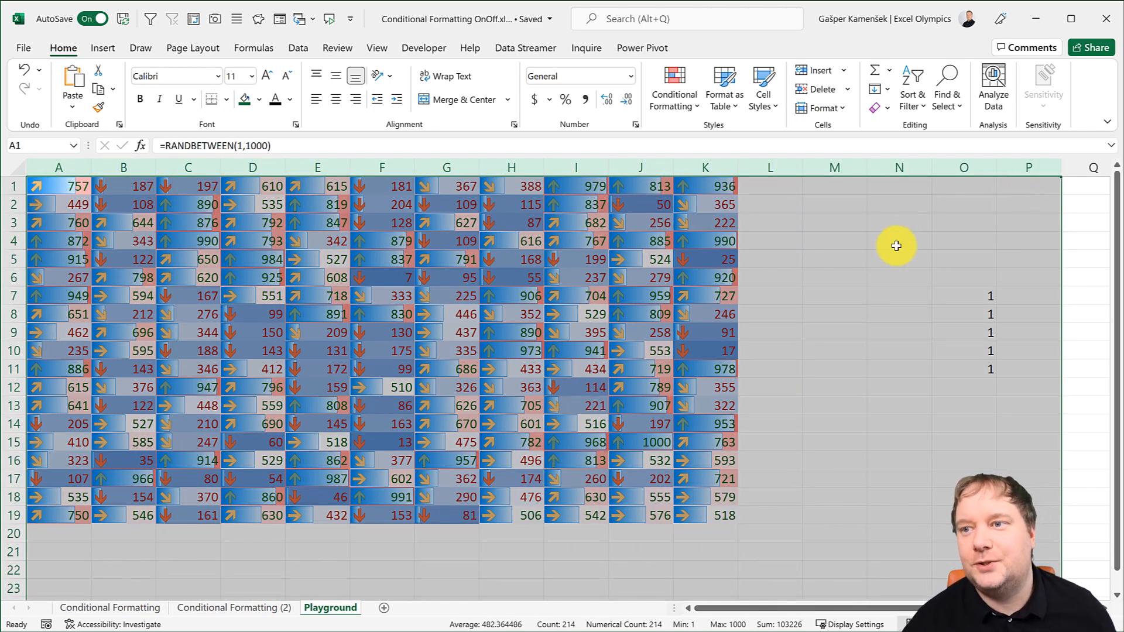
pyautogui.click(835, 369)
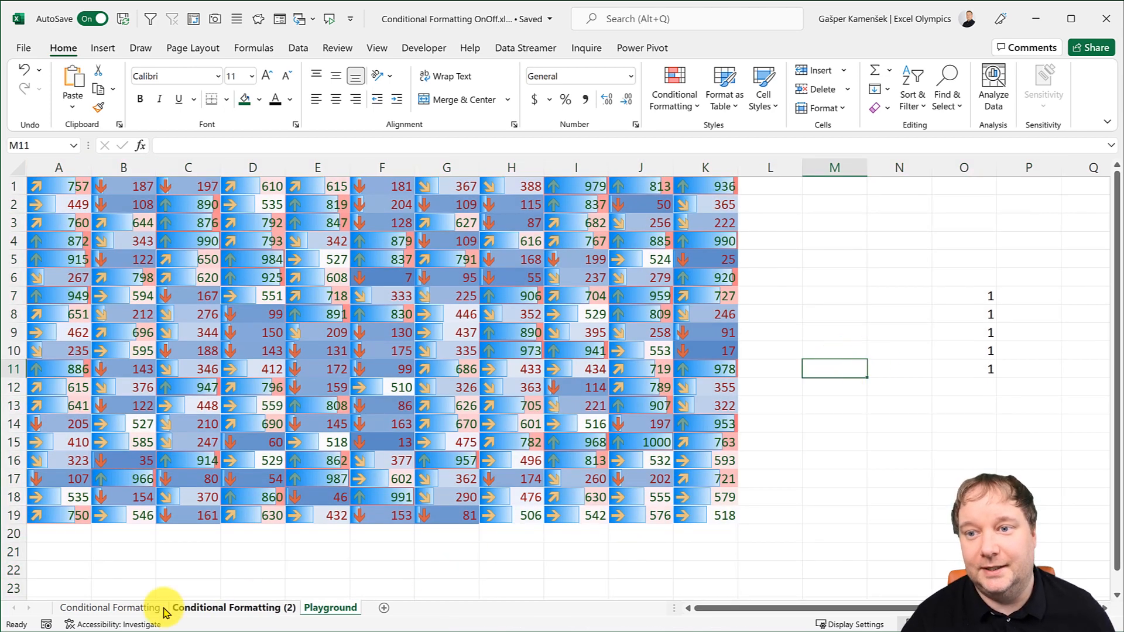
# Return to the Conditional Formatting sheet and inspect BTC's and DOGE's 24h Δ values.
pyautogui.click(111, 608)
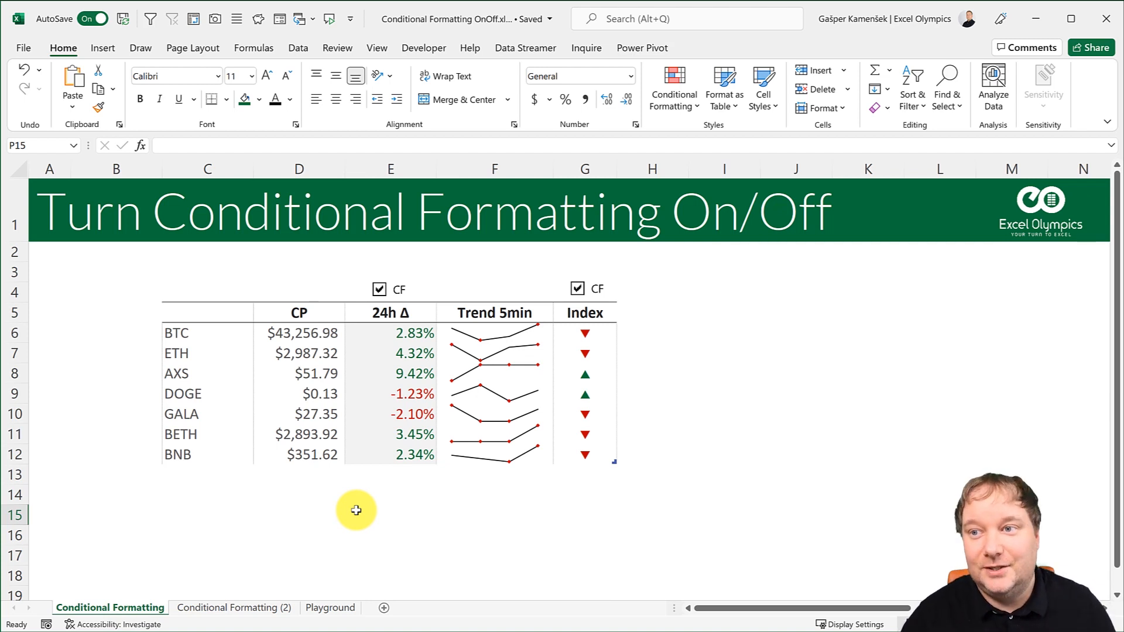
pyautogui.click(389, 332)
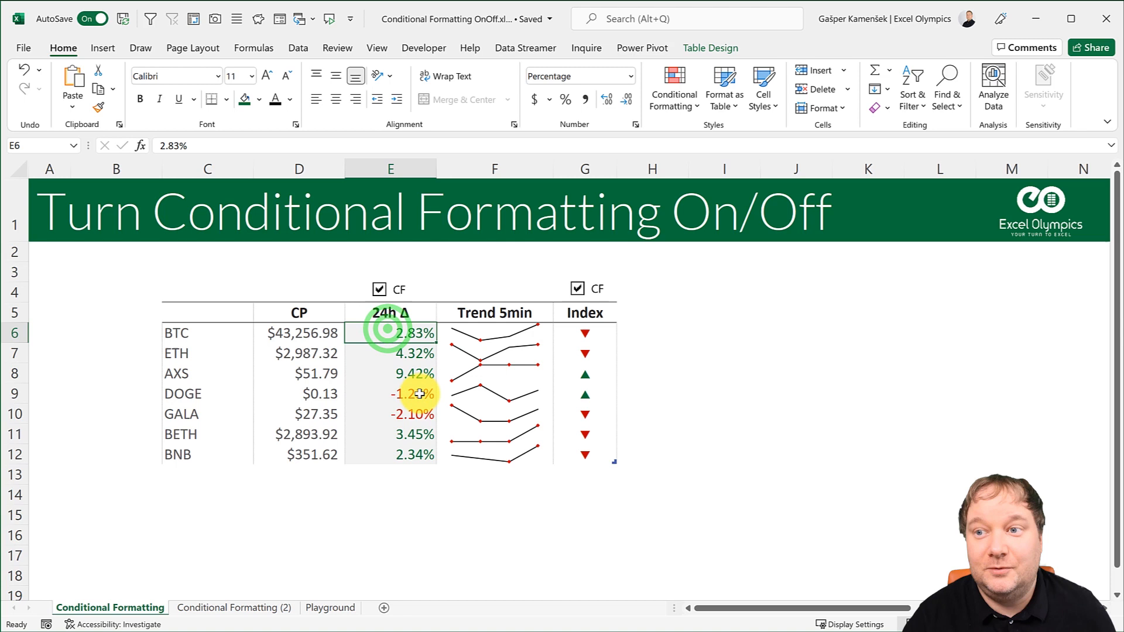
pyautogui.click(391, 393)
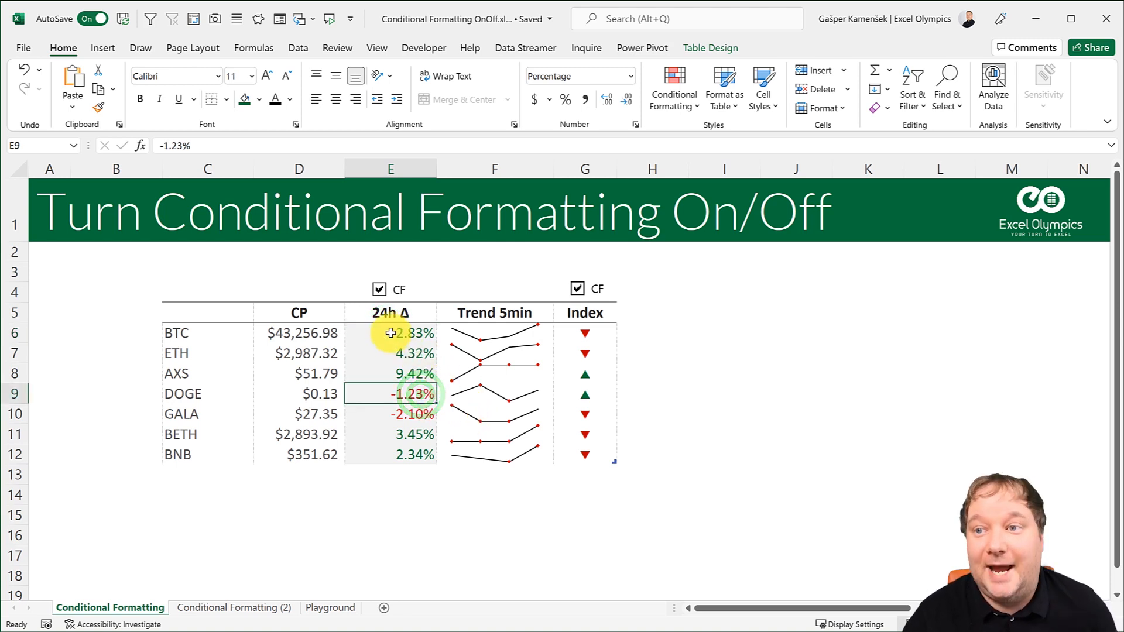
# Switch both the 24h Δ and Index formatting checkboxes off and back on.
pyautogui.click(390, 333)
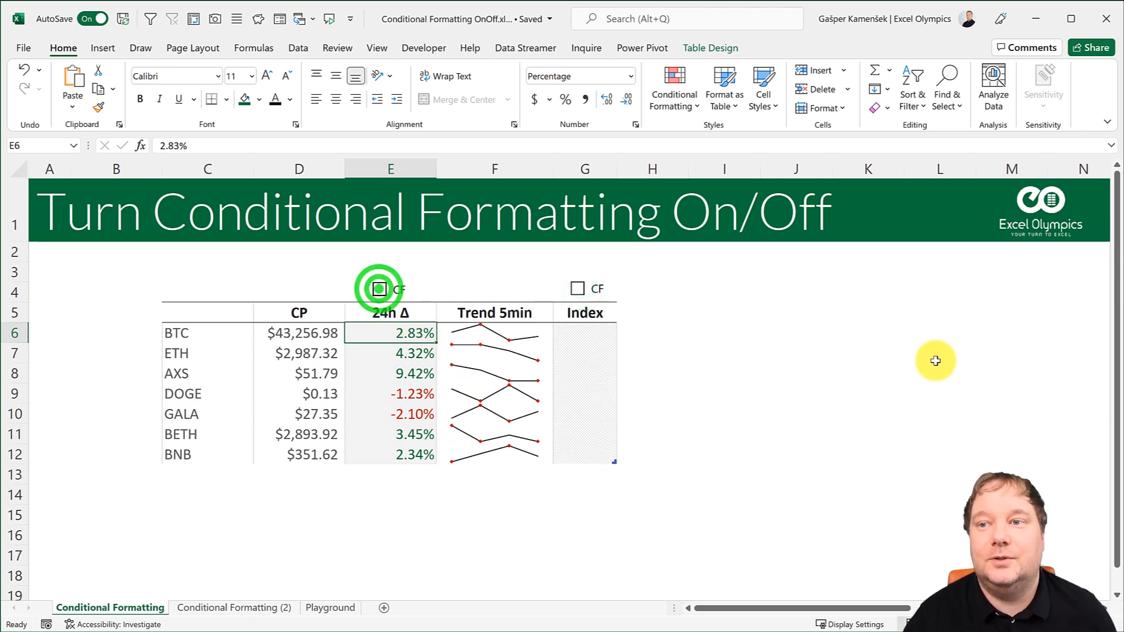
pyautogui.click(379, 289)
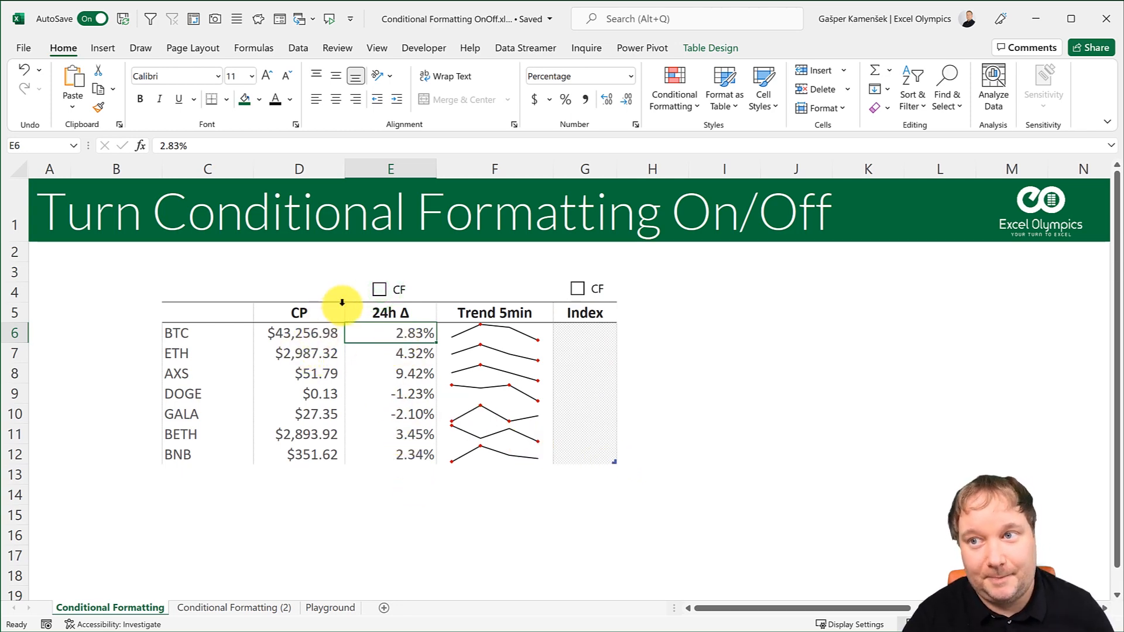
pyautogui.click(378, 289)
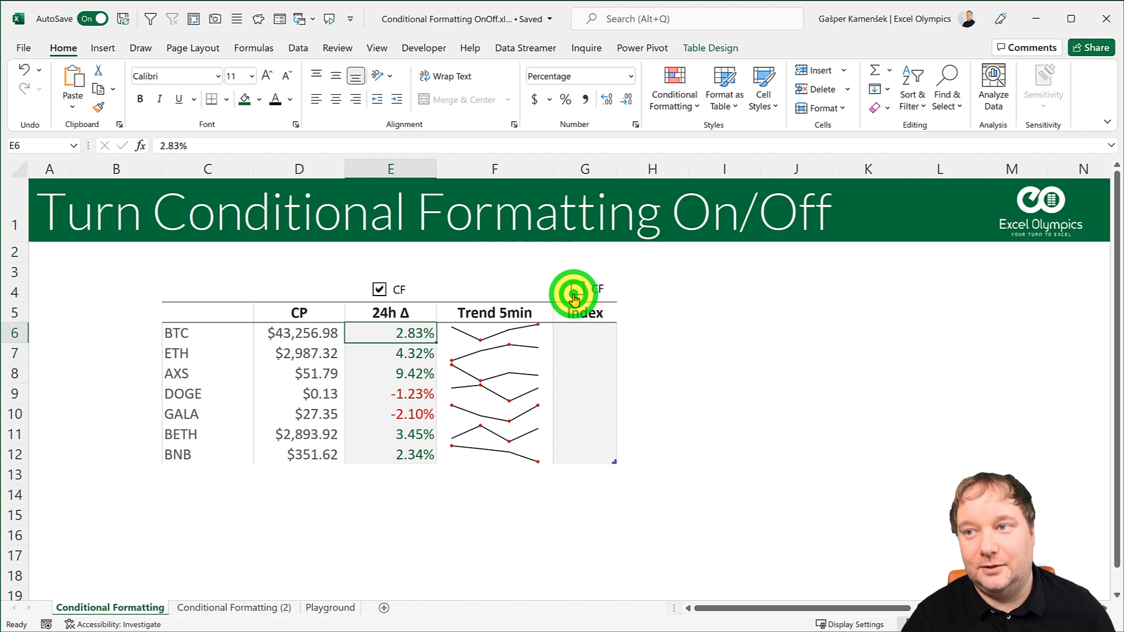
pyautogui.click(577, 290)
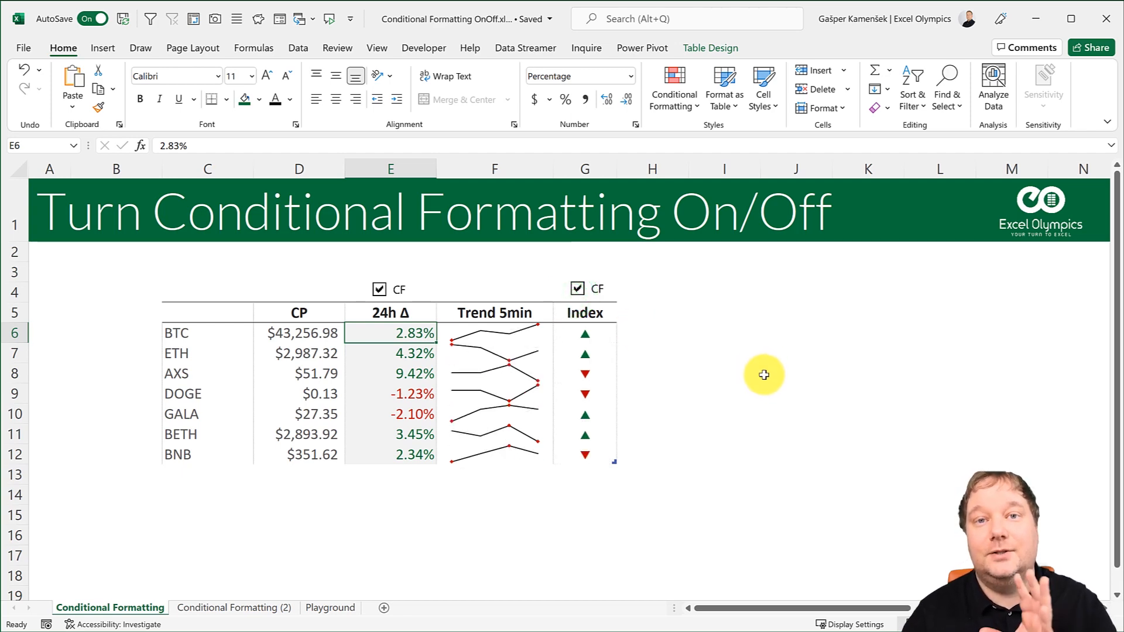
pyautogui.moveTo(731, 390)
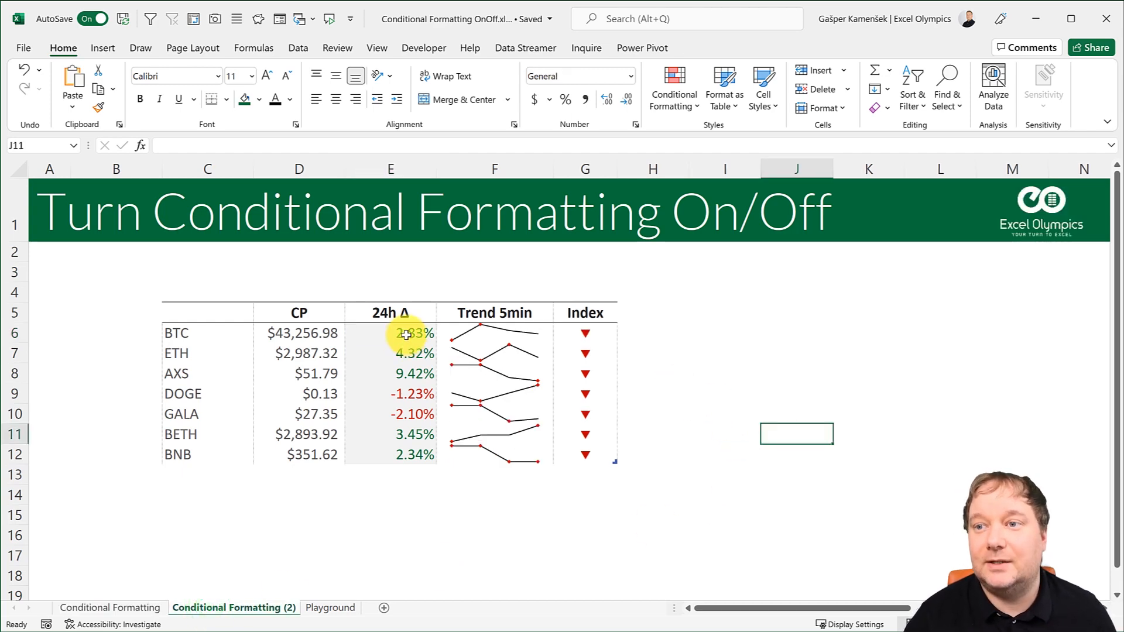
pyautogui.click(110, 607)
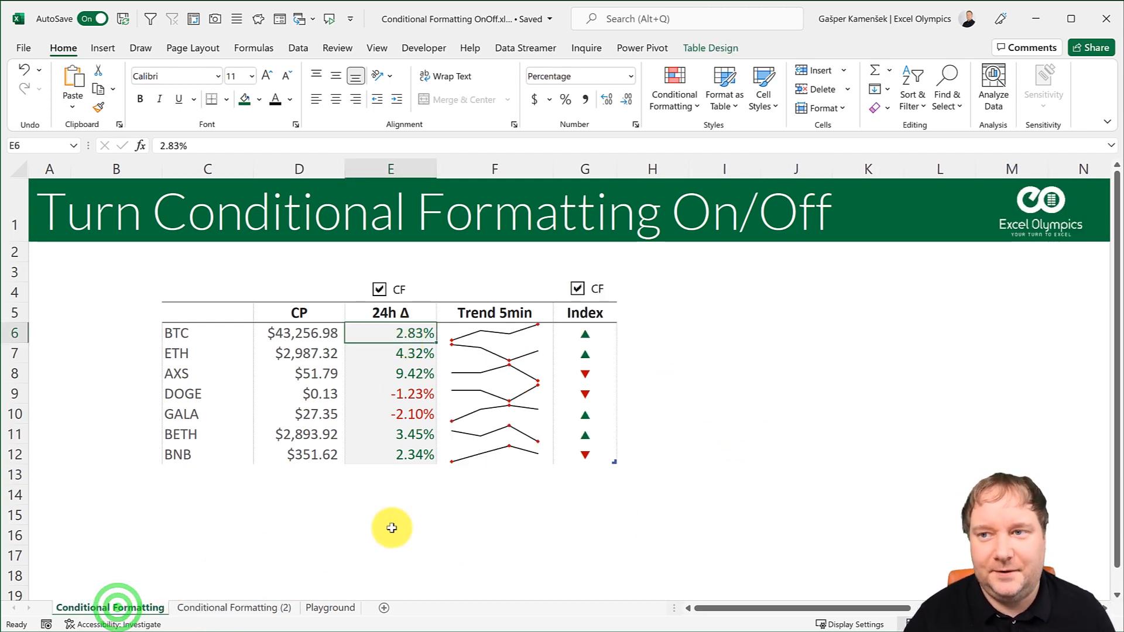
pyautogui.click(378, 289)
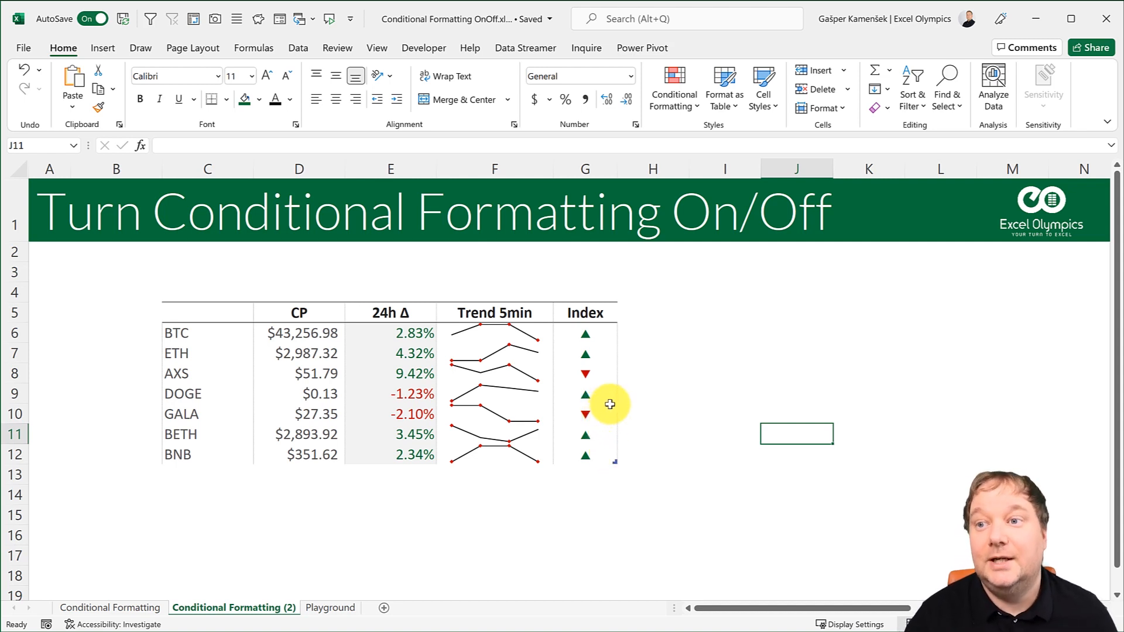
pyautogui.moveTo(417, 293)
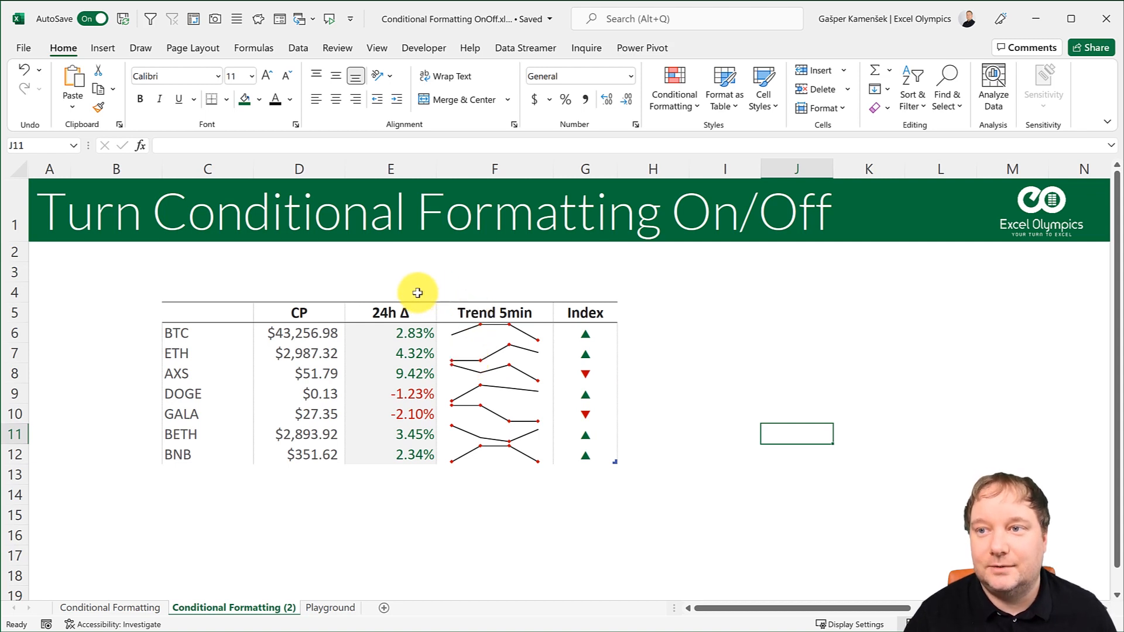
pyautogui.moveTo(436, 299)
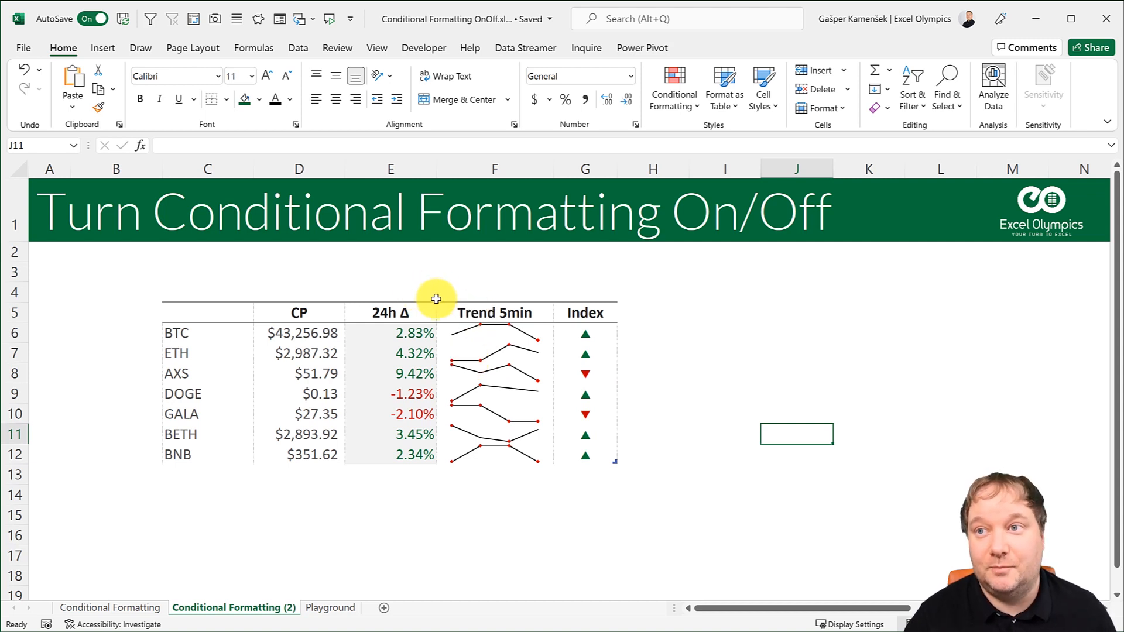
pyautogui.moveTo(424, 46)
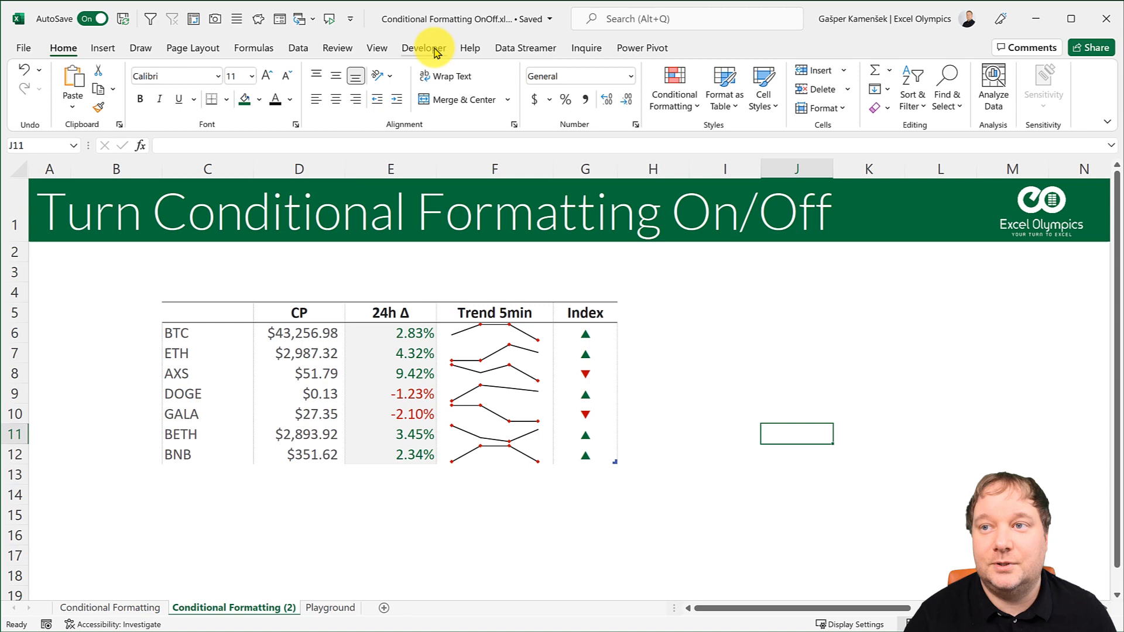
# Show the Developer ribbon and check Customize the Ribbon where it is enabled, then close Excel Options.
pyautogui.click(423, 47)
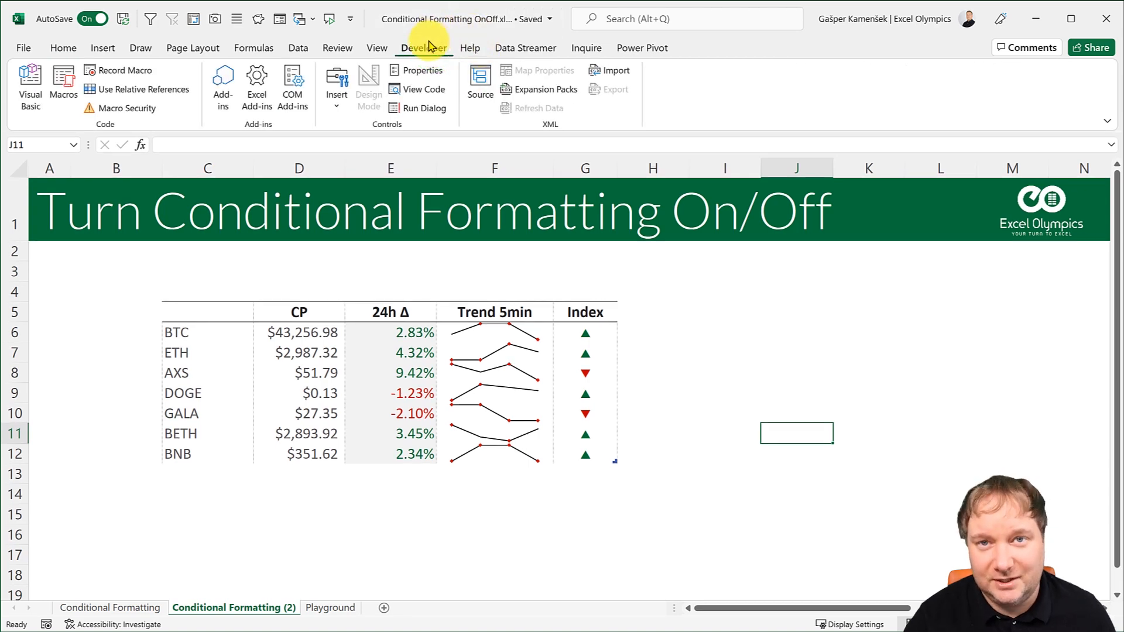
pyautogui.moveTo(336, 48)
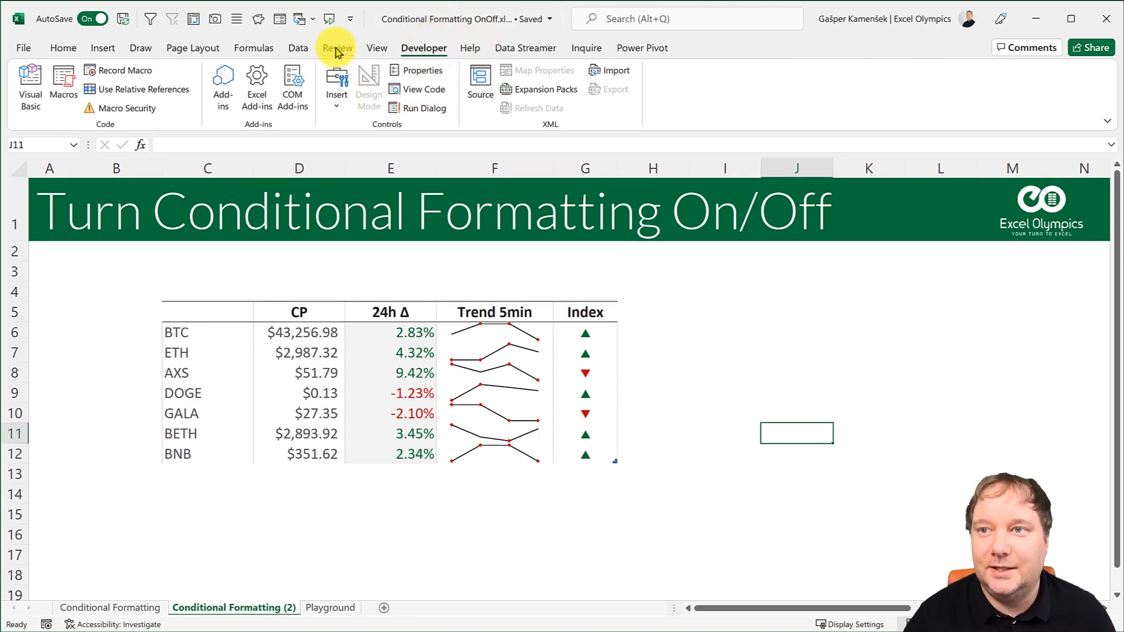
pyautogui.rightClick(337, 48)
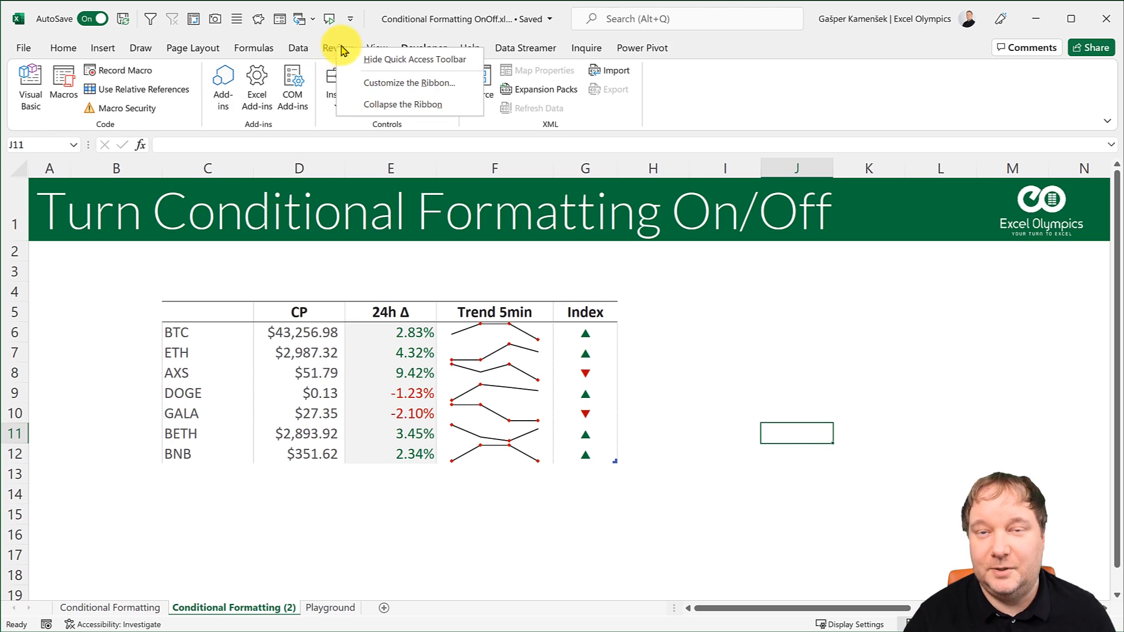
pyautogui.moveTo(391, 82)
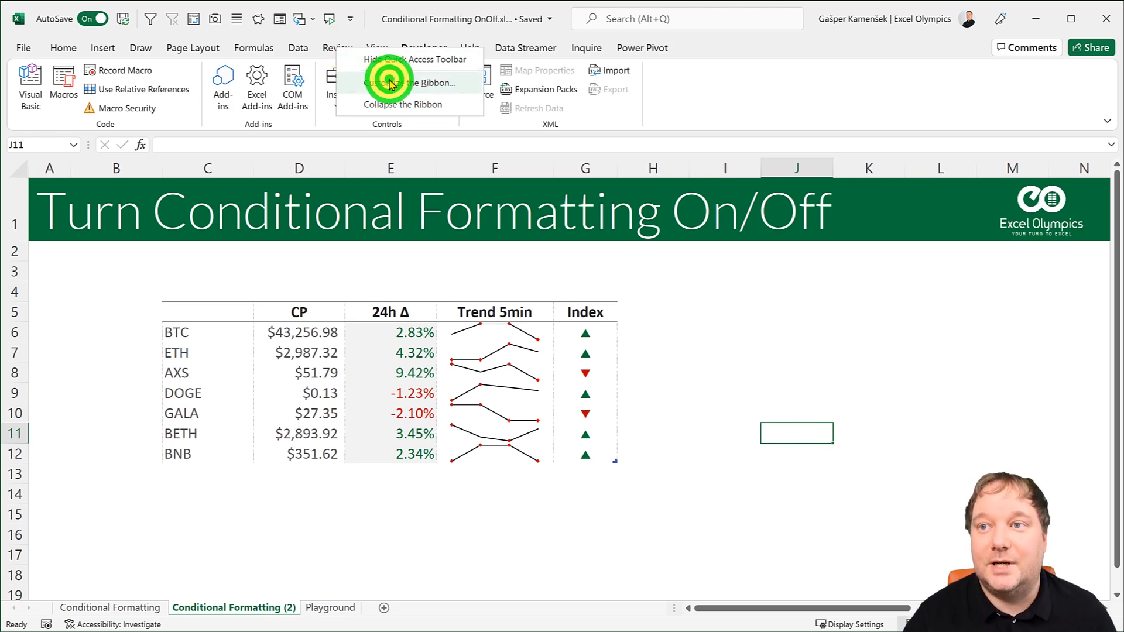
pyautogui.click(403, 82)
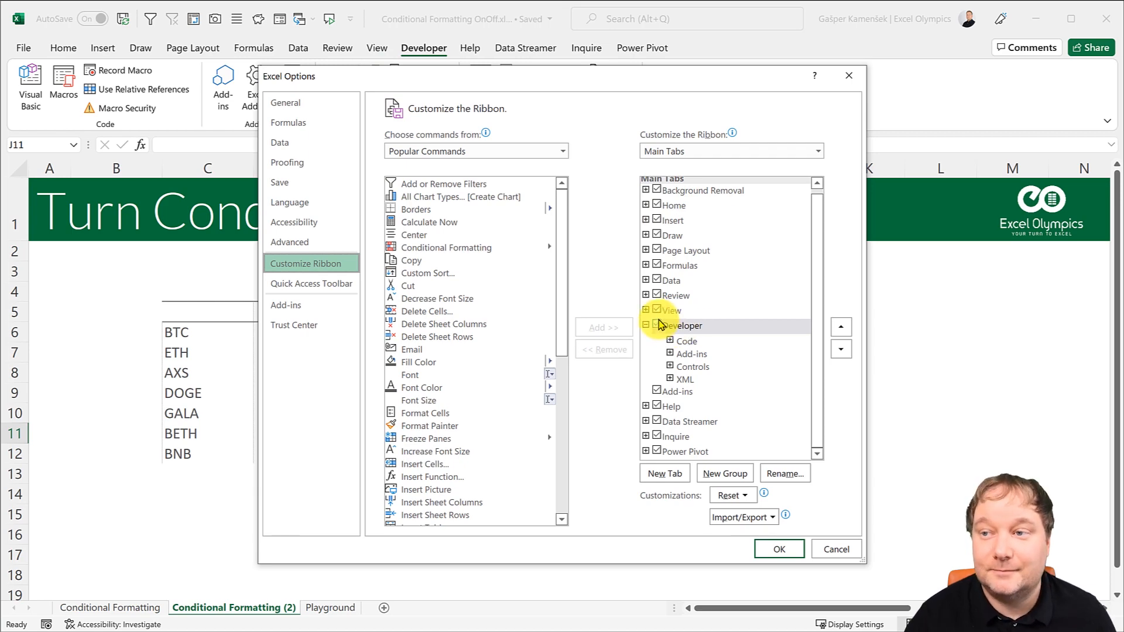
pyautogui.click(778, 548)
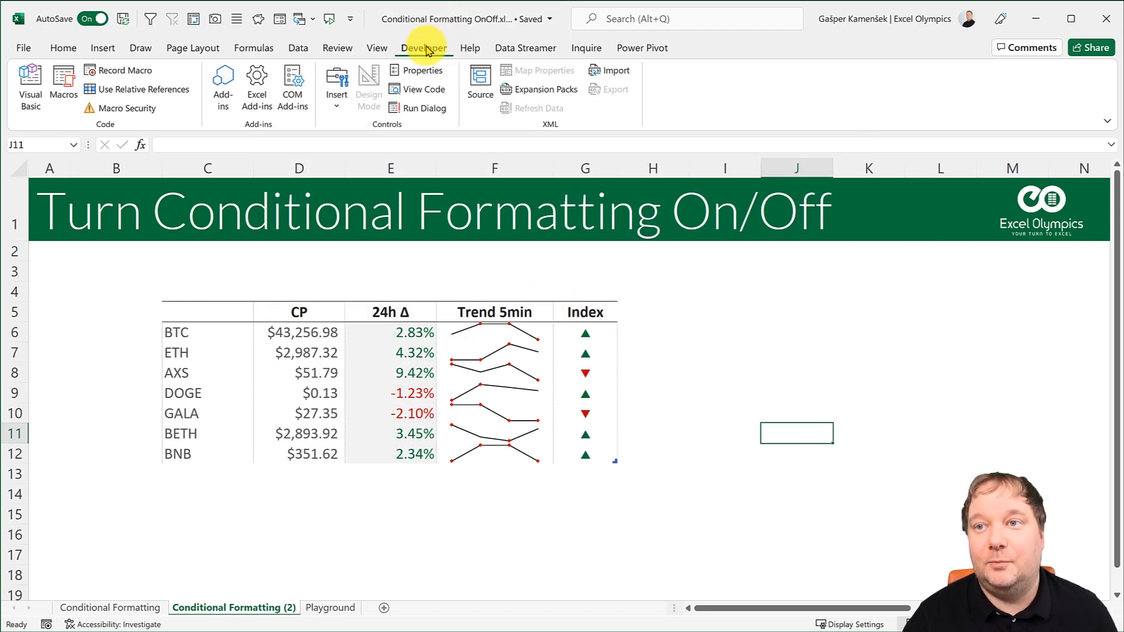
pyautogui.moveTo(394, 280)
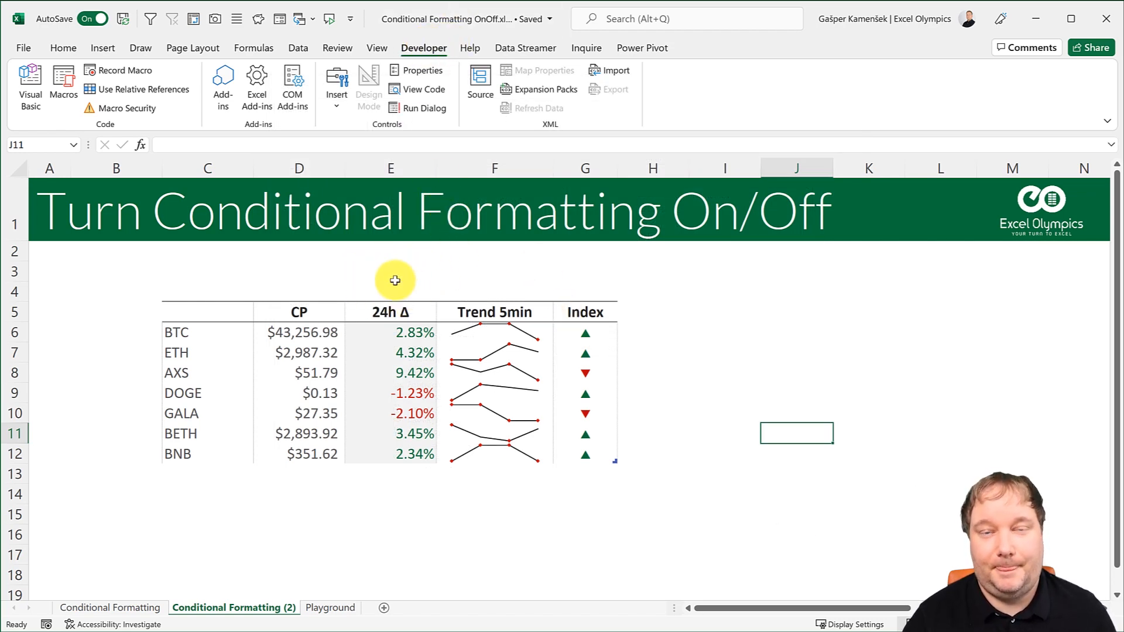
pyautogui.moveTo(517, 253)
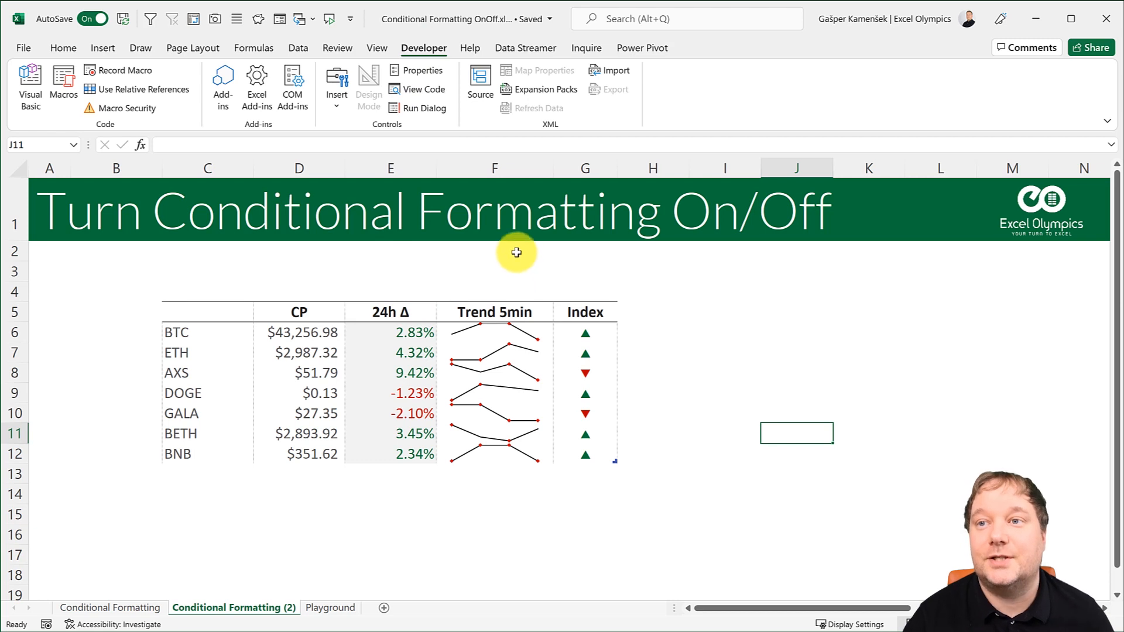
pyautogui.moveTo(347, 120)
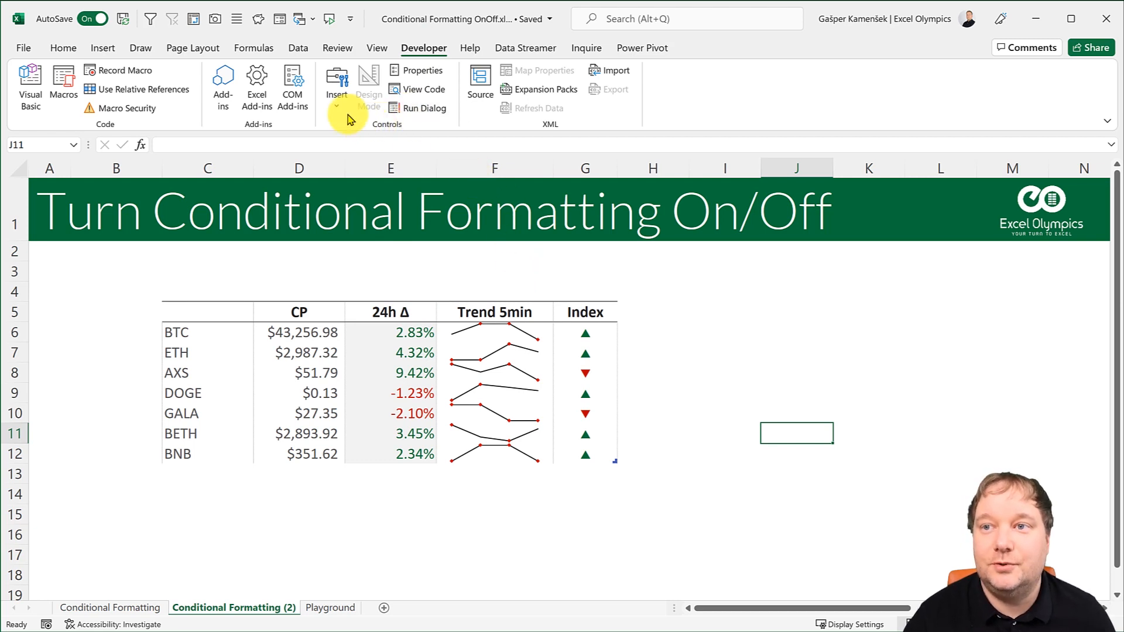
# Insert a form-control checkbox above E5 and label it CF.
pyautogui.click(336, 86)
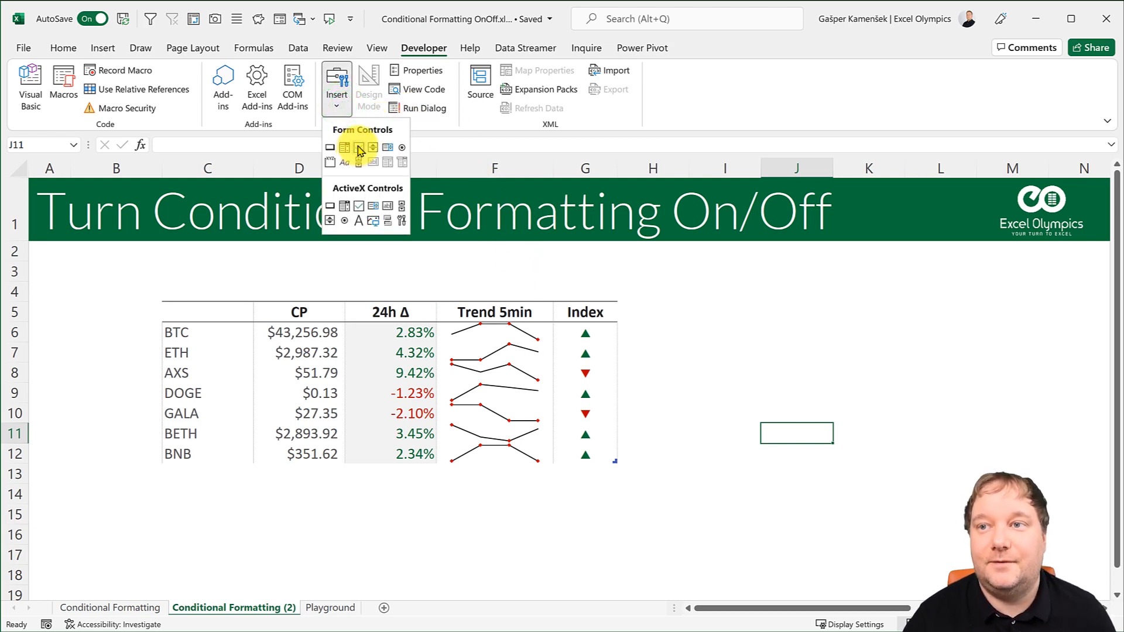
pyautogui.moveTo(358, 148)
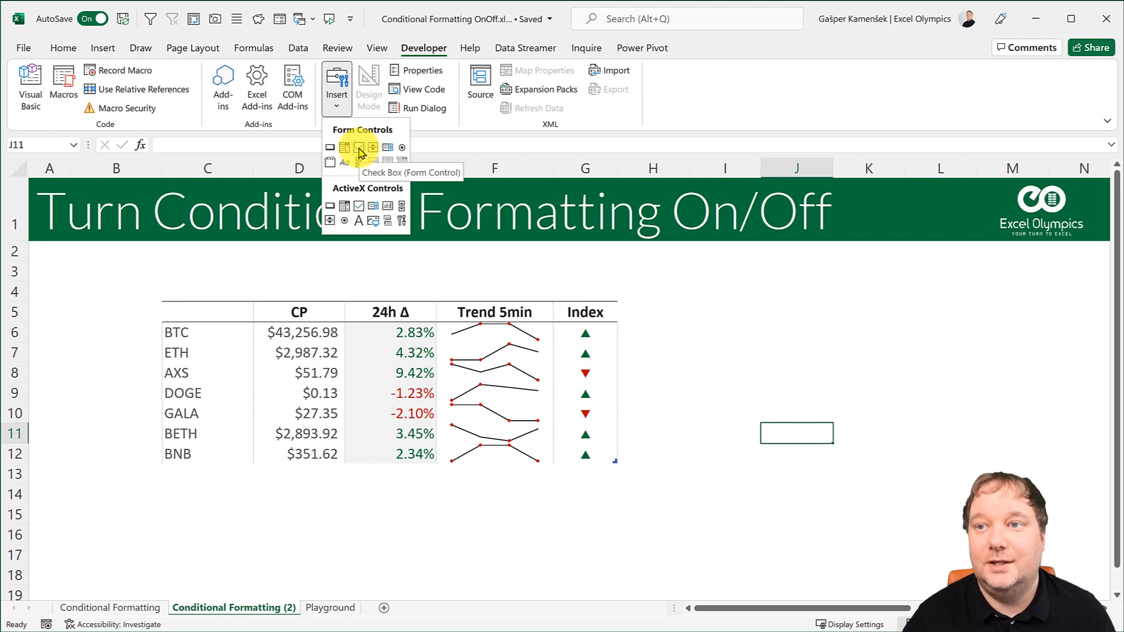
pyautogui.click(358, 149)
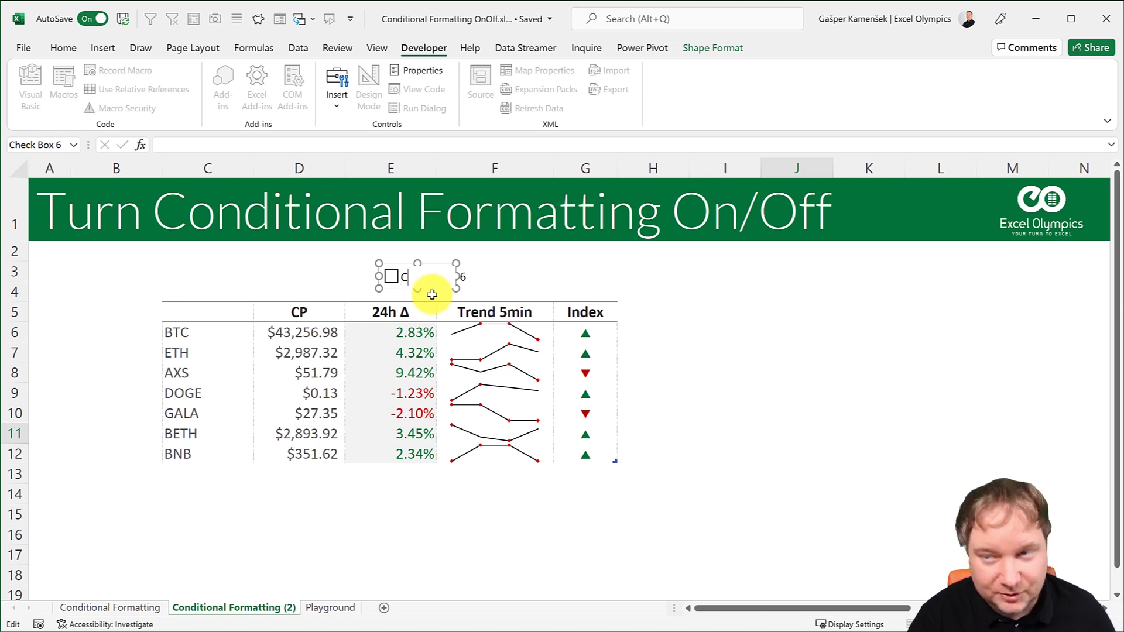
pyautogui.moveTo(497, 271)
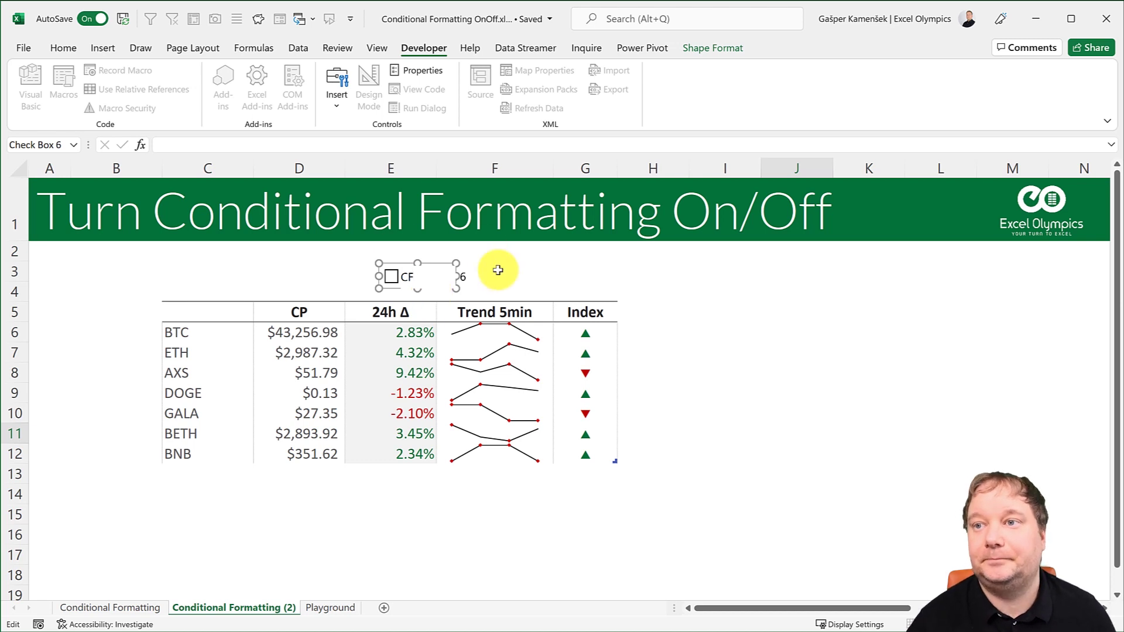
pyautogui.click(419, 276)
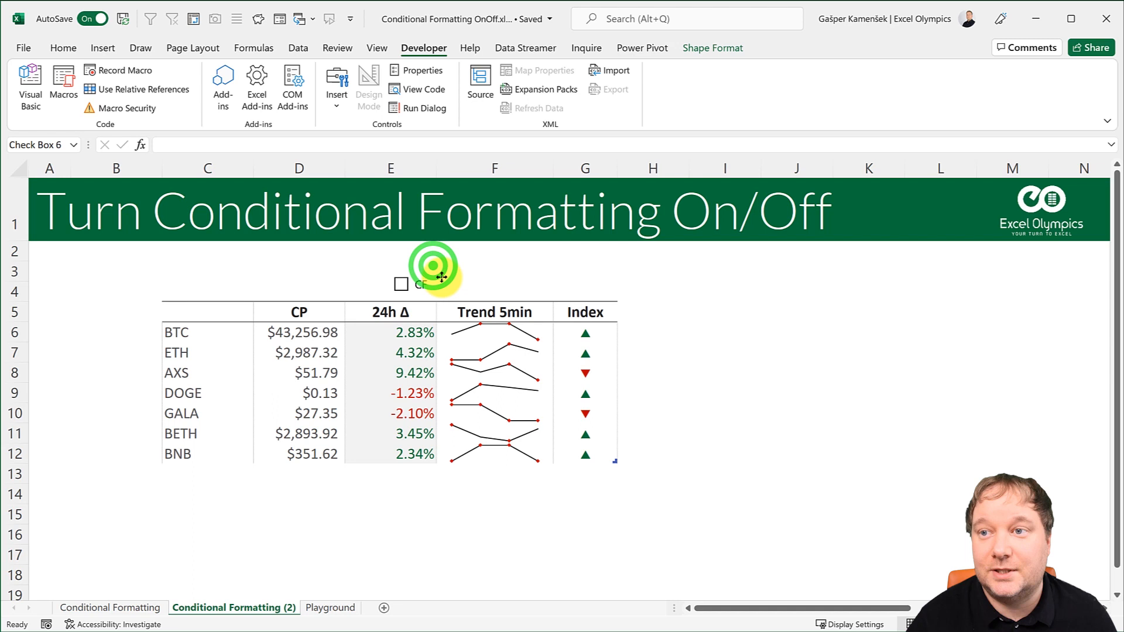
pyautogui.click(401, 283)
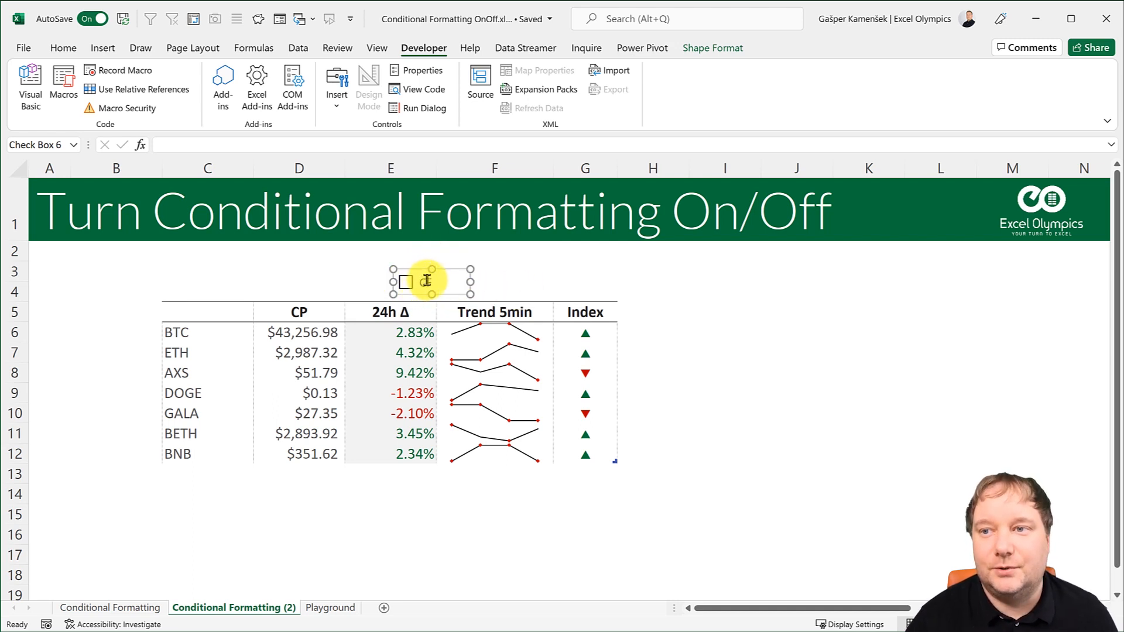
# In Format Control, set the CF checkbox's cell link to $E$4.
pyautogui.rightClick(430, 281)
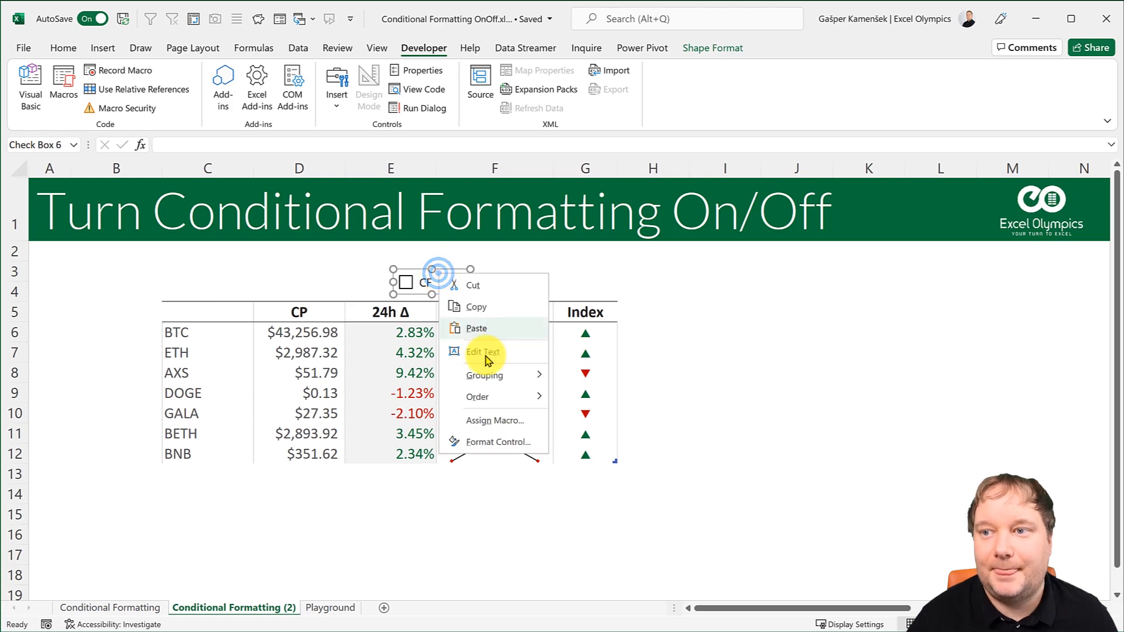
pyautogui.click(499, 442)
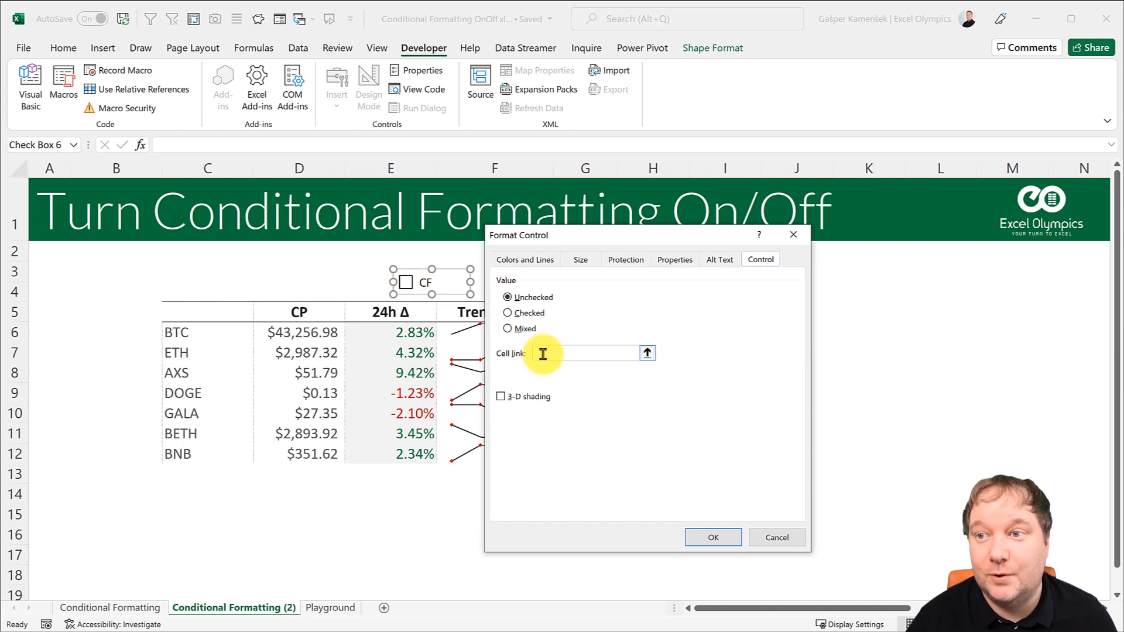
pyautogui.click(362, 291)
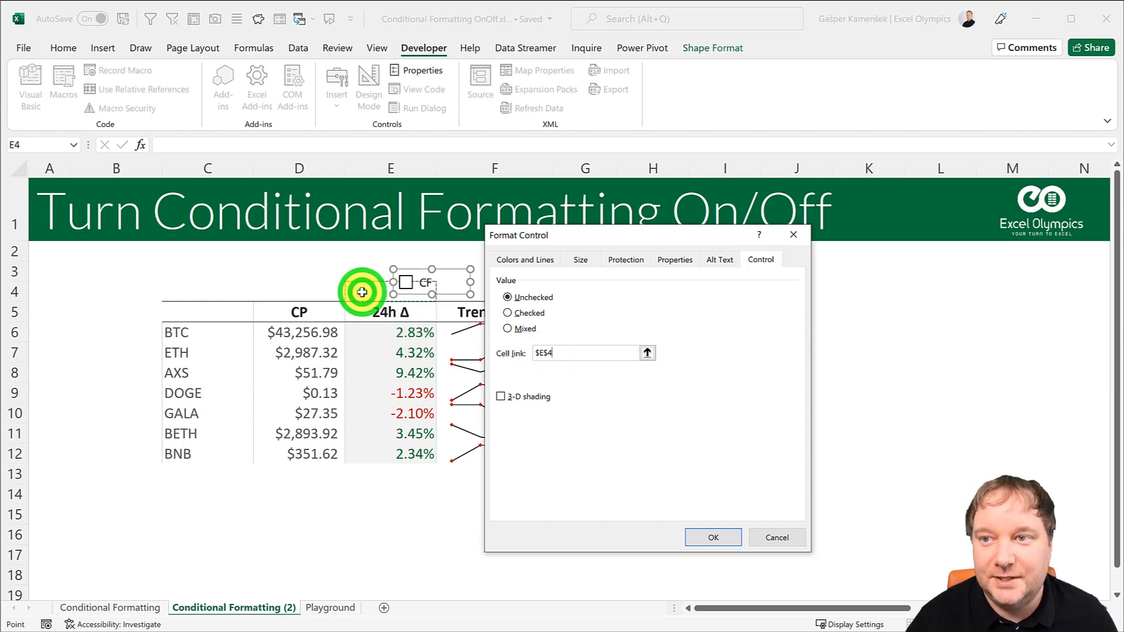
pyautogui.click(711, 538)
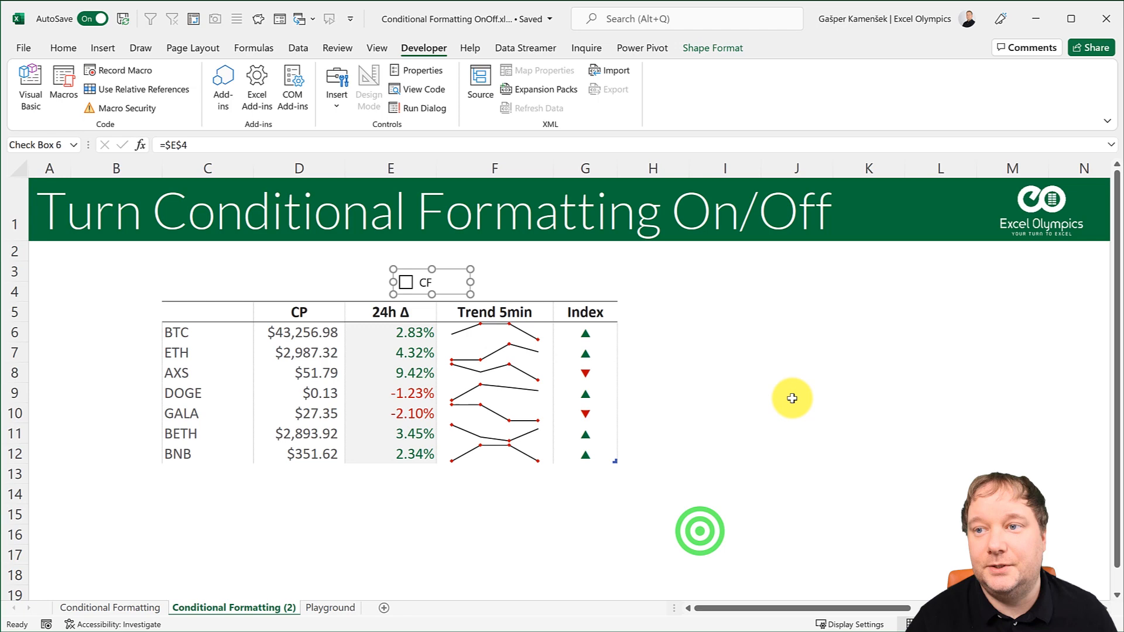
pyautogui.click(405, 283)
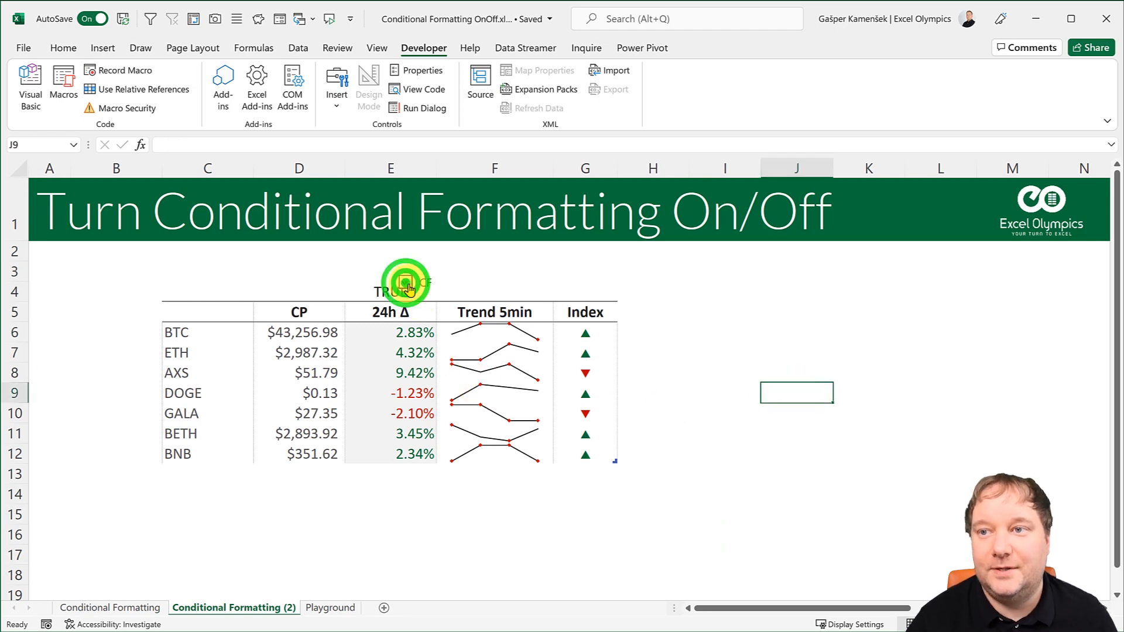
# Verify the checkbox writes TRUE/FALSE to E4, then hide that value with white font colour.
pyautogui.click(407, 283)
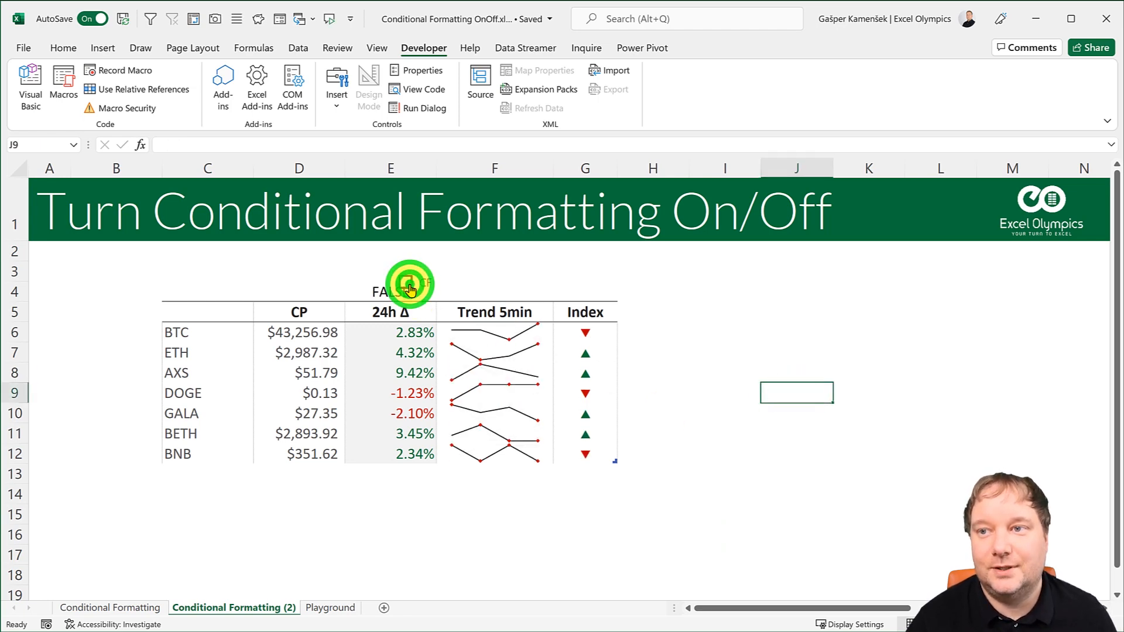
pyautogui.click(408, 283)
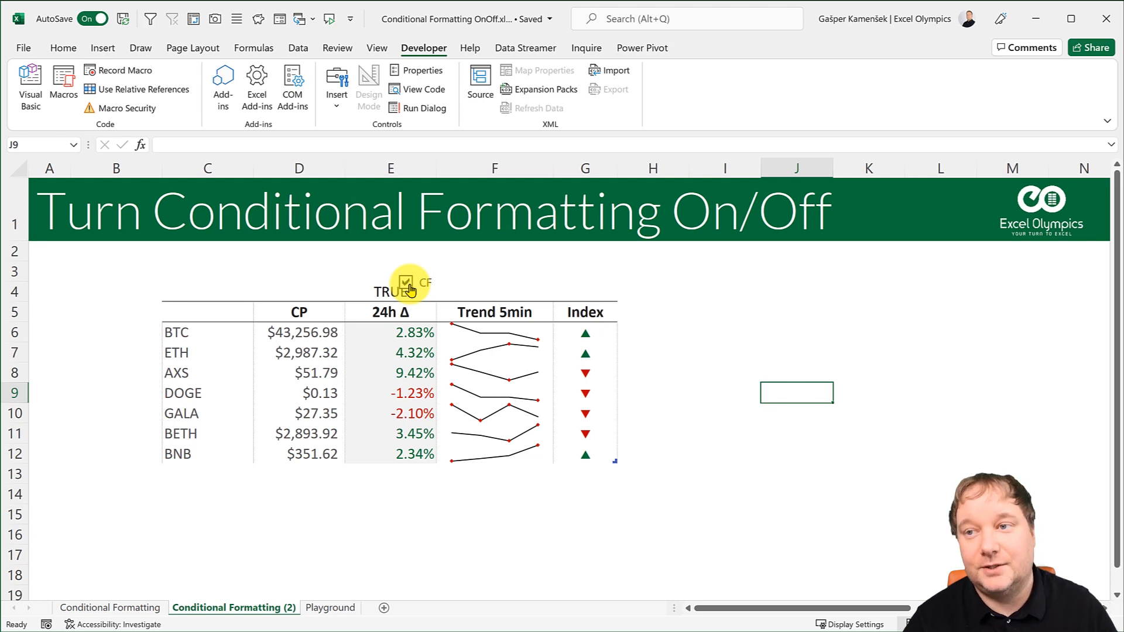
pyautogui.click(407, 282)
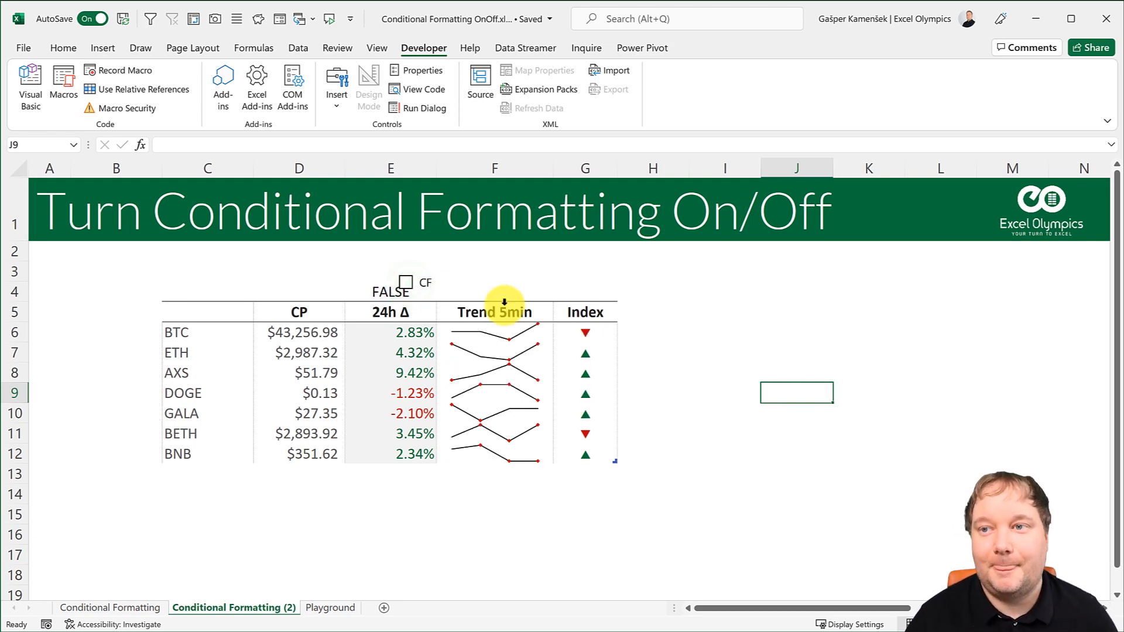
pyautogui.click(391, 292)
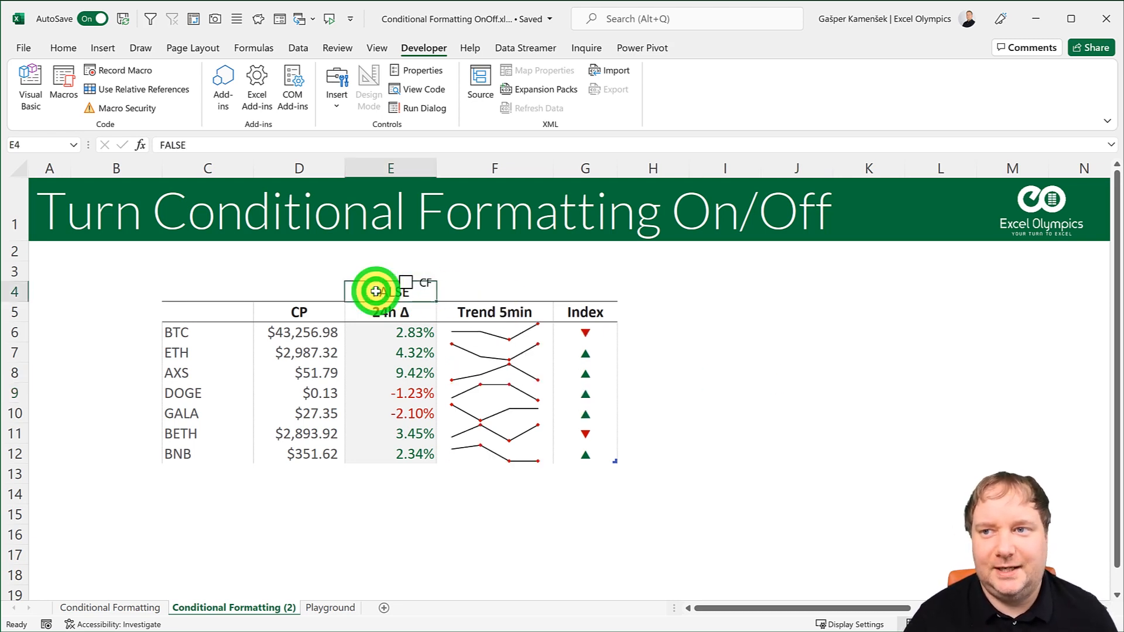
pyautogui.click(63, 48)
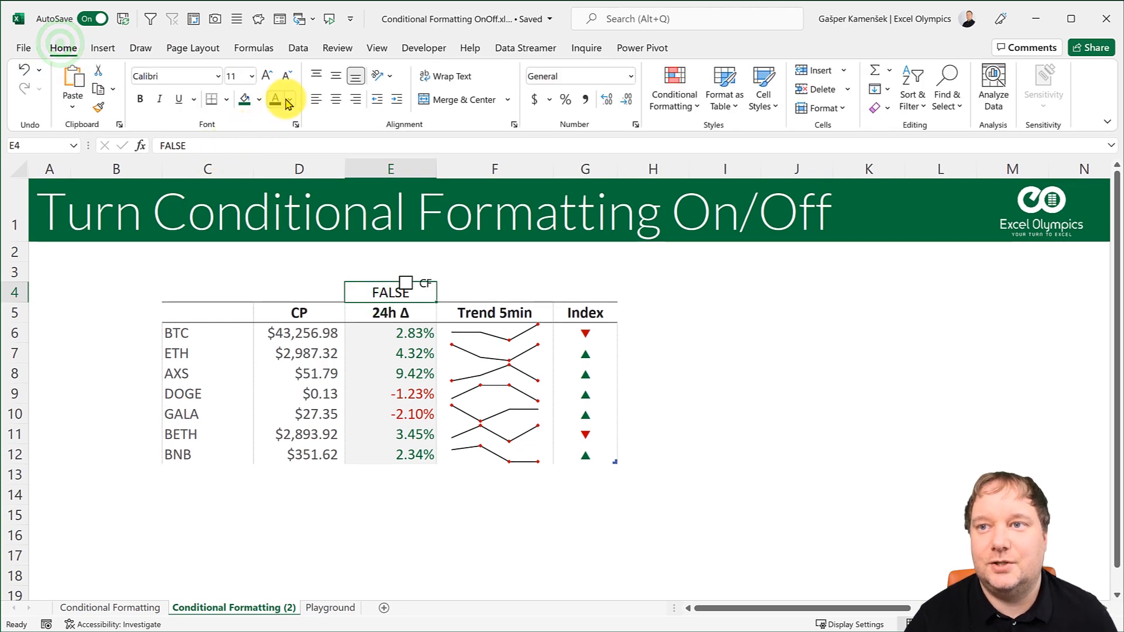
pyautogui.click(290, 98)
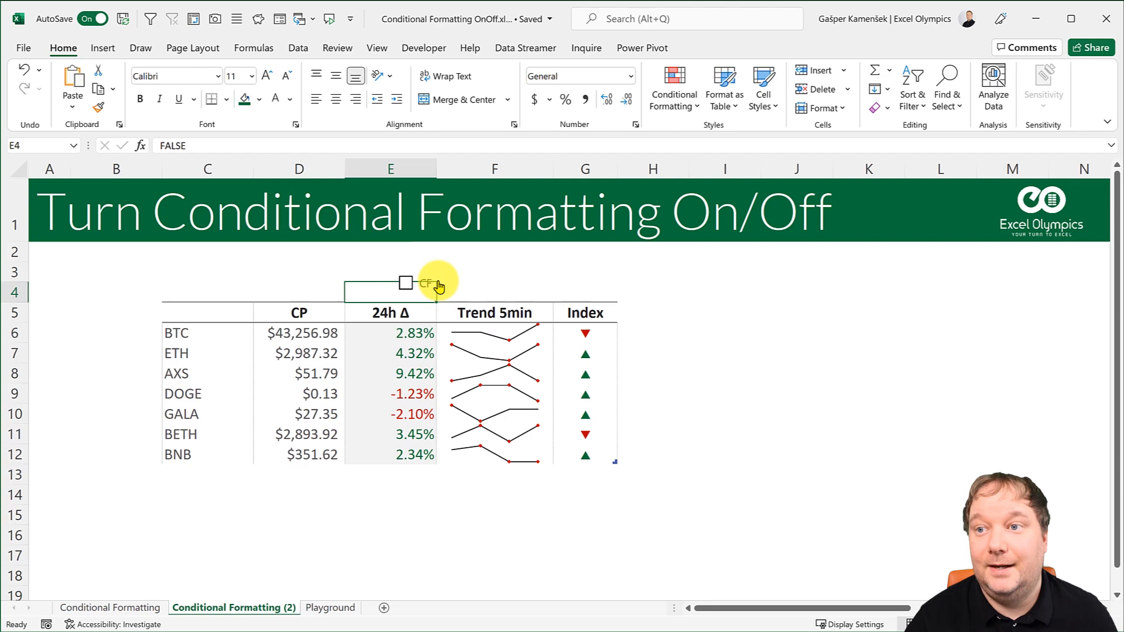
# Move the CF checkbox onto cell E4 and confirm it still switches on and off.
pyautogui.click(426, 282)
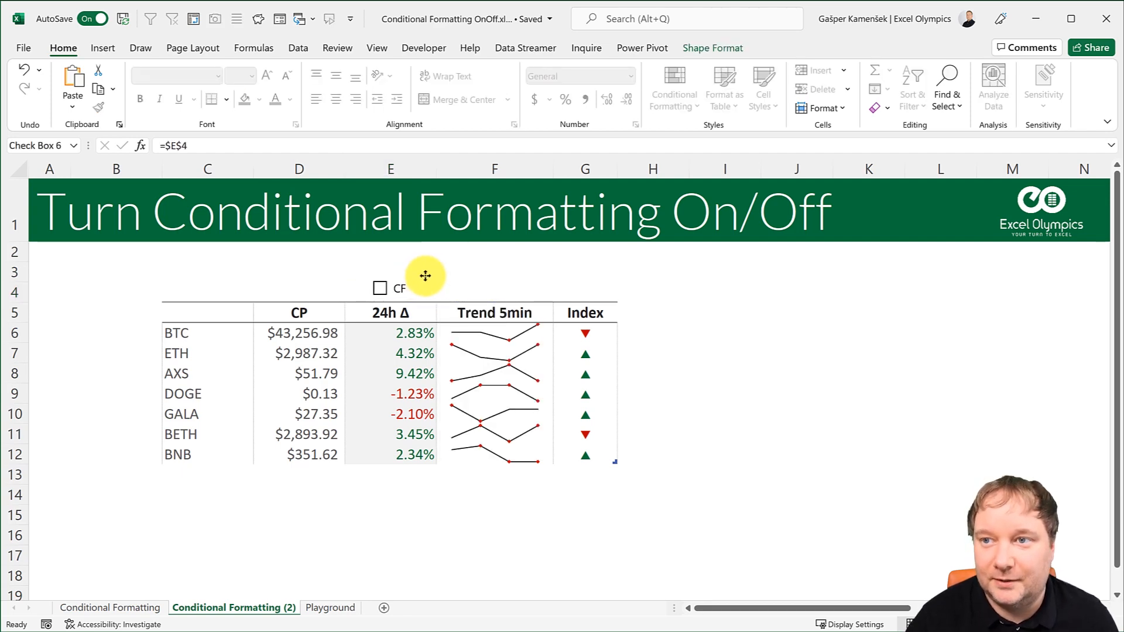
pyautogui.click(381, 288)
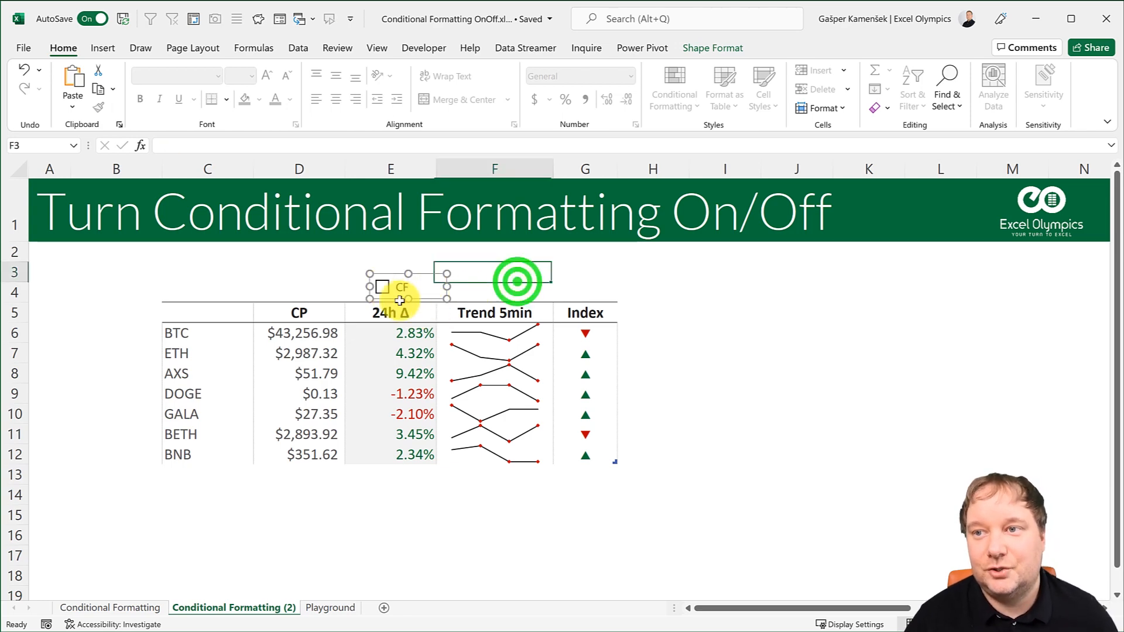
pyautogui.click(382, 287)
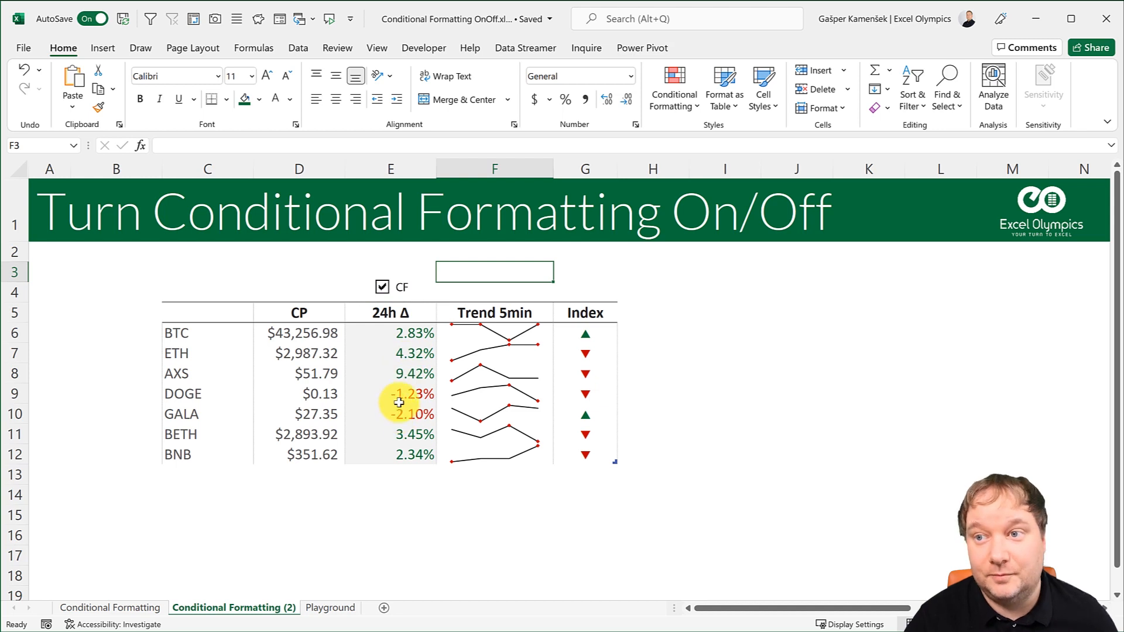
pyautogui.click(382, 287)
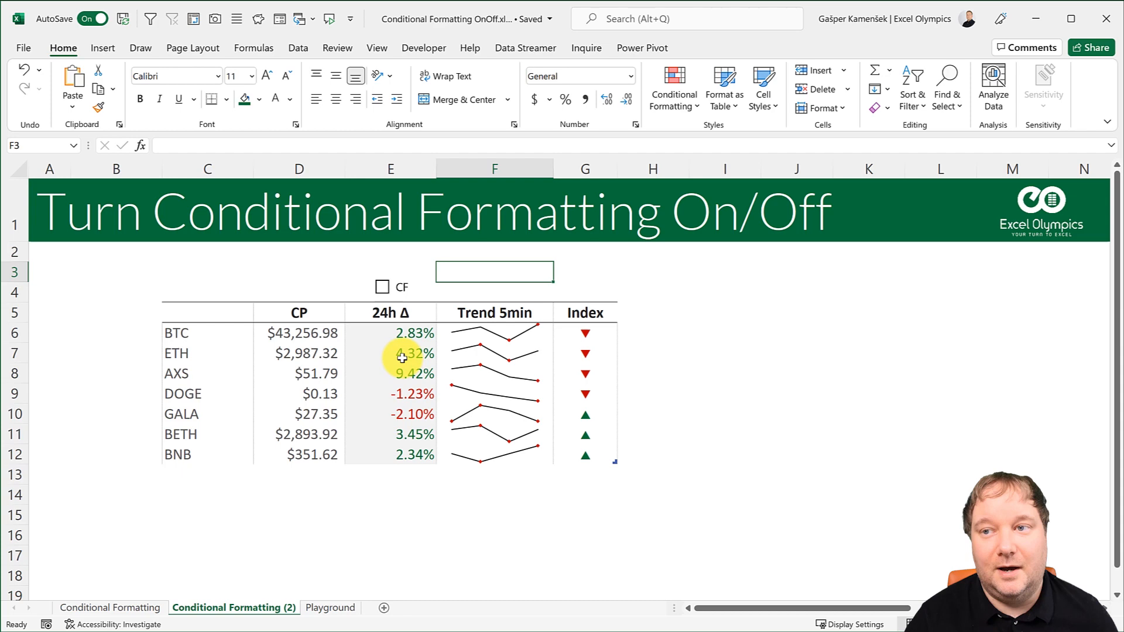
pyautogui.moveTo(366, 326)
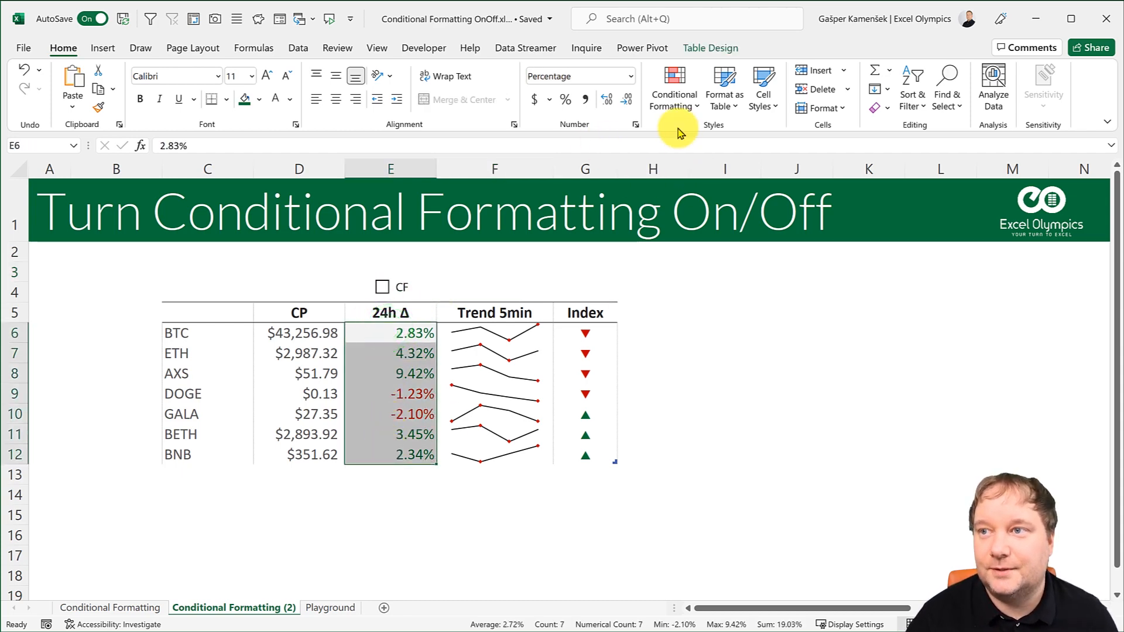
# Select the 24h Δ percentages E6:E12 as the target range for a new rule.
pyautogui.click(672, 88)
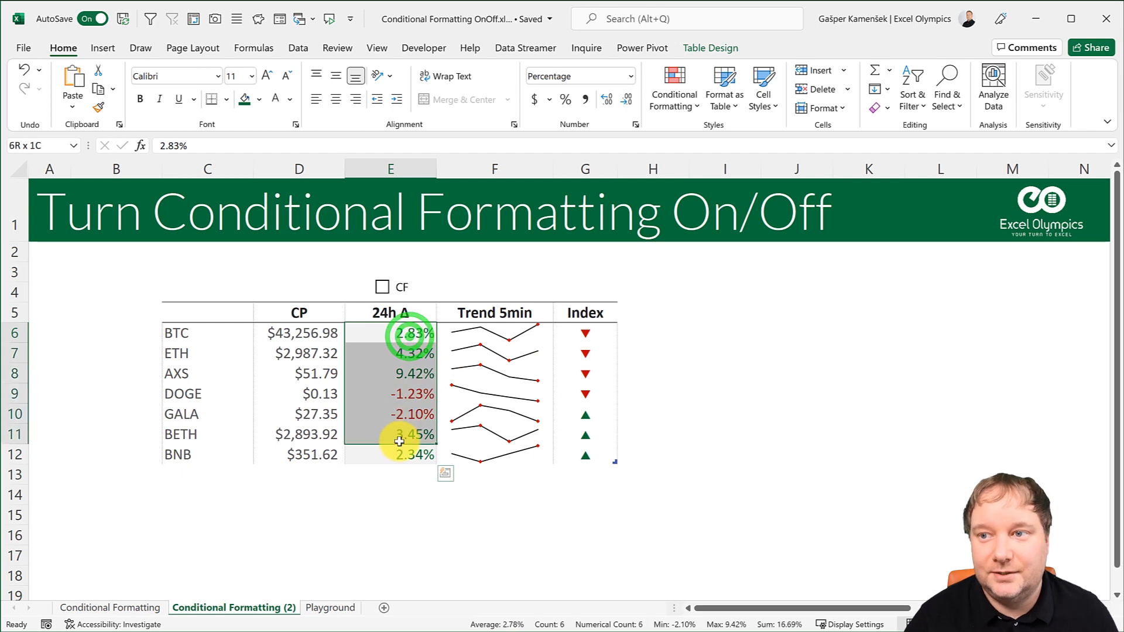
pyautogui.click(411, 333)
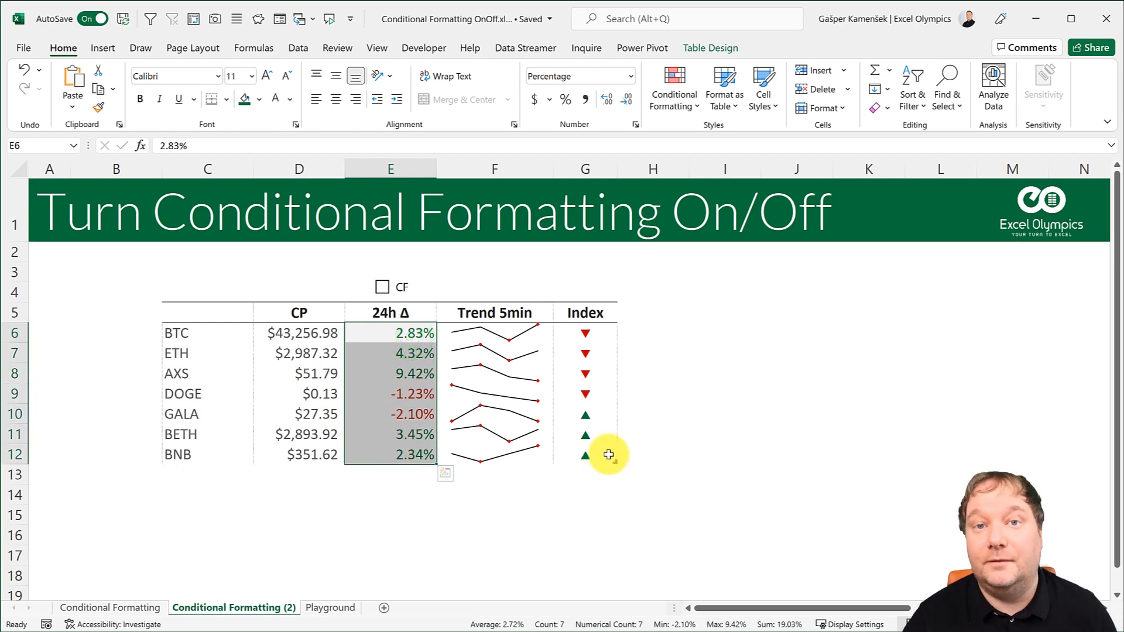
pyautogui.moveTo(569, 237)
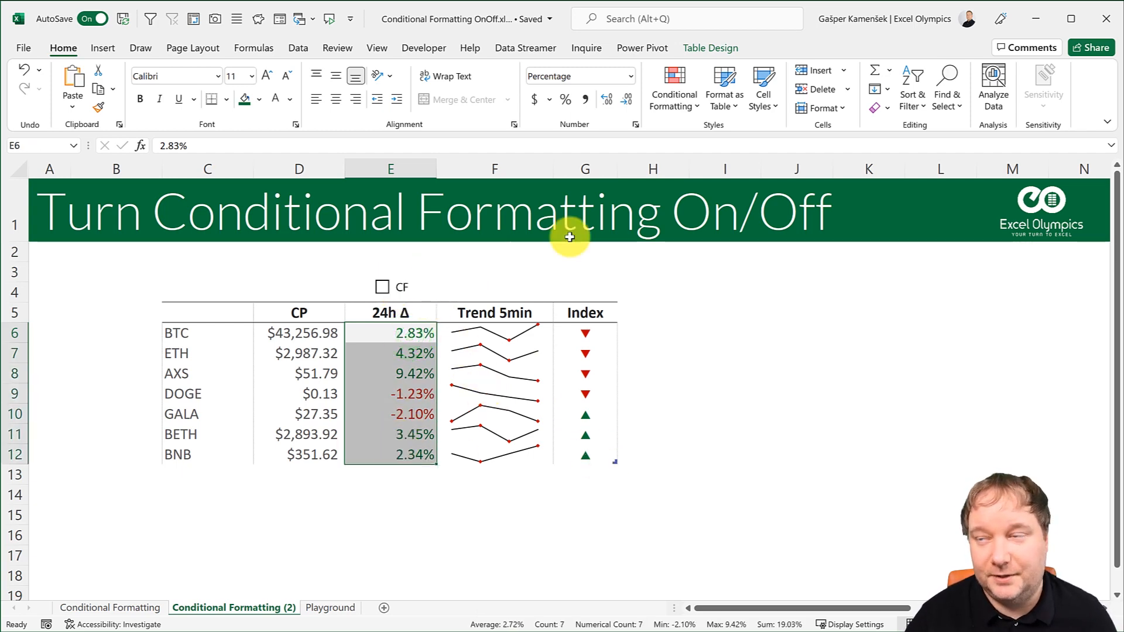
pyautogui.moveTo(672, 87)
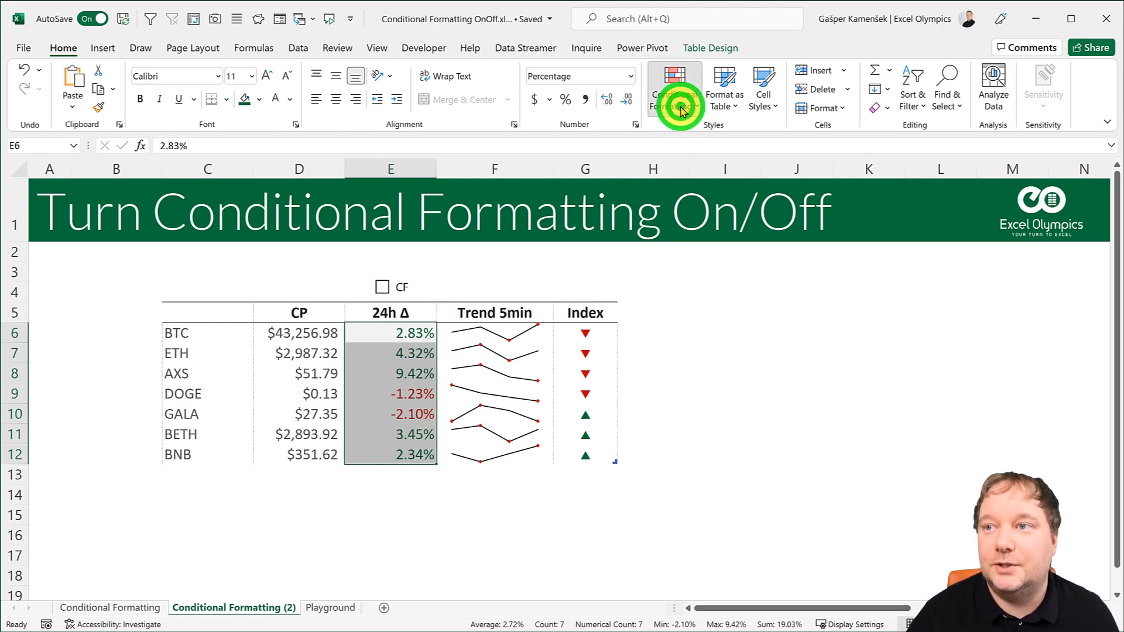
# Create a formula rule =$E$4=FALSE on E6:E12 with no format set.
pyautogui.click(674, 88)
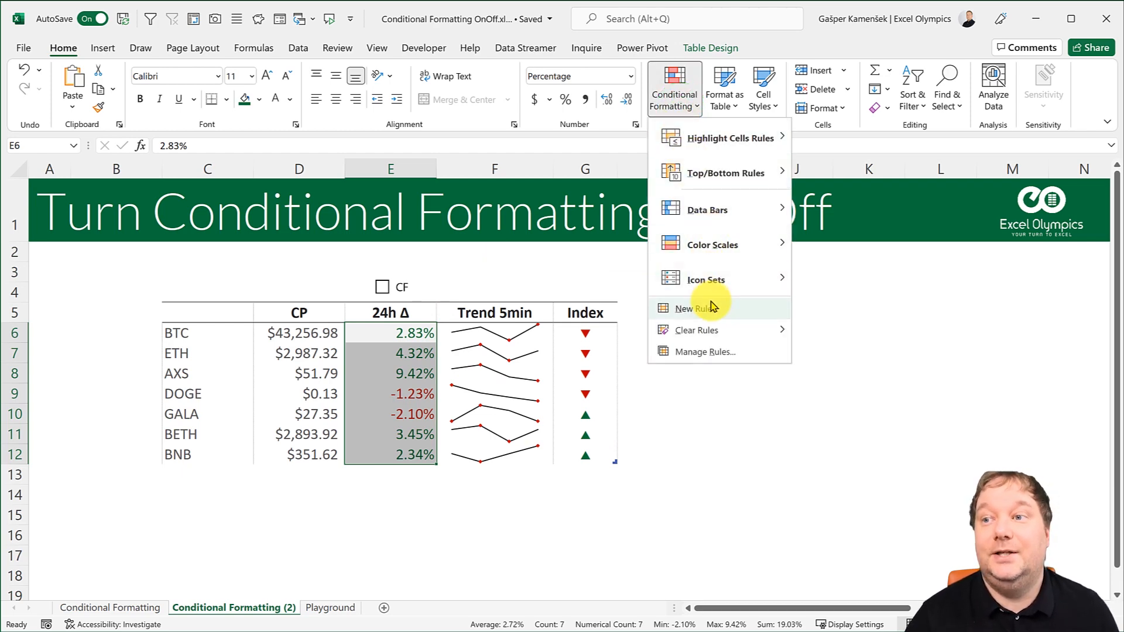
pyautogui.click(695, 308)
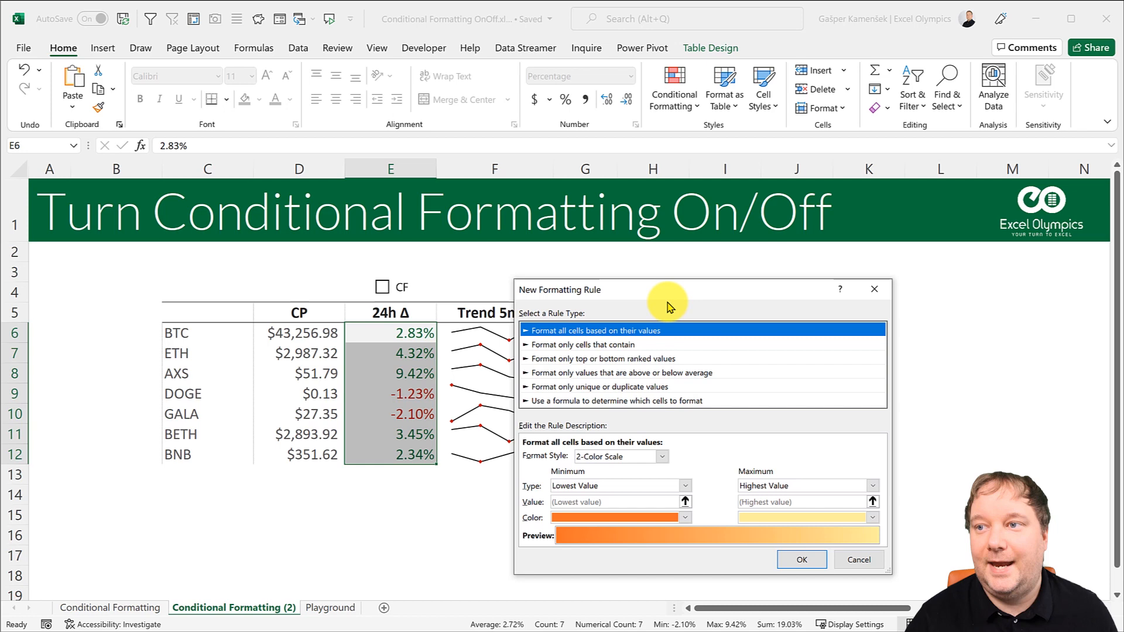
pyautogui.click(615, 400)
pyautogui.write('=')
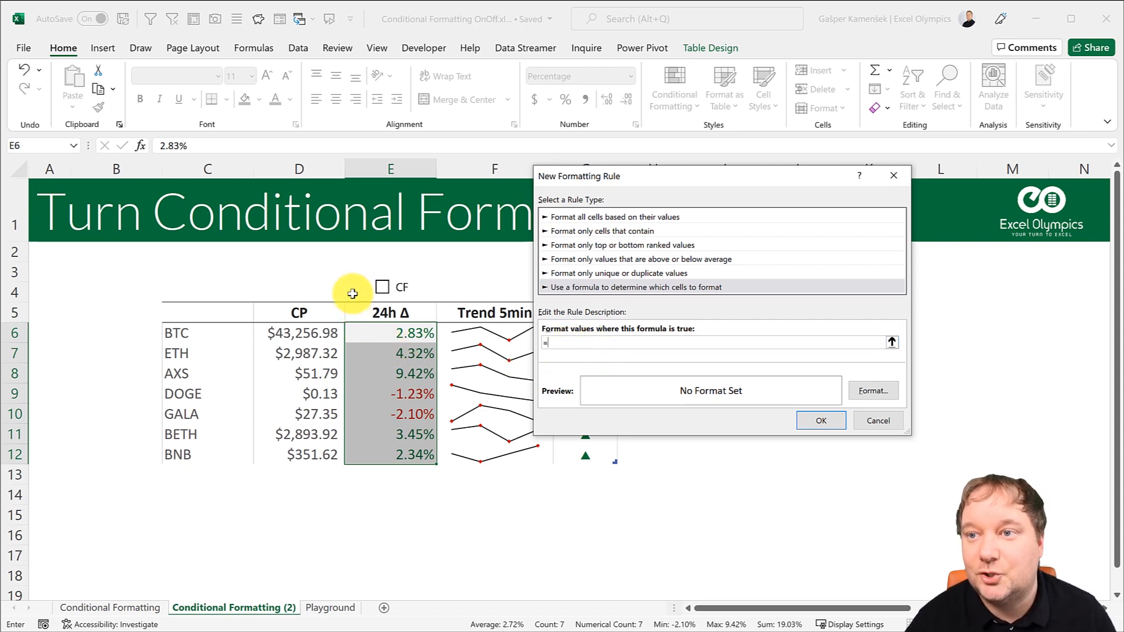
pyautogui.click(391, 287)
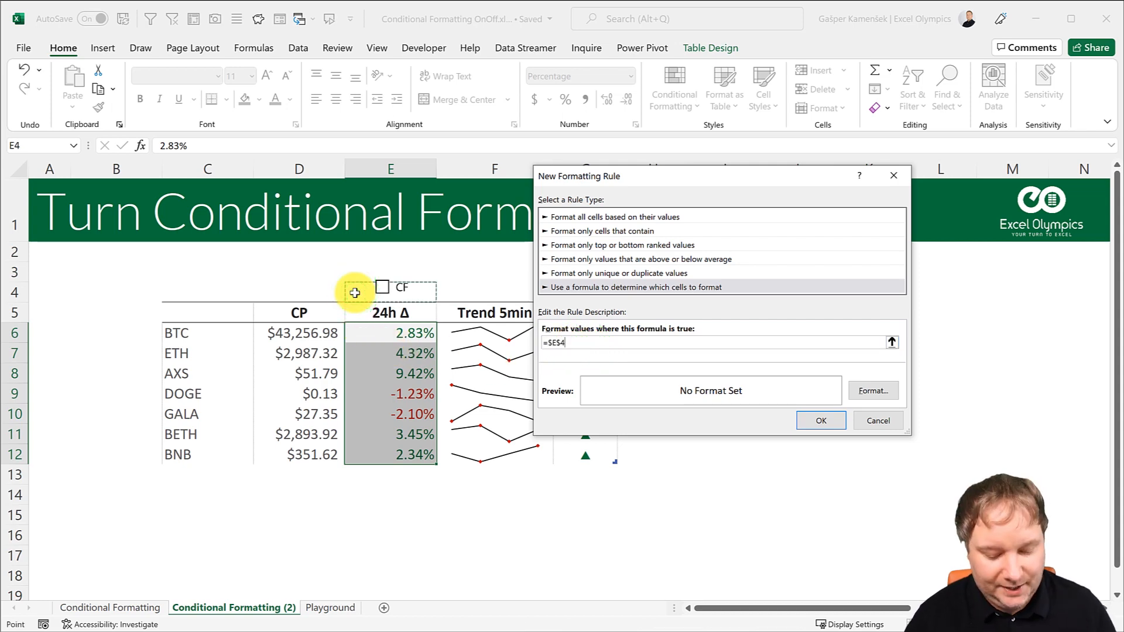
pyautogui.write('=')
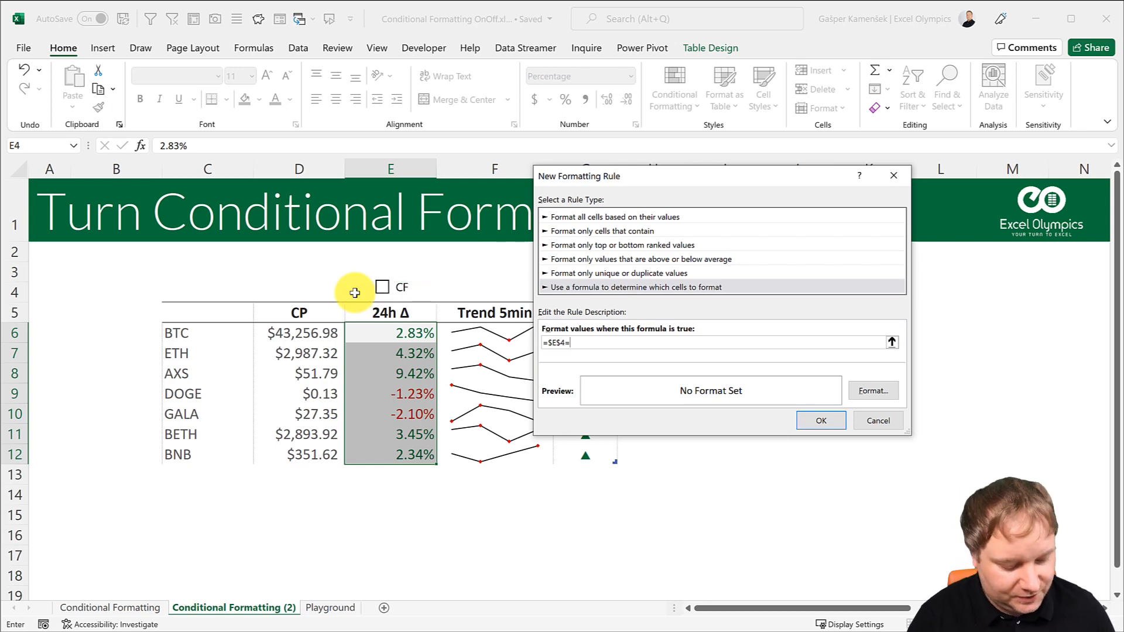
pyautogui.write('FALSE')
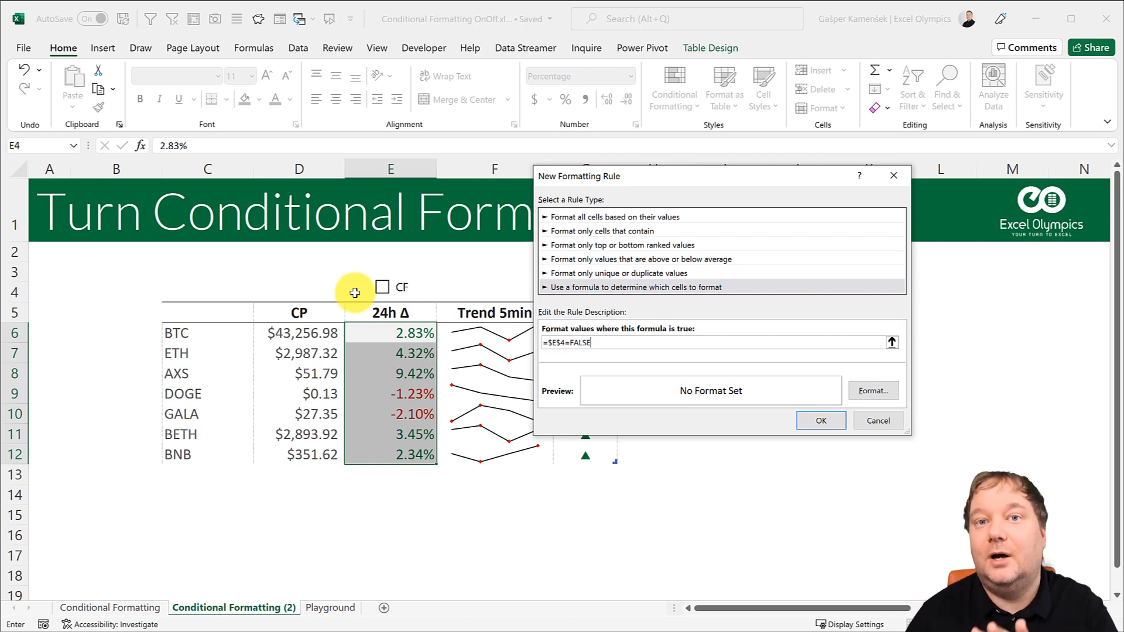
pyautogui.moveTo(692, 373)
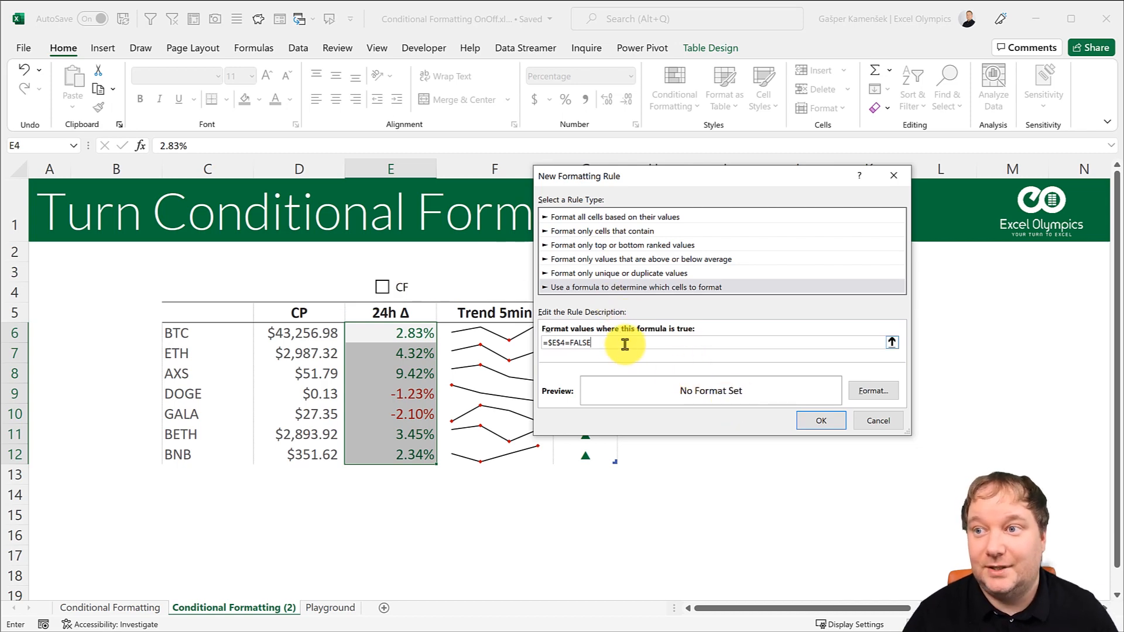
pyautogui.moveTo(700, 391)
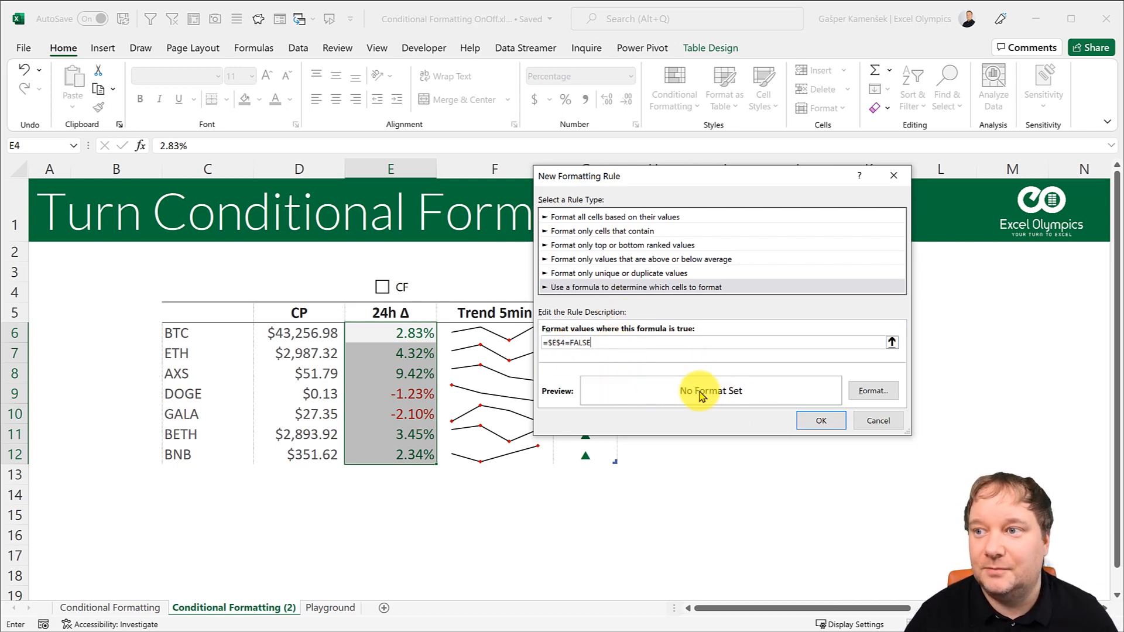
pyautogui.moveTo(752, 394)
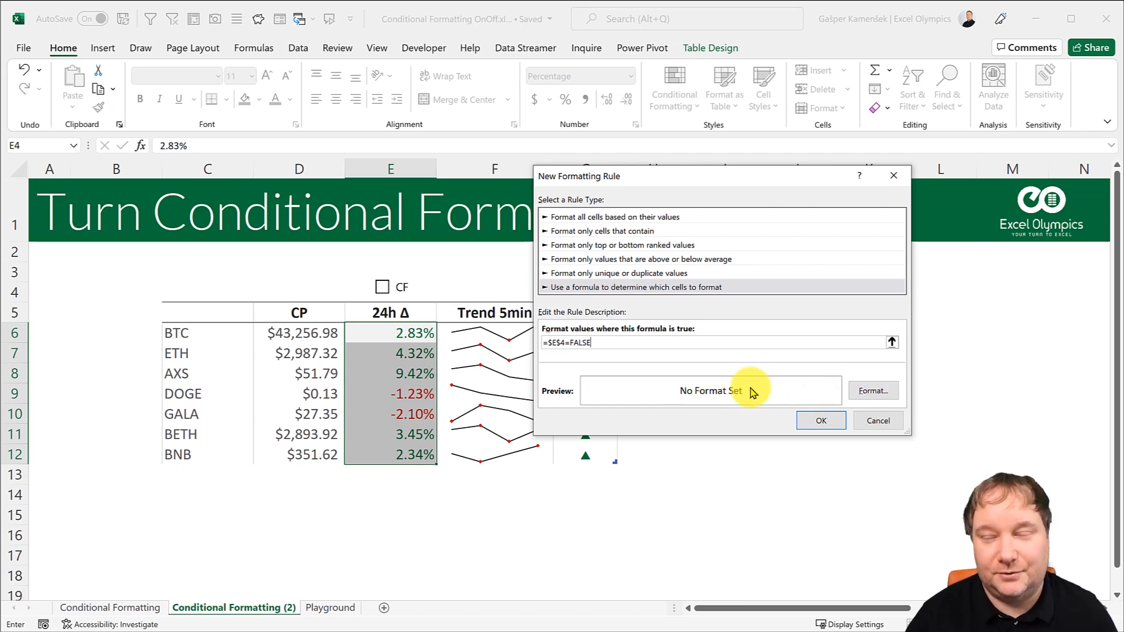
pyautogui.moveTo(609, 351)
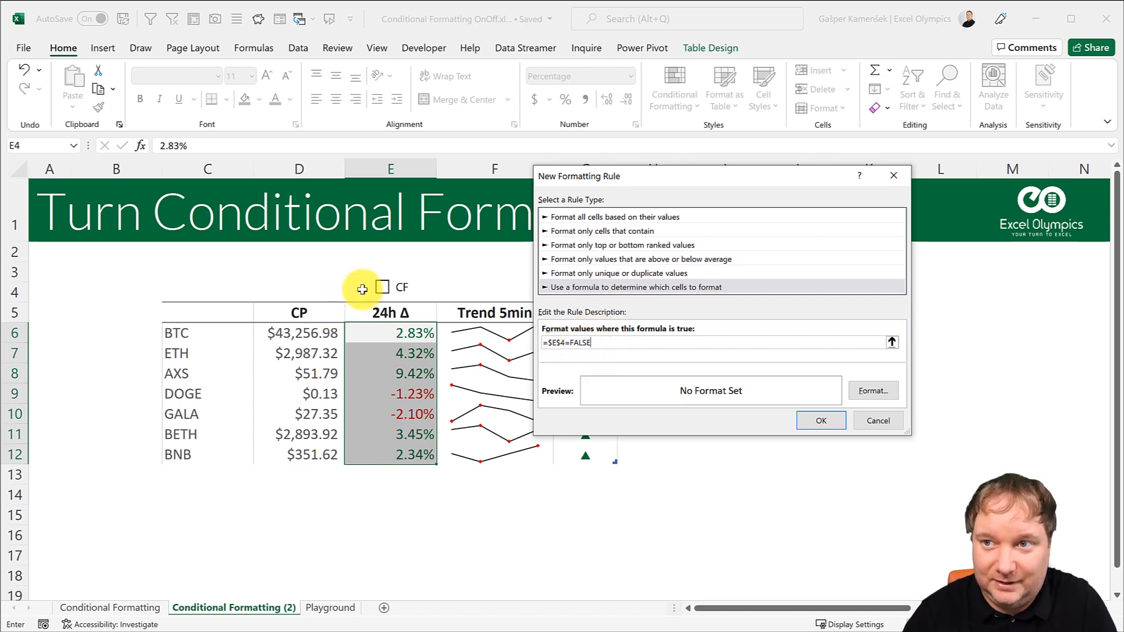
pyautogui.moveTo(624, 344)
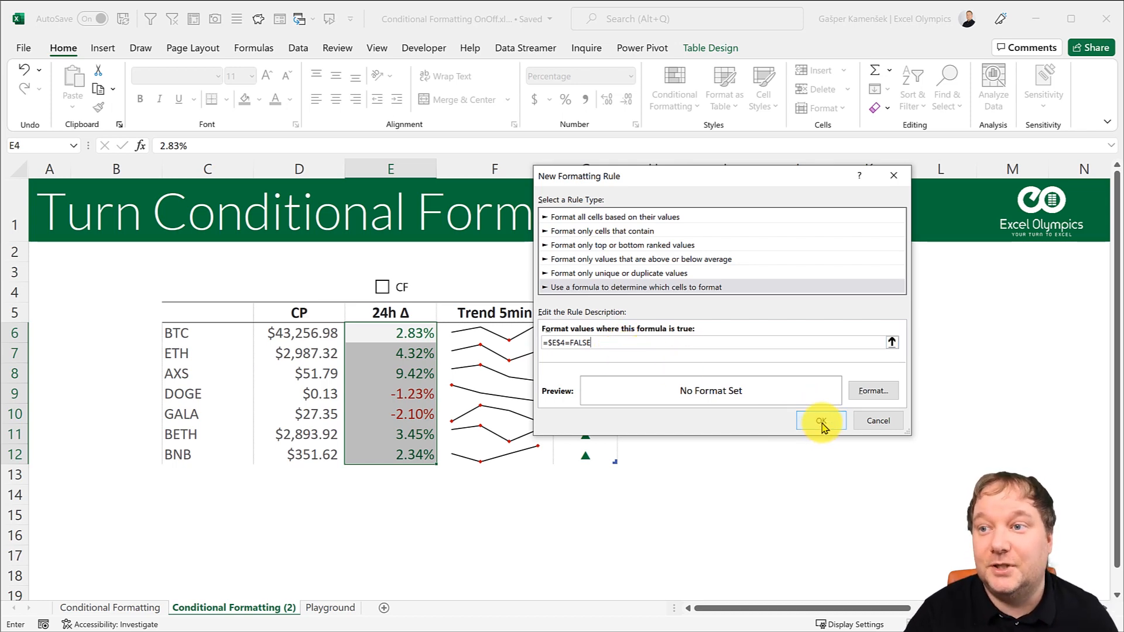
pyautogui.click(821, 420)
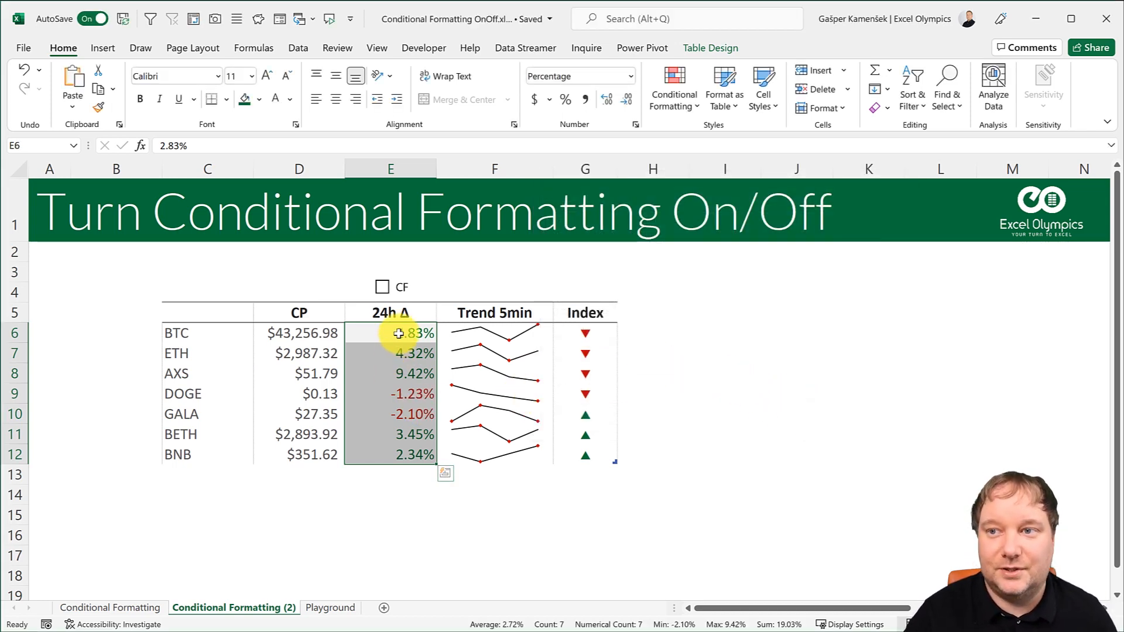
# In the Rules Manager, tick Stop If True for the =$E$4=FALSE rule so later 24h Δ rules switch off.
pyautogui.click(672, 88)
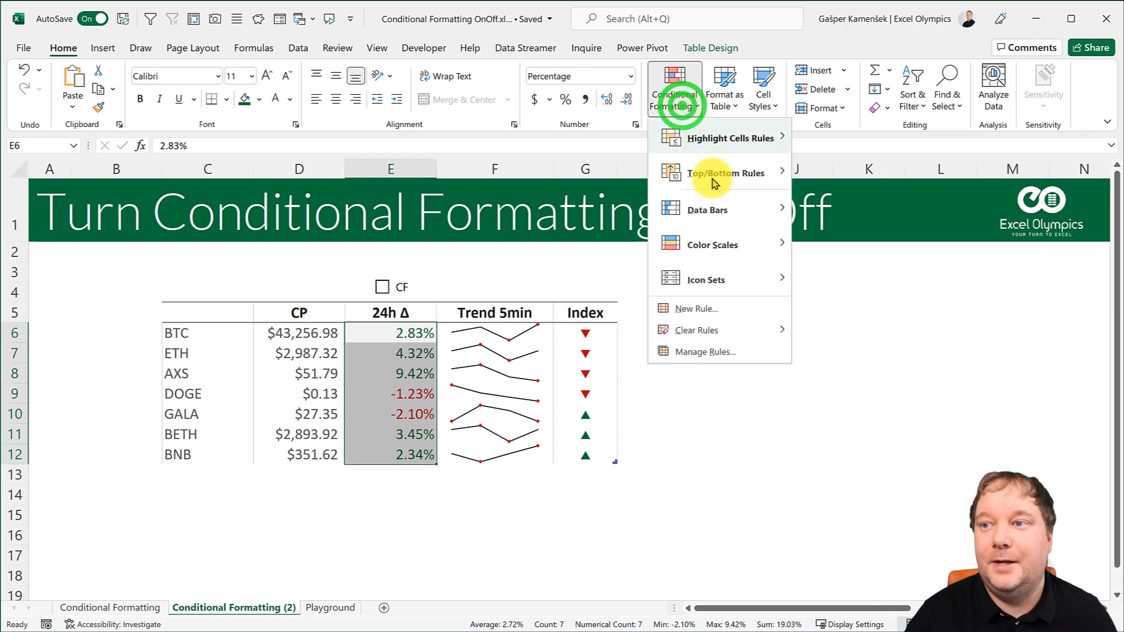
pyautogui.click(706, 352)
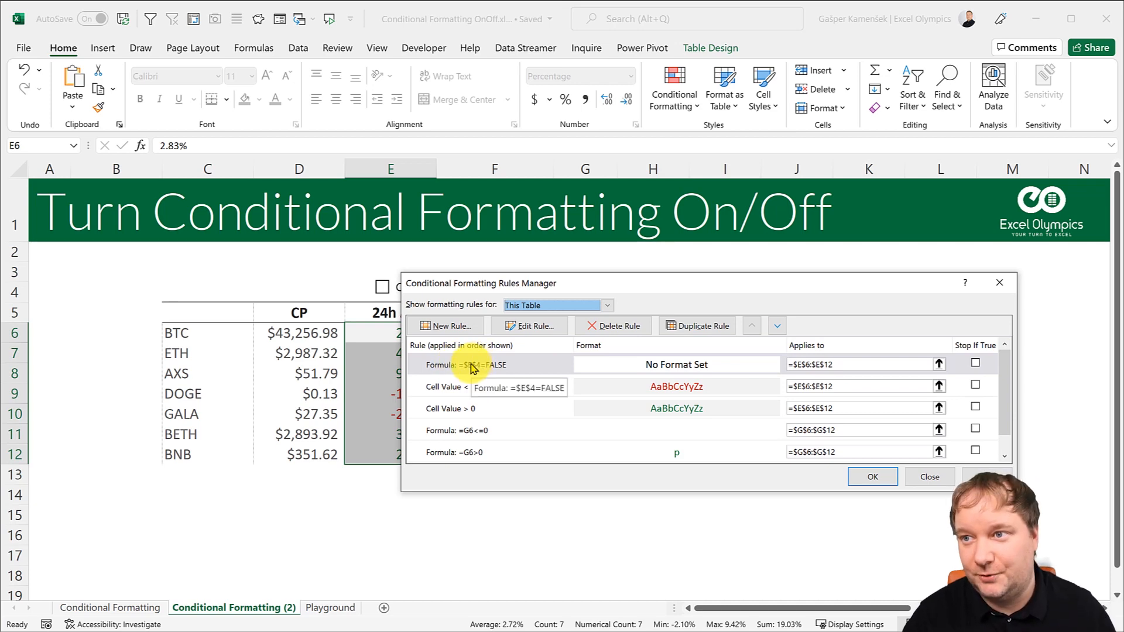
pyautogui.moveTo(976, 365)
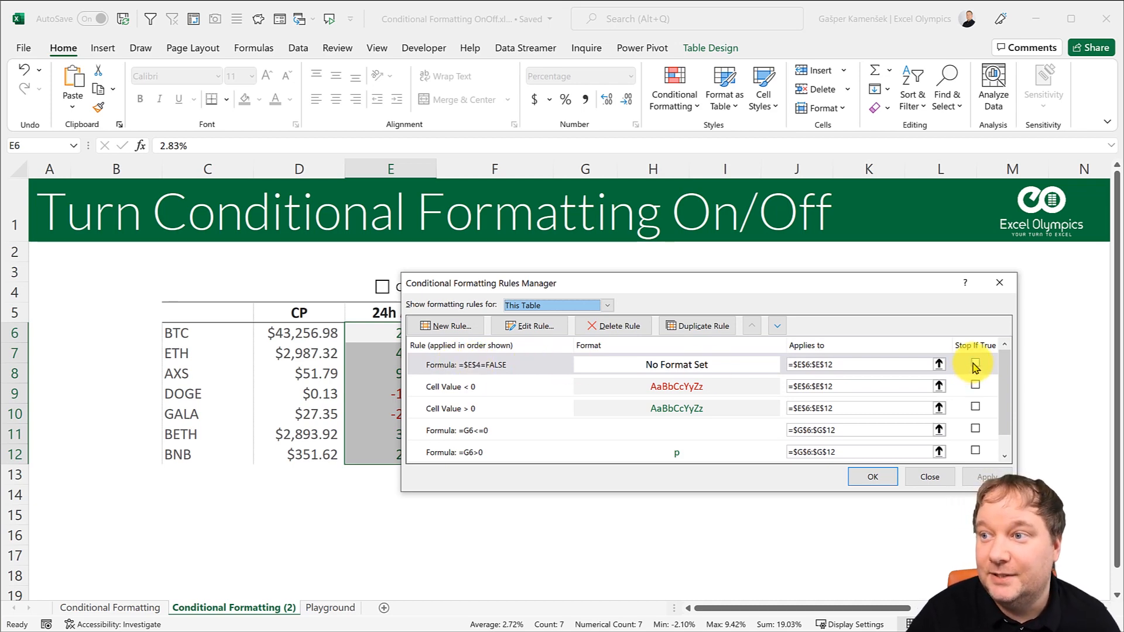
pyautogui.moveTo(703, 419)
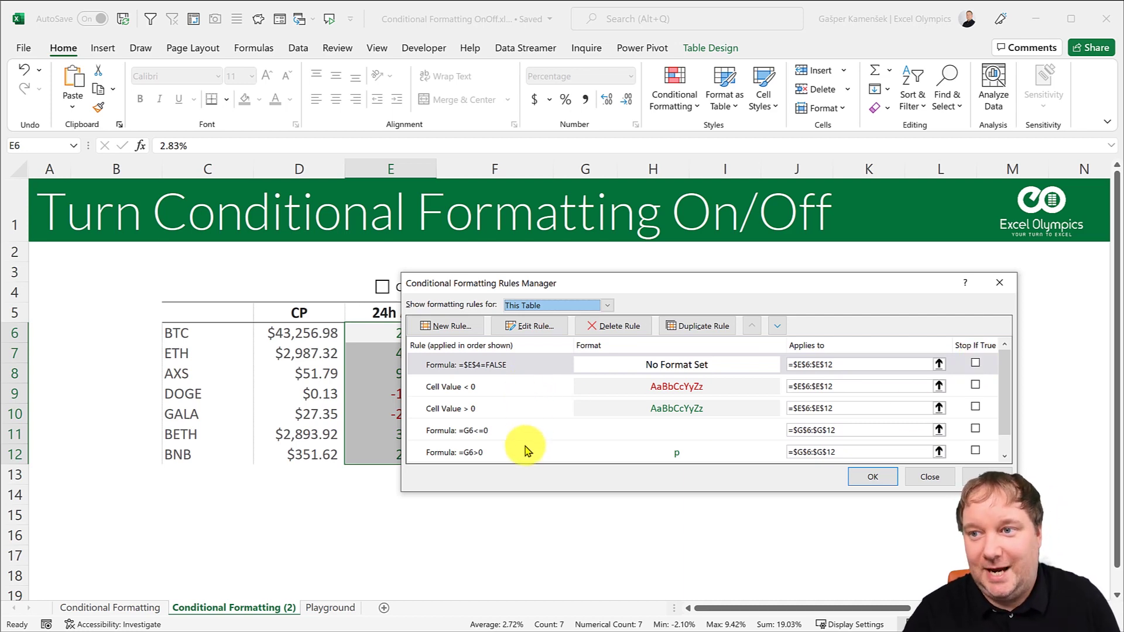
pyautogui.moveTo(344, 281)
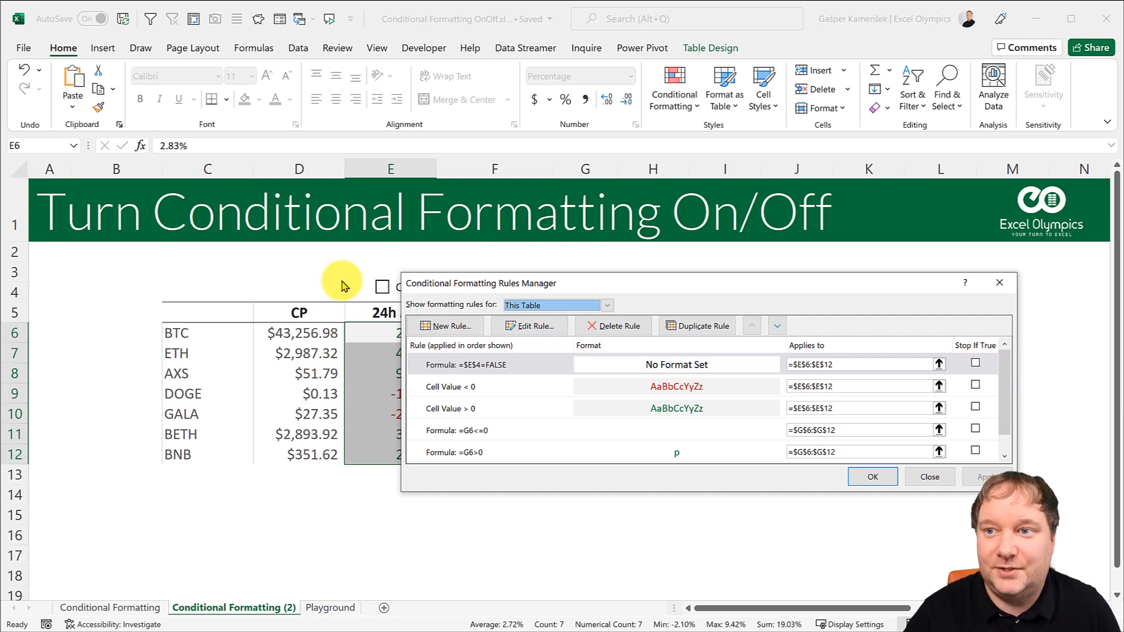
pyautogui.moveTo(355, 301)
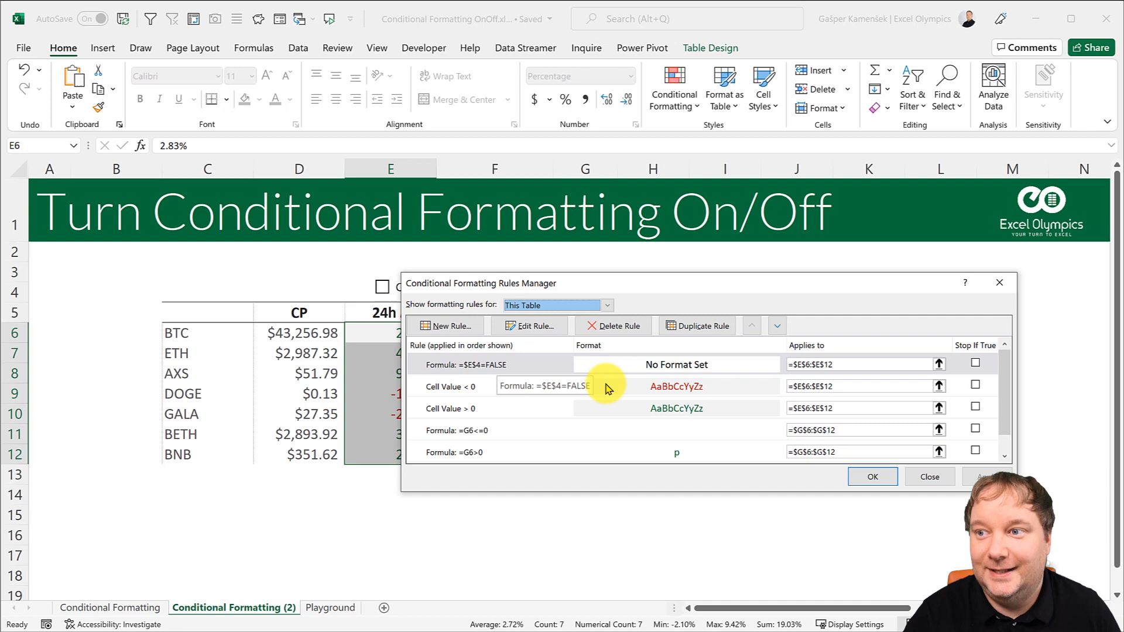
pyautogui.moveTo(563, 409)
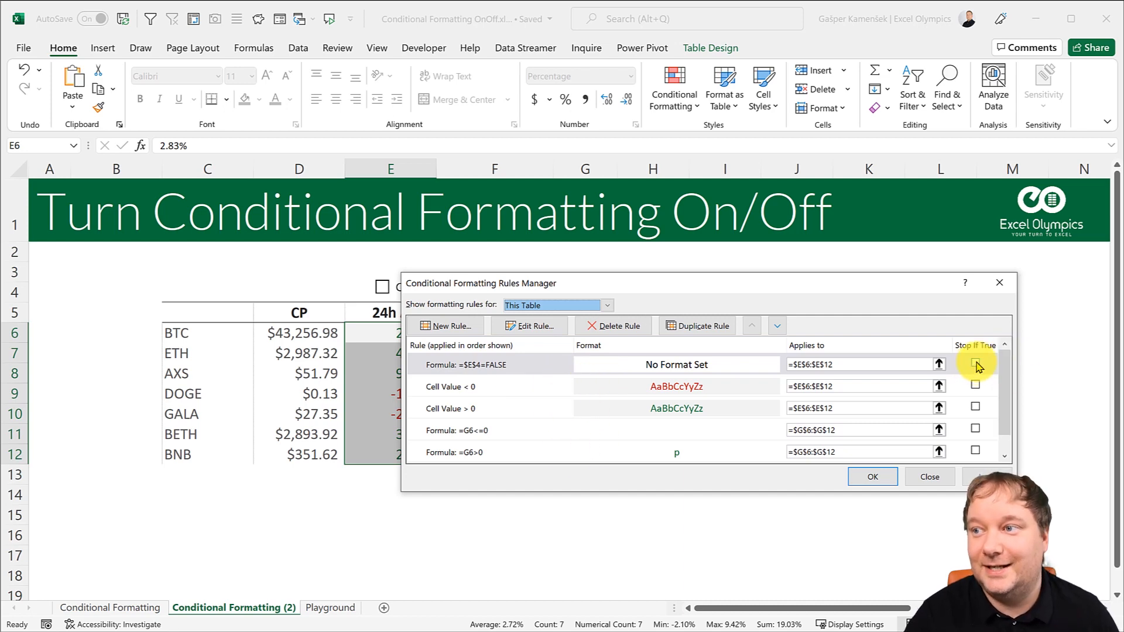
pyautogui.click(975, 365)
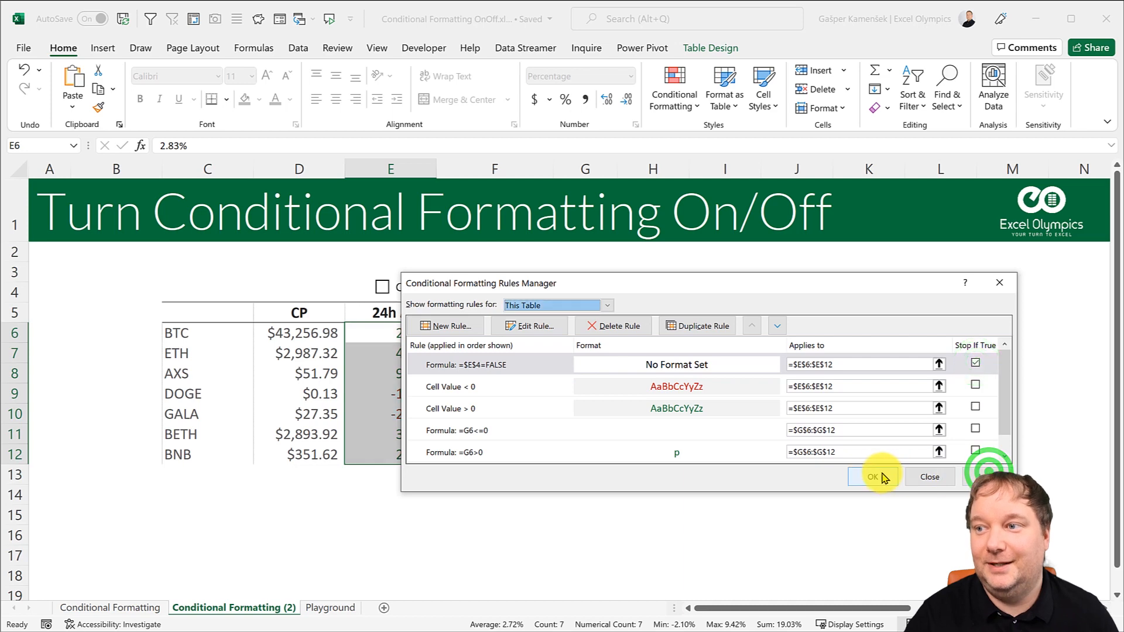
pyautogui.click(871, 477)
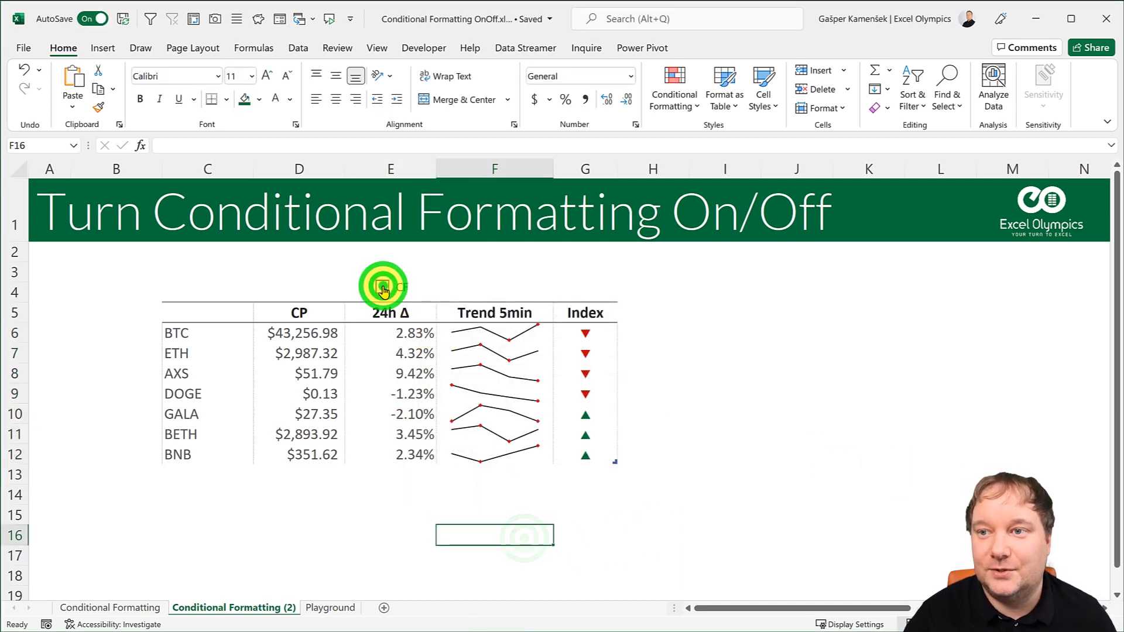
# Toggle the CF checkbox on, off and on again, leaving the 24h Δ colours showing.
pyautogui.click(384, 287)
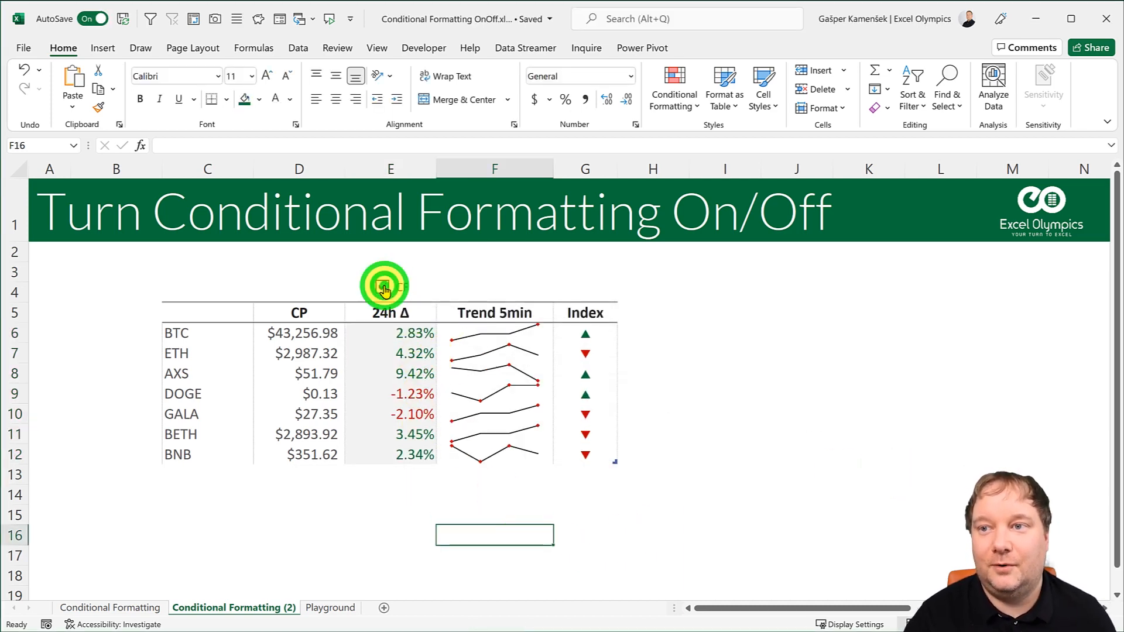
pyautogui.click(385, 287)
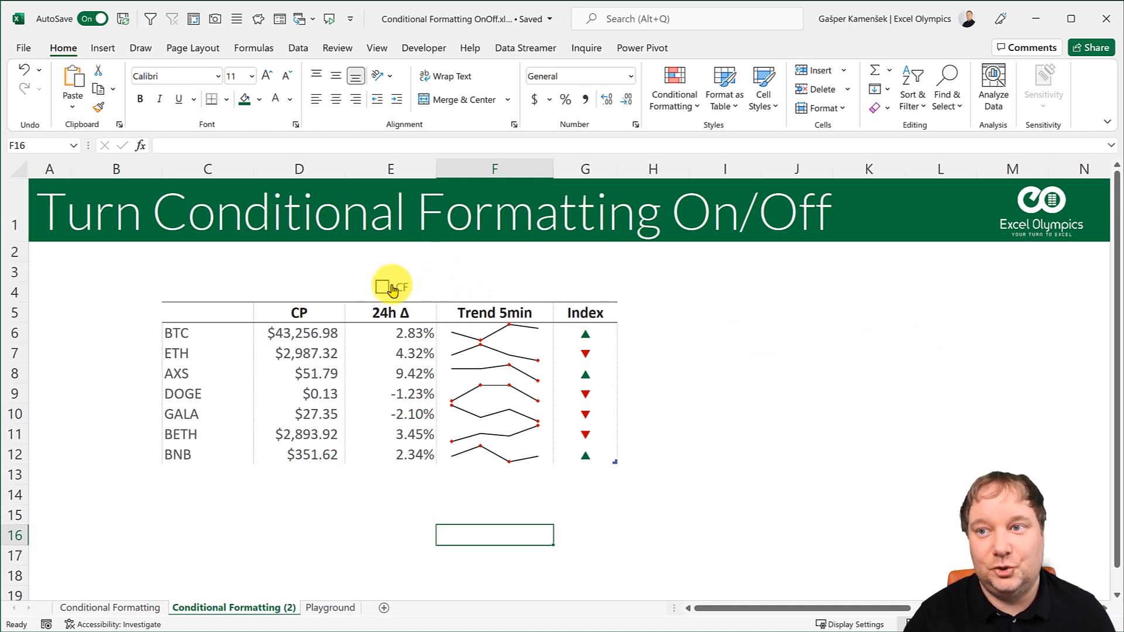
pyautogui.click(381, 287)
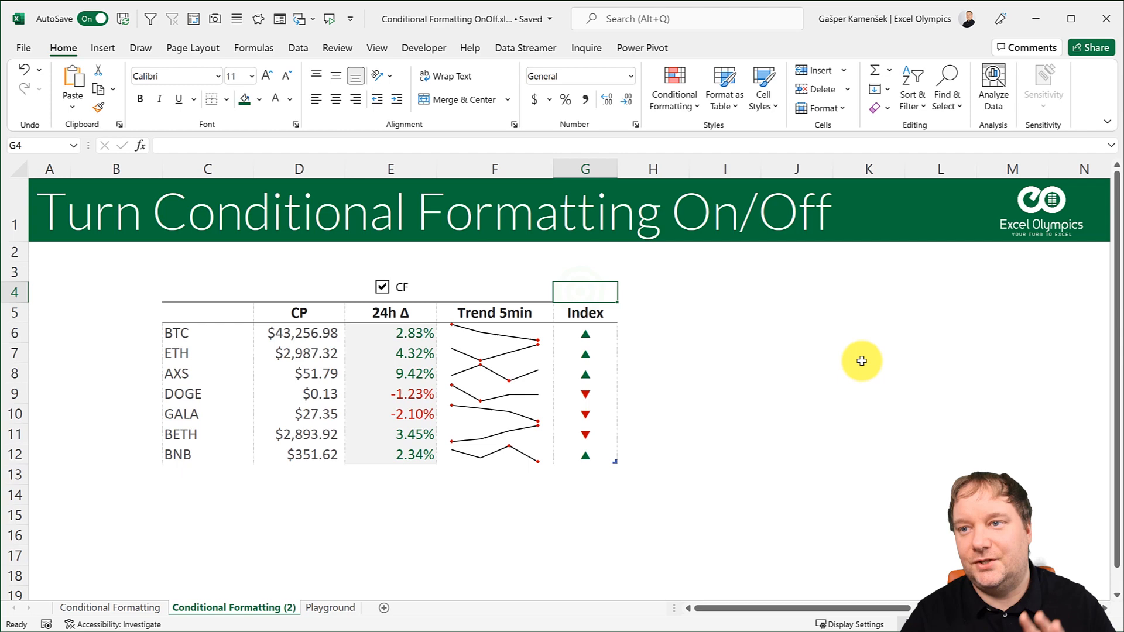
pyautogui.moveTo(783, 395)
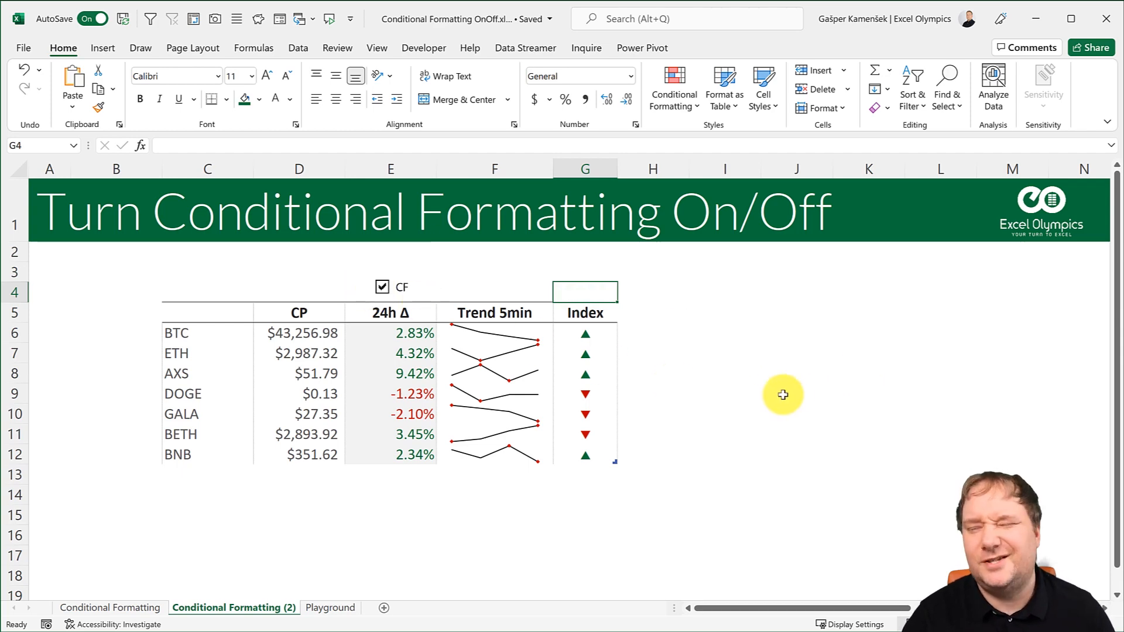
pyautogui.moveTo(445, 77)
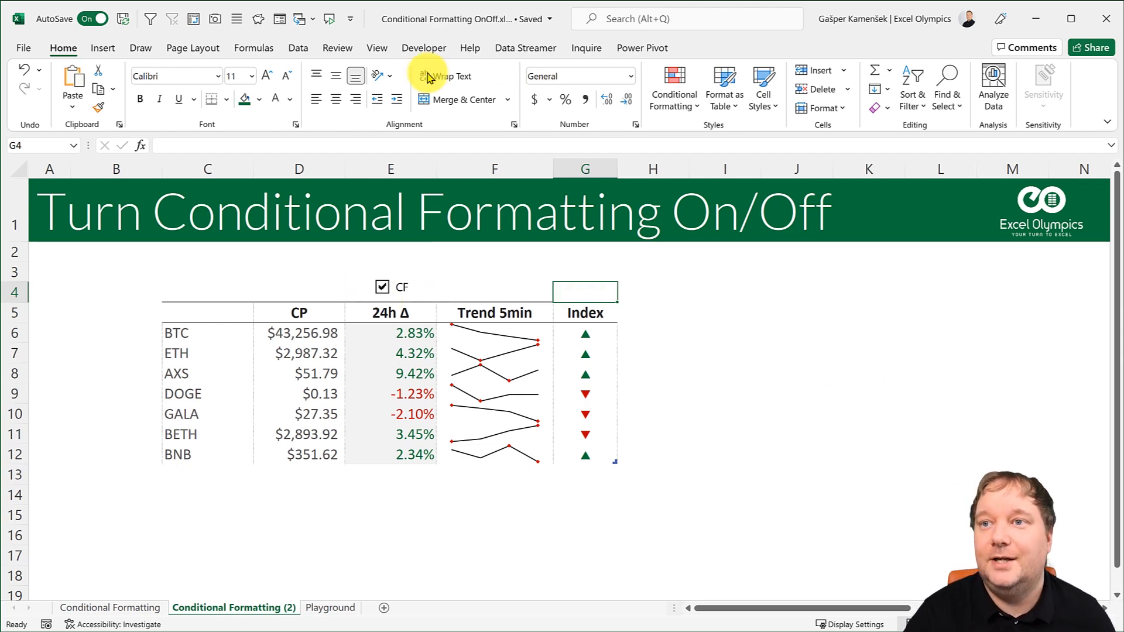
# Add list validation to G4 with Source Yes,No so it offers a Yes/No dropdown.
pyautogui.click(298, 48)
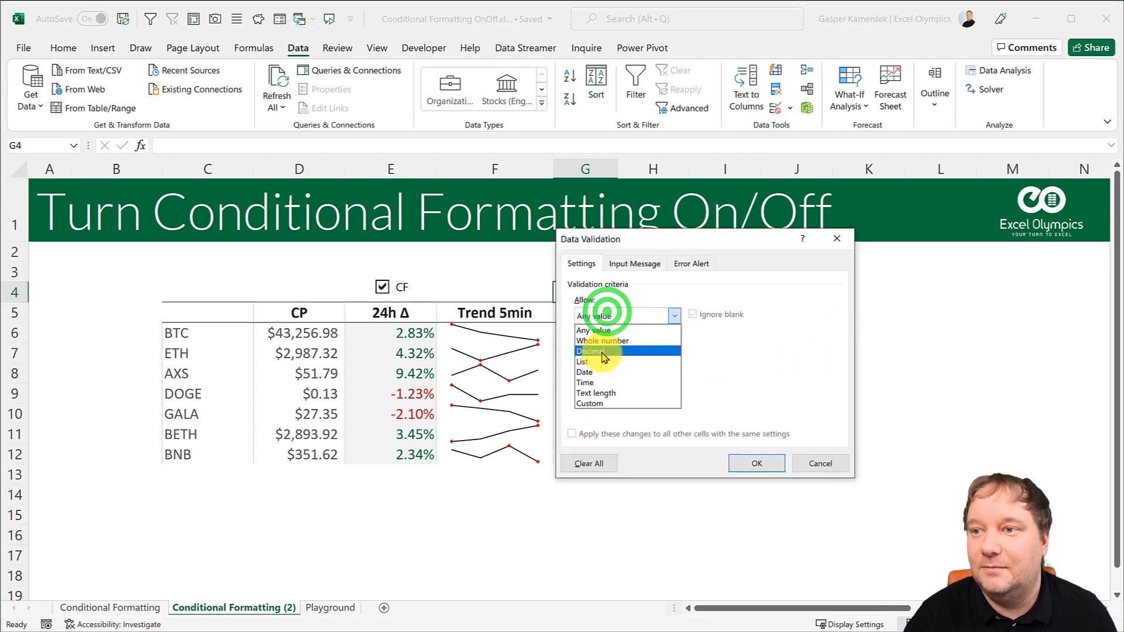
pyautogui.click(583, 362)
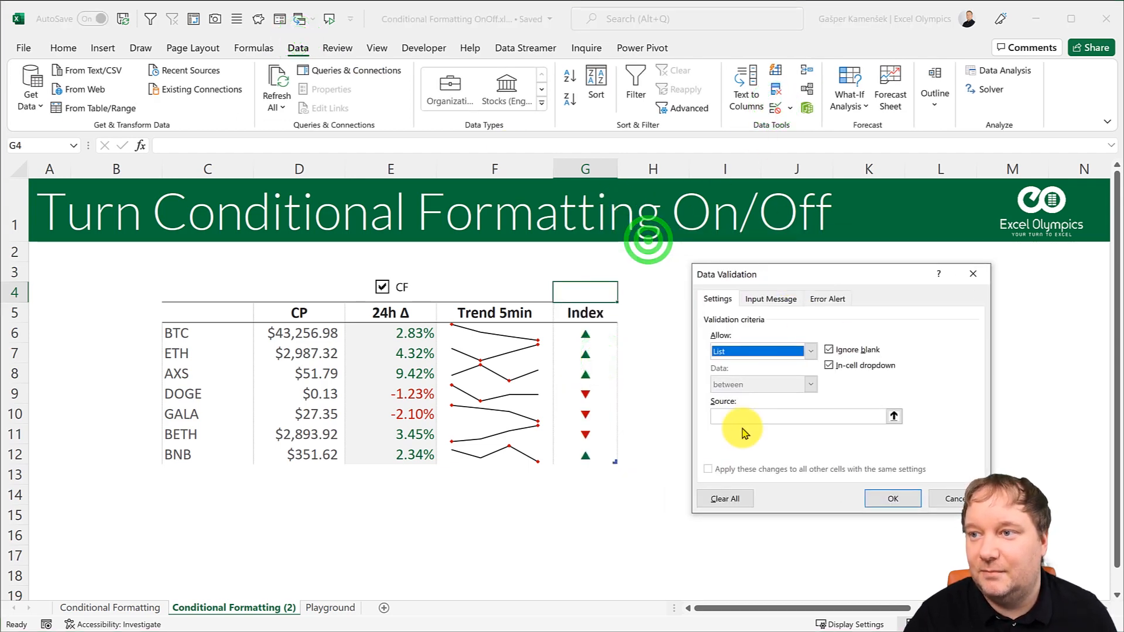
pyautogui.click(800, 416)
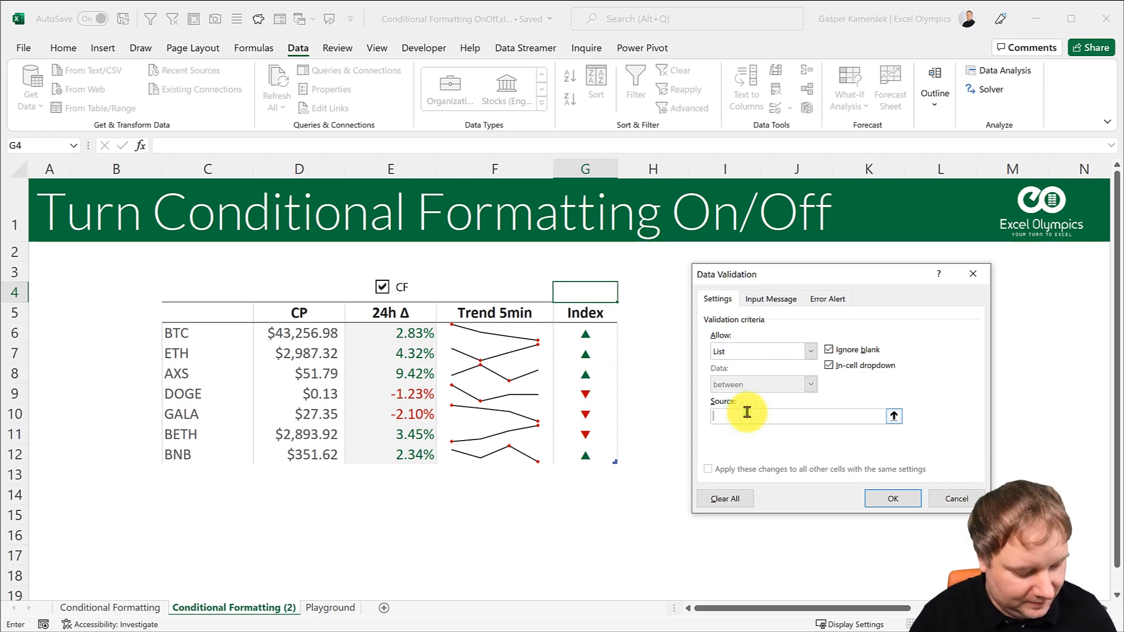
pyautogui.write('Yes,')
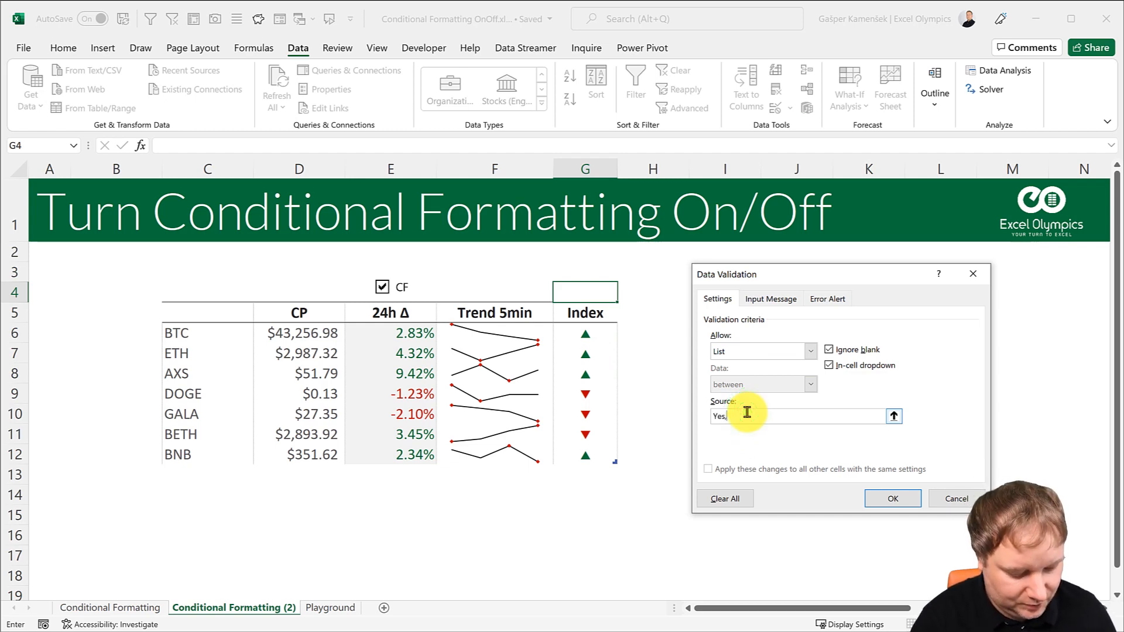
pyautogui.write('No')
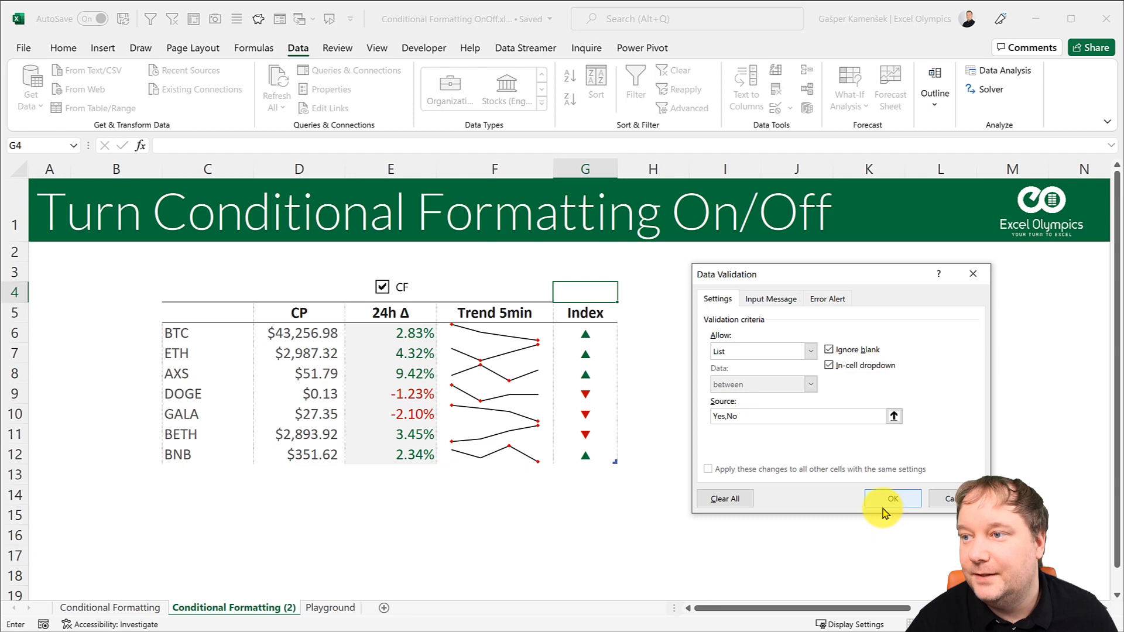
pyautogui.click(892, 498)
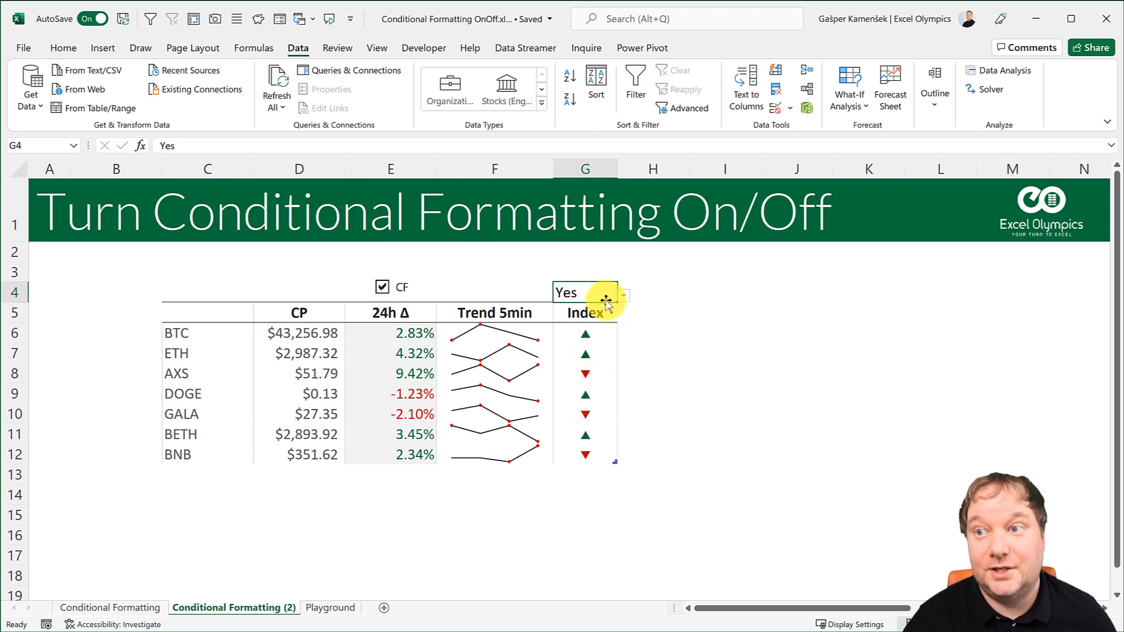
pyautogui.moveTo(595, 462)
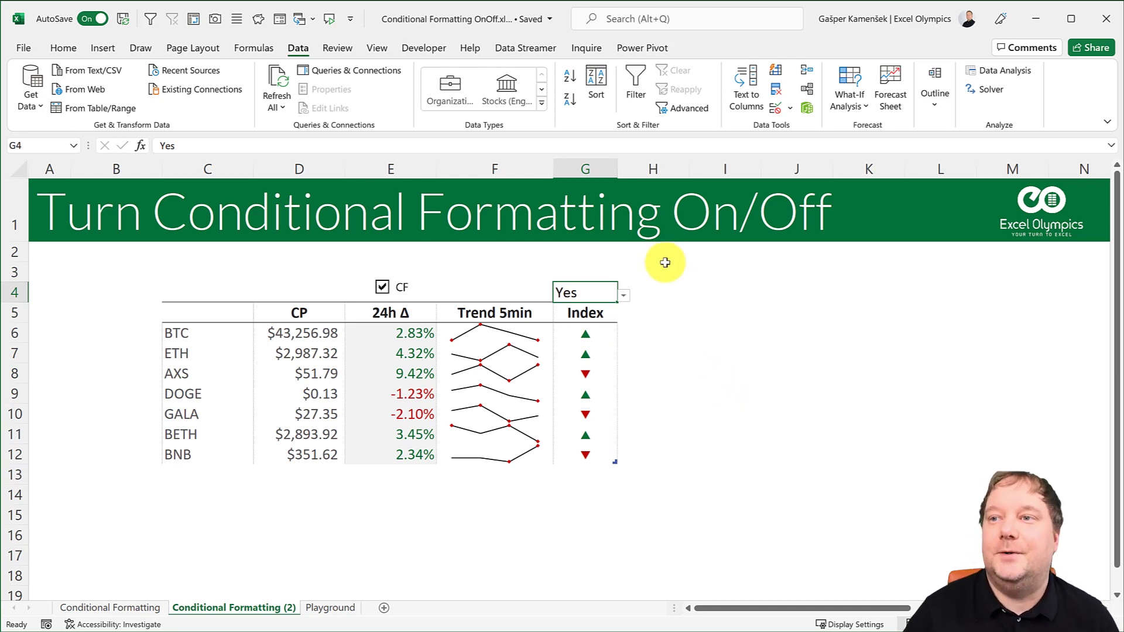
# Select the Index values G6:G12 below the Yes switch in G4.
pyautogui.click(586, 332)
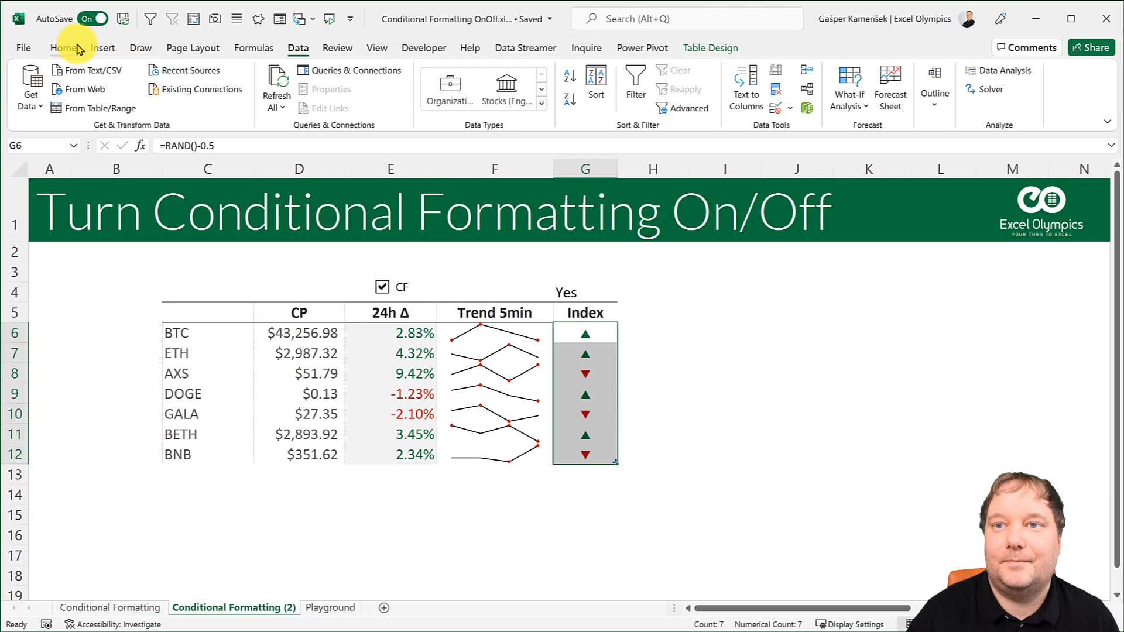
# Start a new formula-based rule for the Index cells reading =$G$4="No.
pyautogui.click(673, 86)
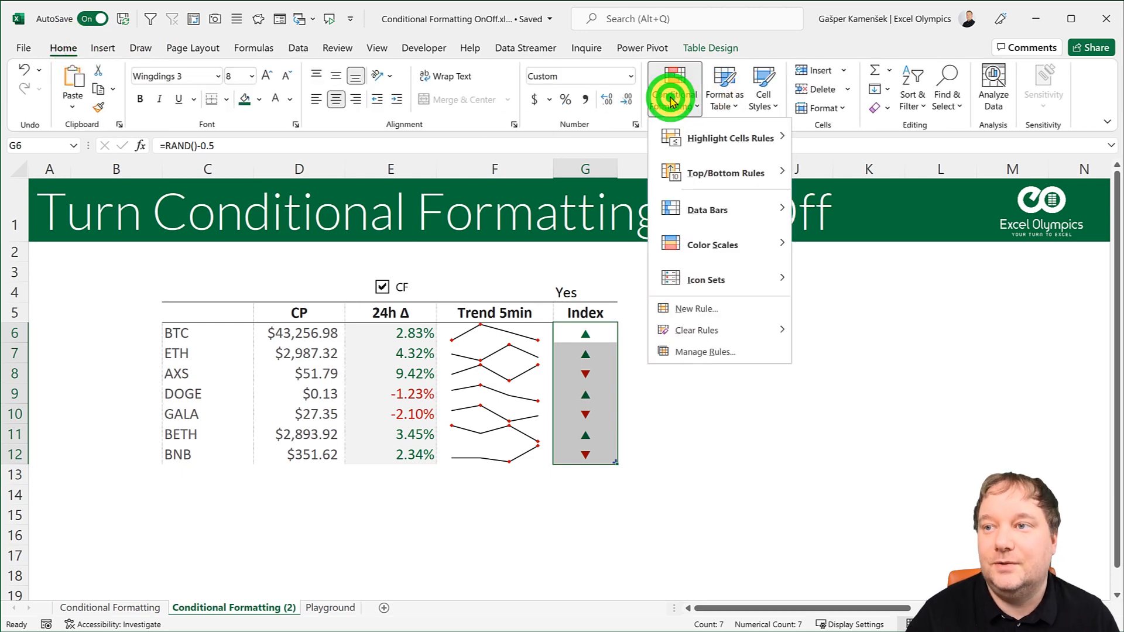
pyautogui.click(695, 308)
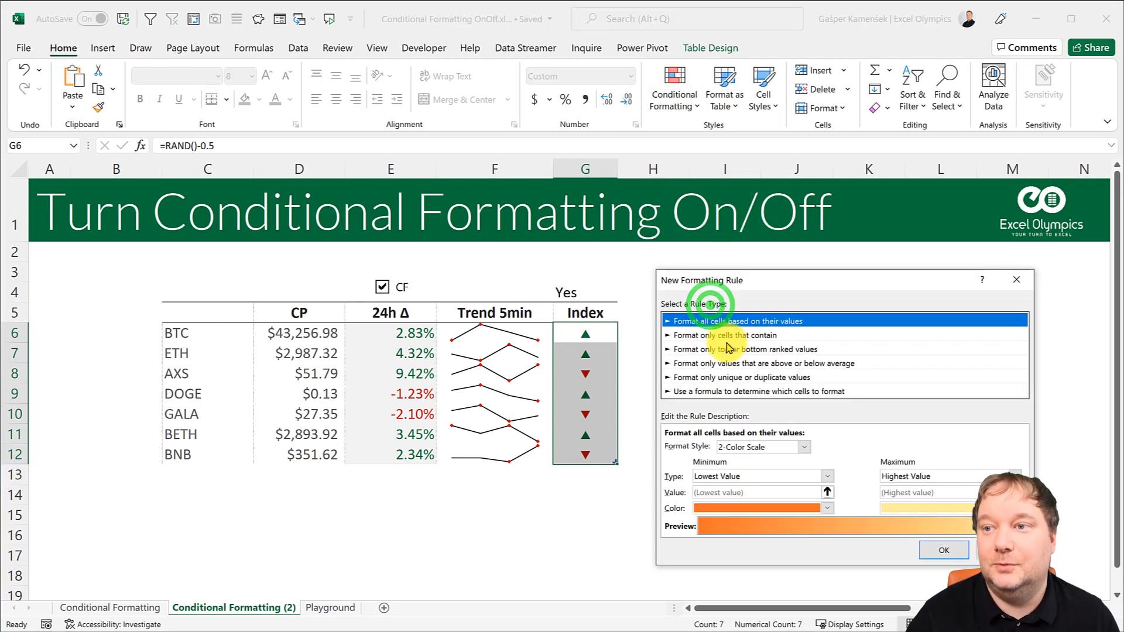
pyautogui.click(760, 391)
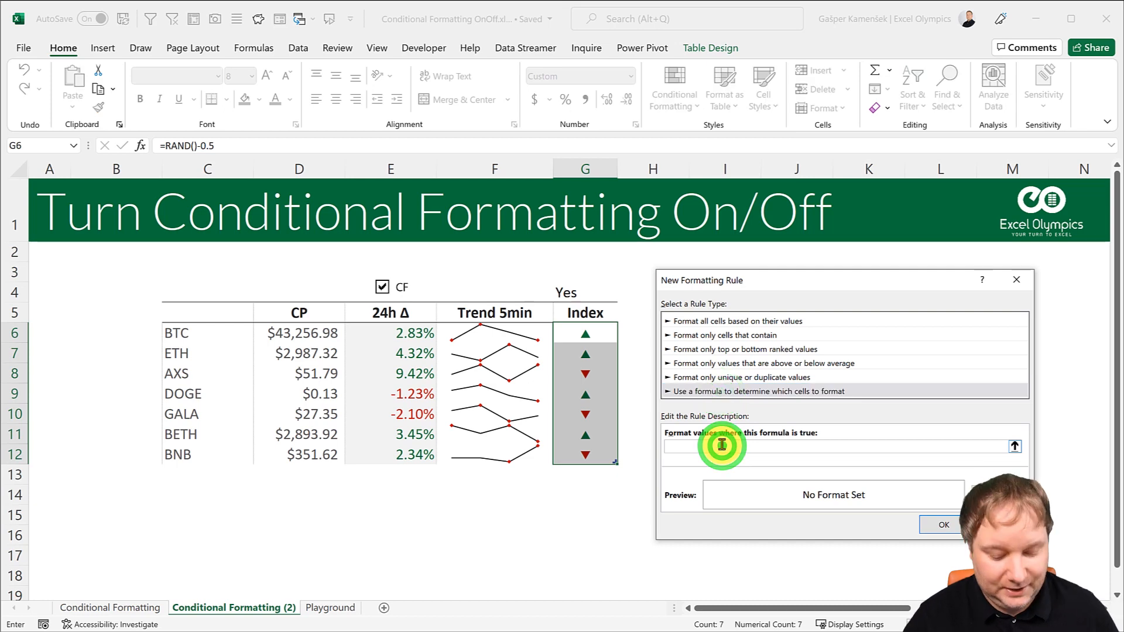
pyautogui.write('=')
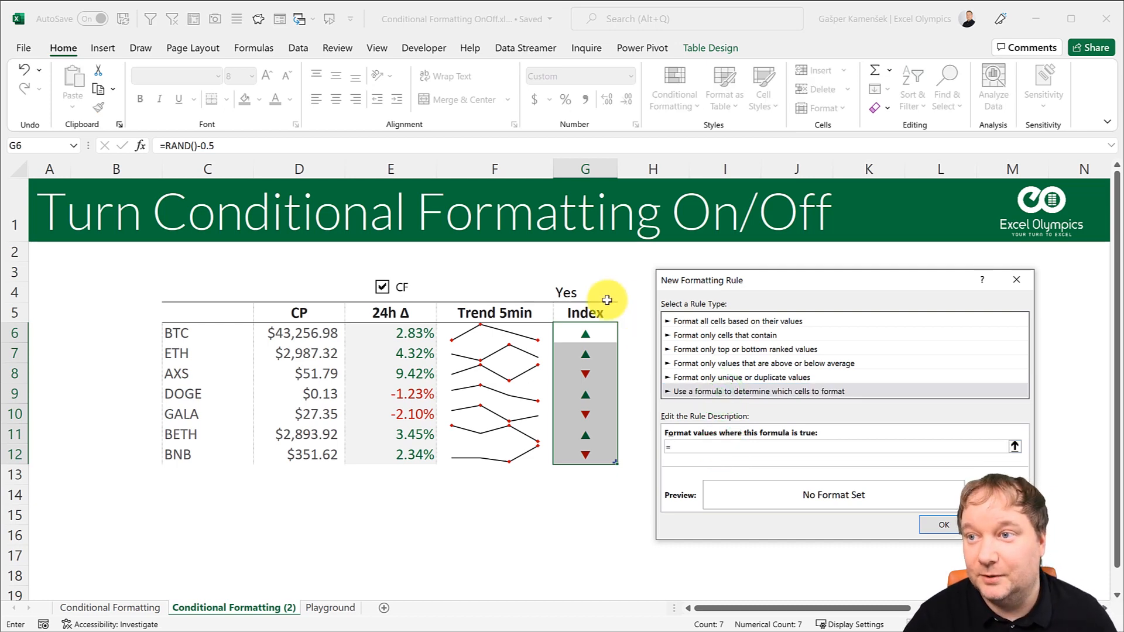
pyautogui.click(586, 293)
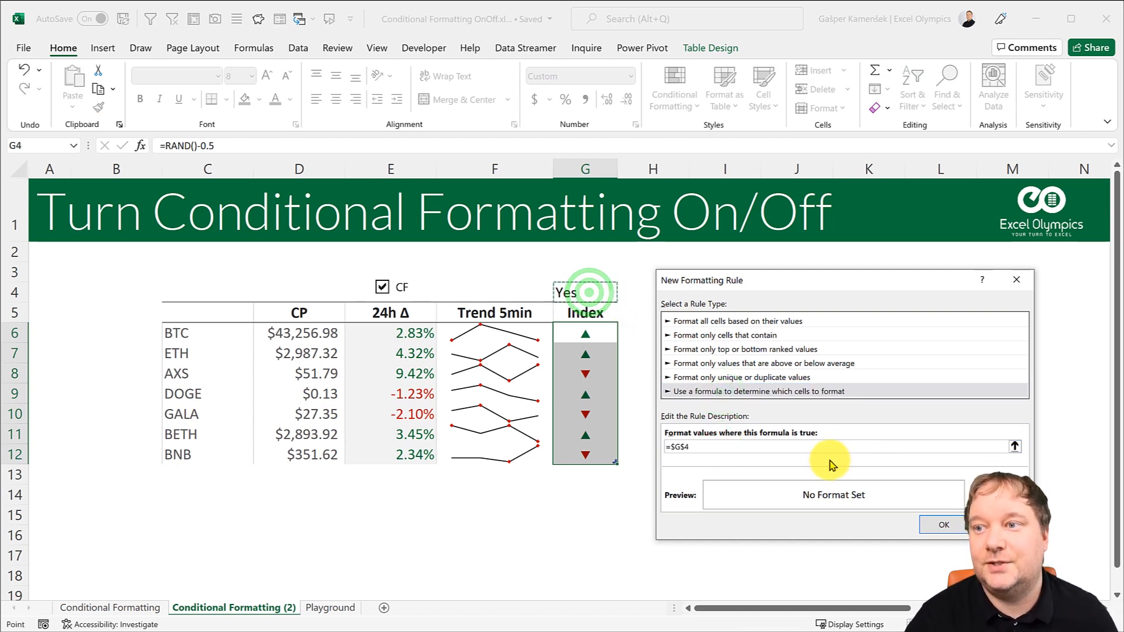
pyautogui.write('=')
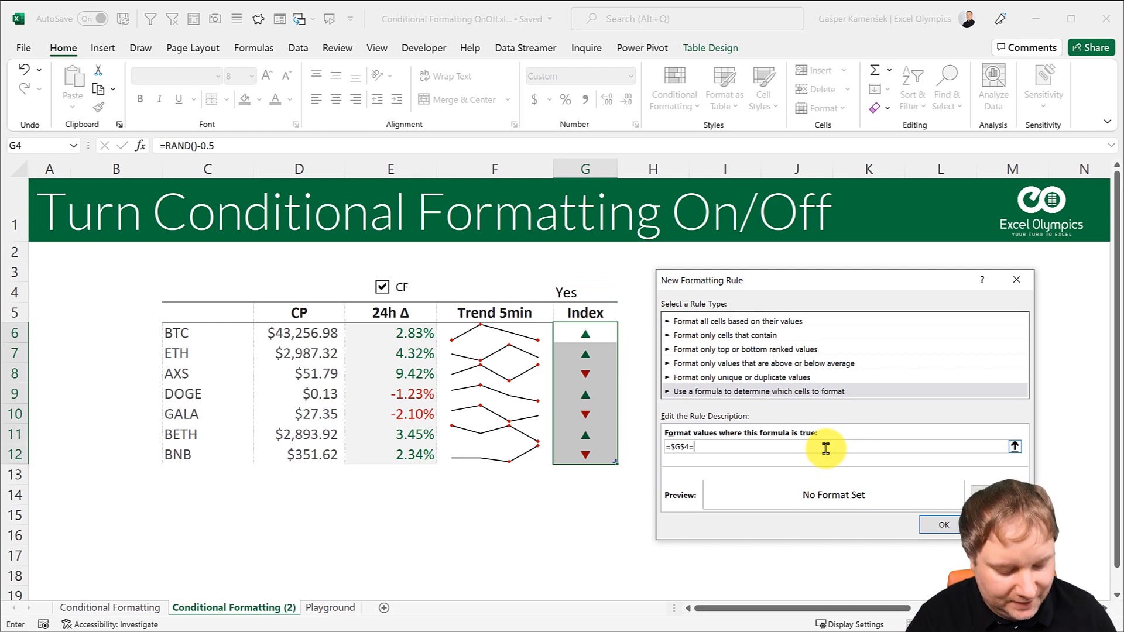
pyautogui.write('"No')
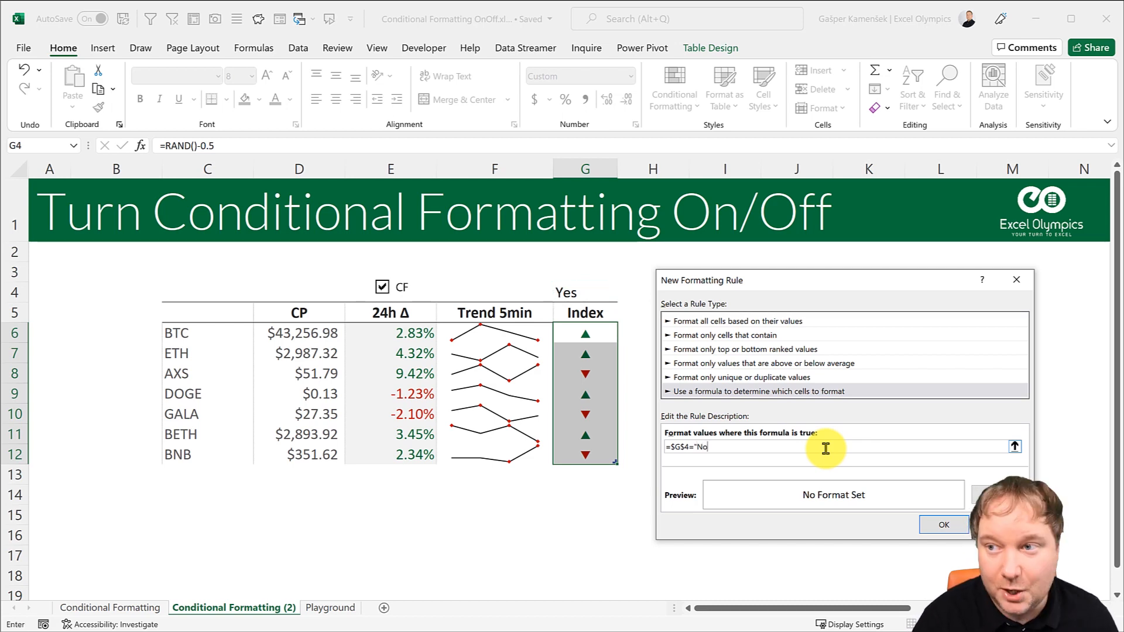
pyautogui.moveTo(844, 464)
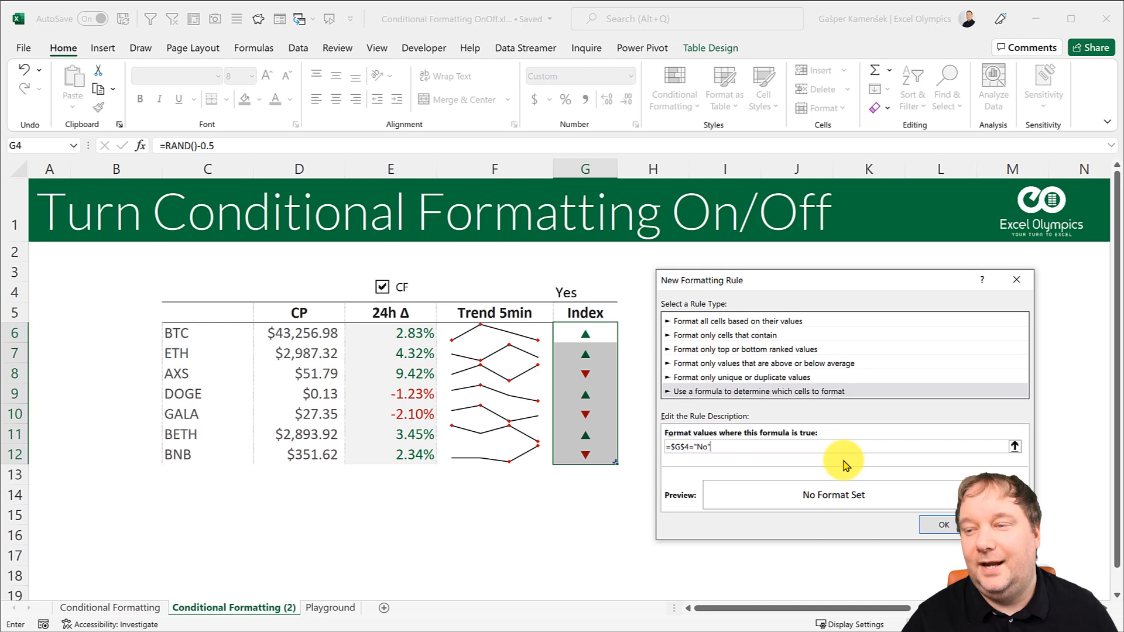
pyautogui.moveTo(808, 487)
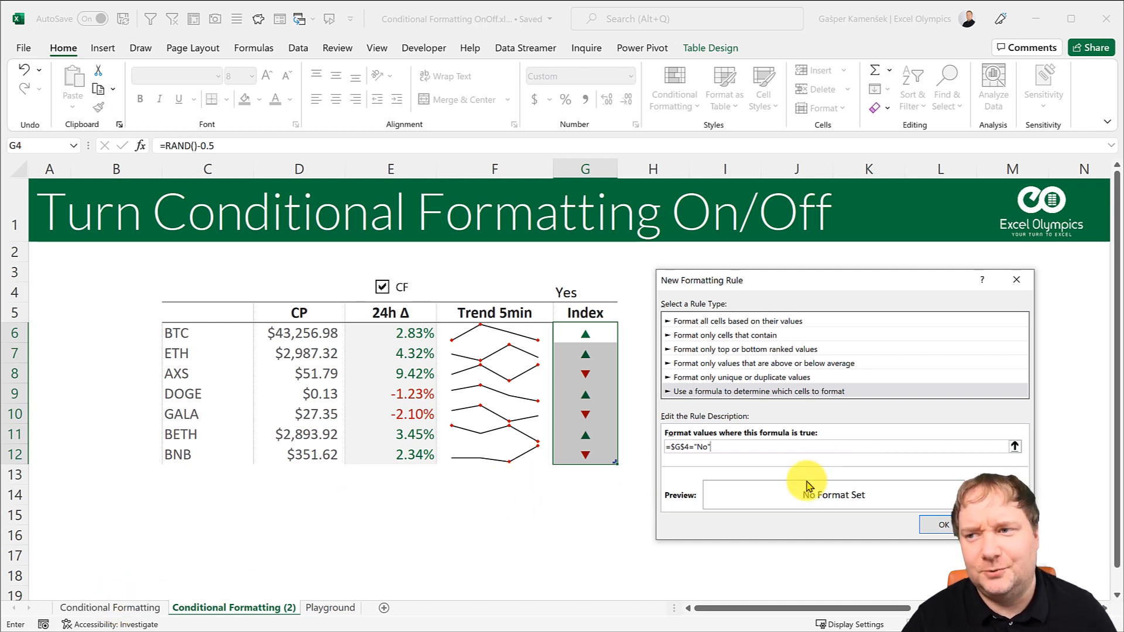
pyautogui.moveTo(635, 423)
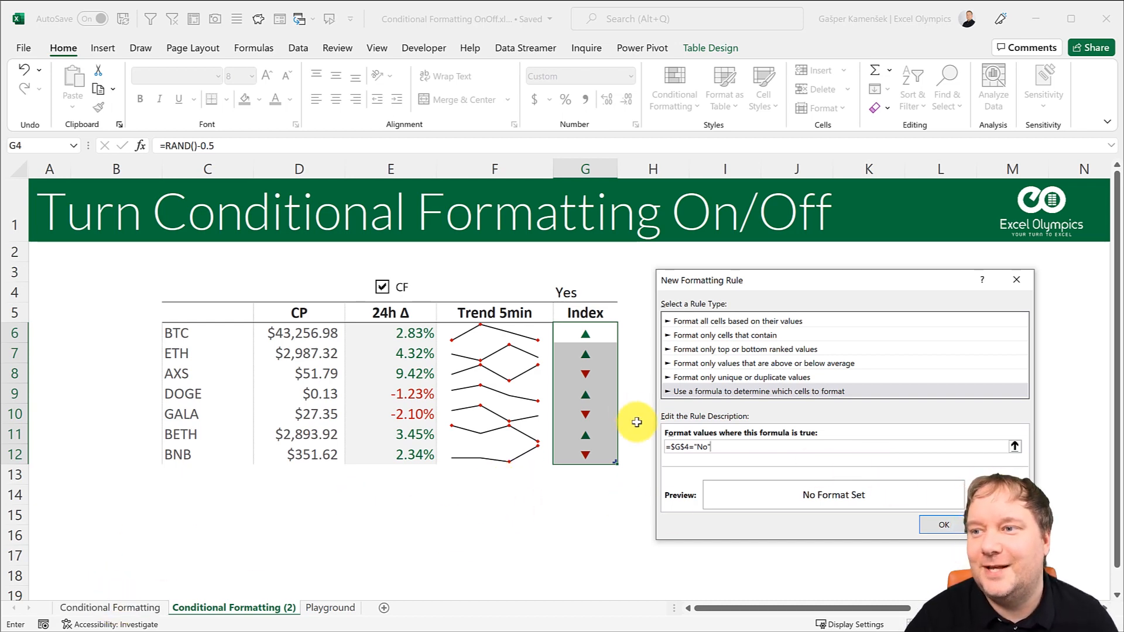
pyautogui.moveTo(586, 439)
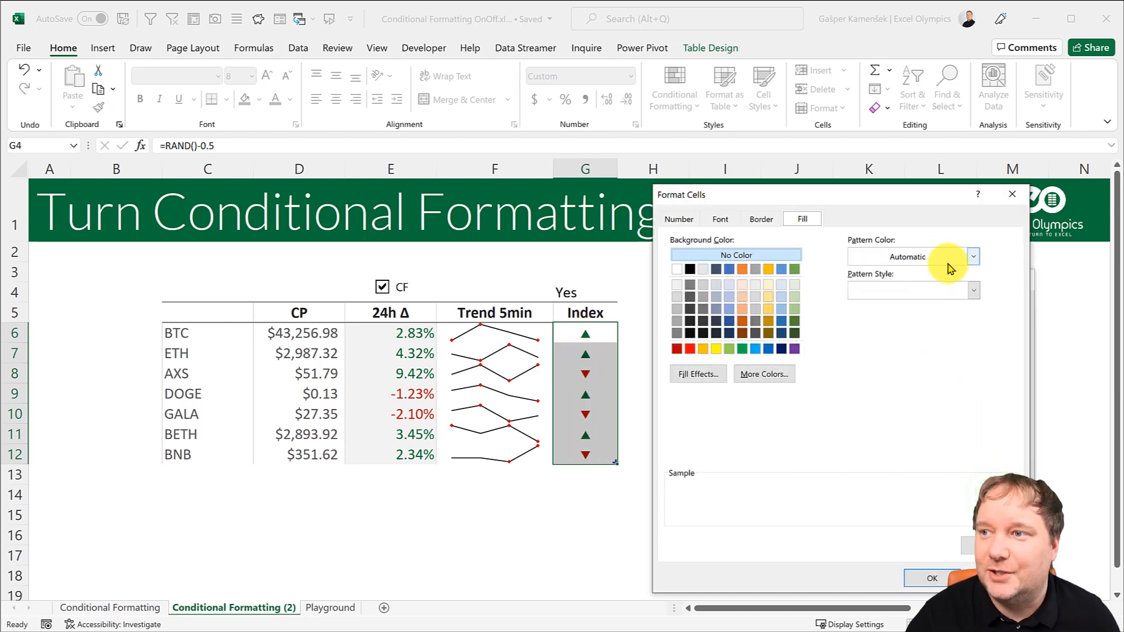
# Give the rule a hatched grey pattern fill and confirm it for the Index column.
pyautogui.click(973, 289)
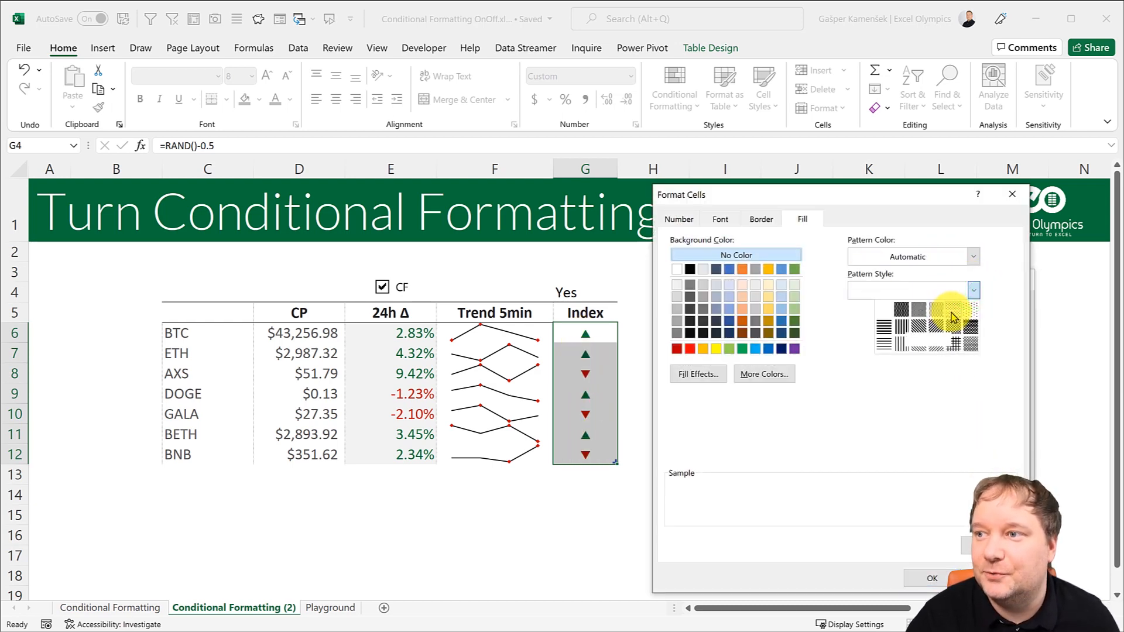
pyautogui.click(973, 256)
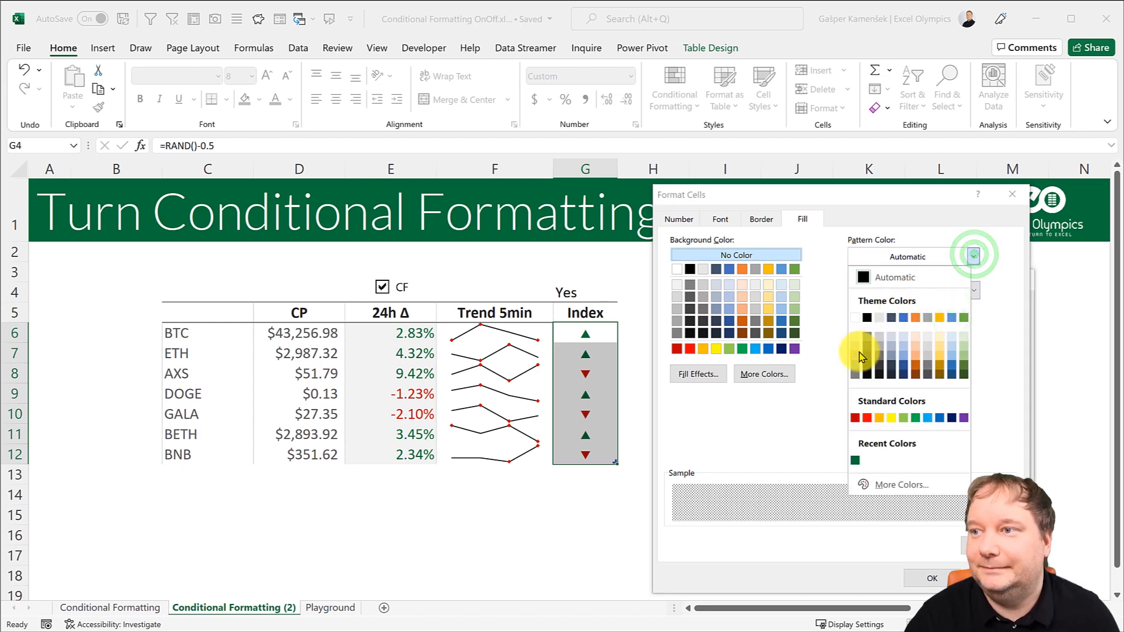
pyautogui.click(973, 255)
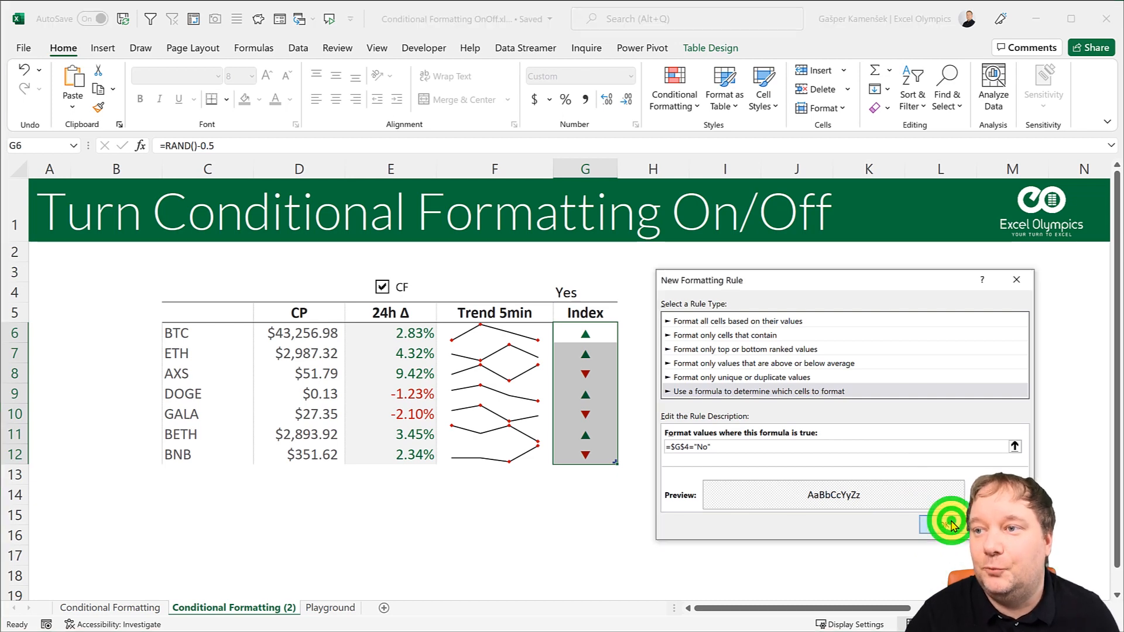
pyautogui.click(950, 523)
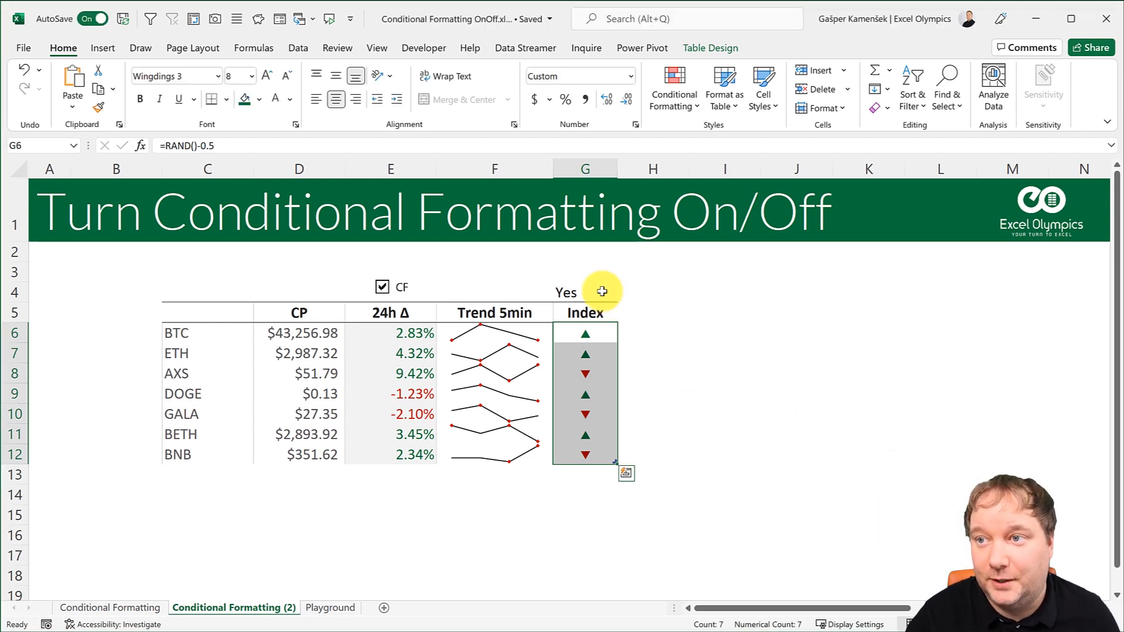
# Set the Index switch G4 to No so the column shows hatched.
pyautogui.click(623, 294)
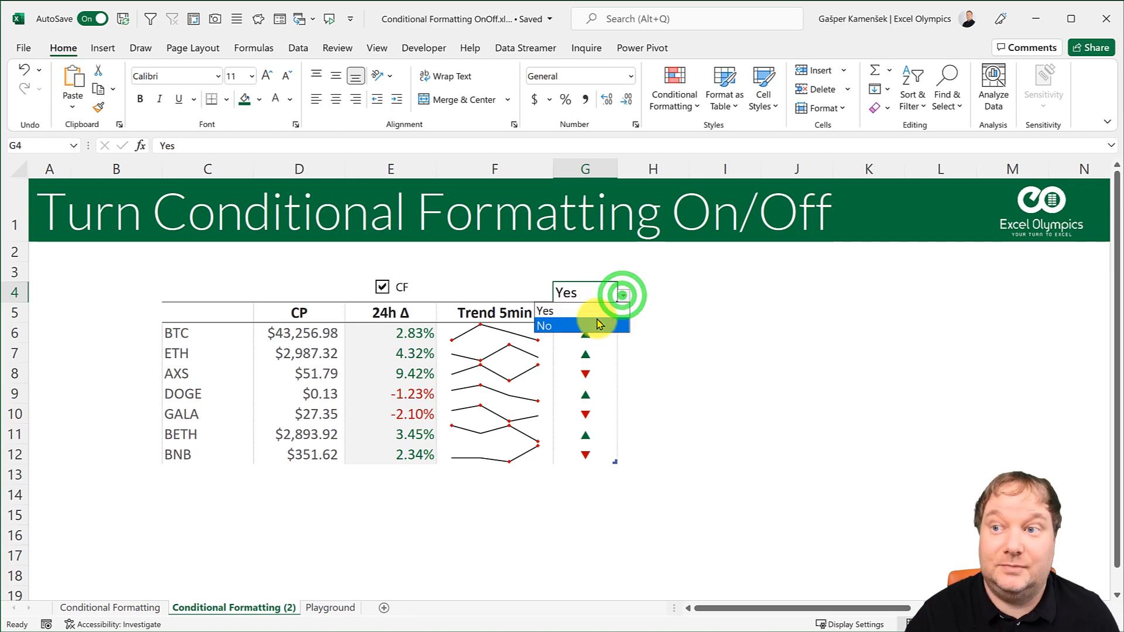
pyautogui.click(543, 326)
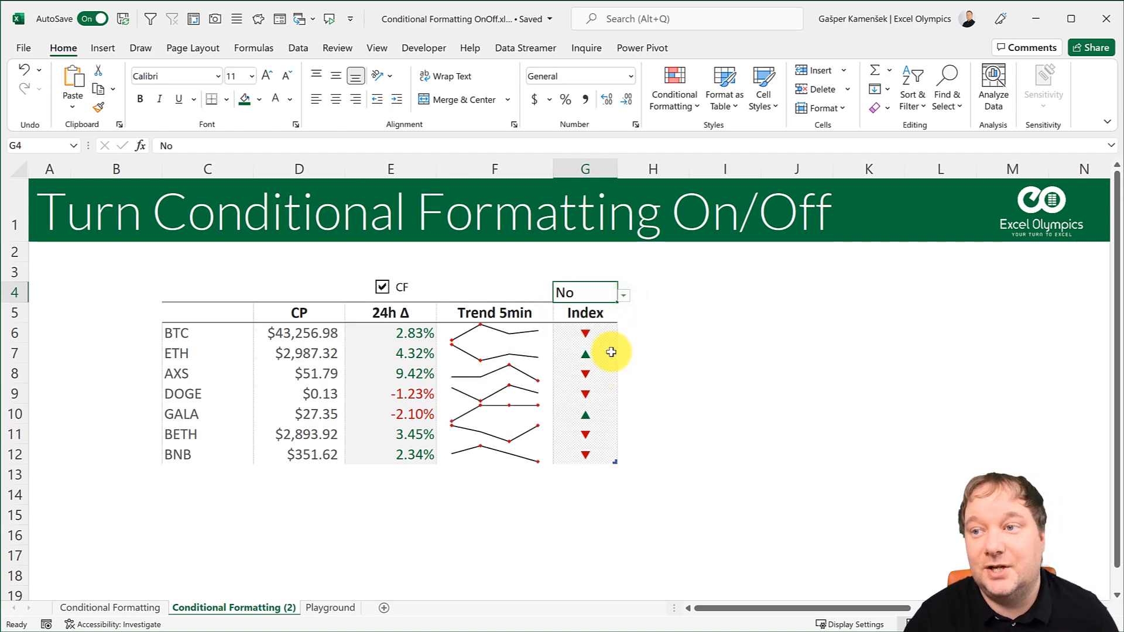
pyautogui.moveTo(587, 337)
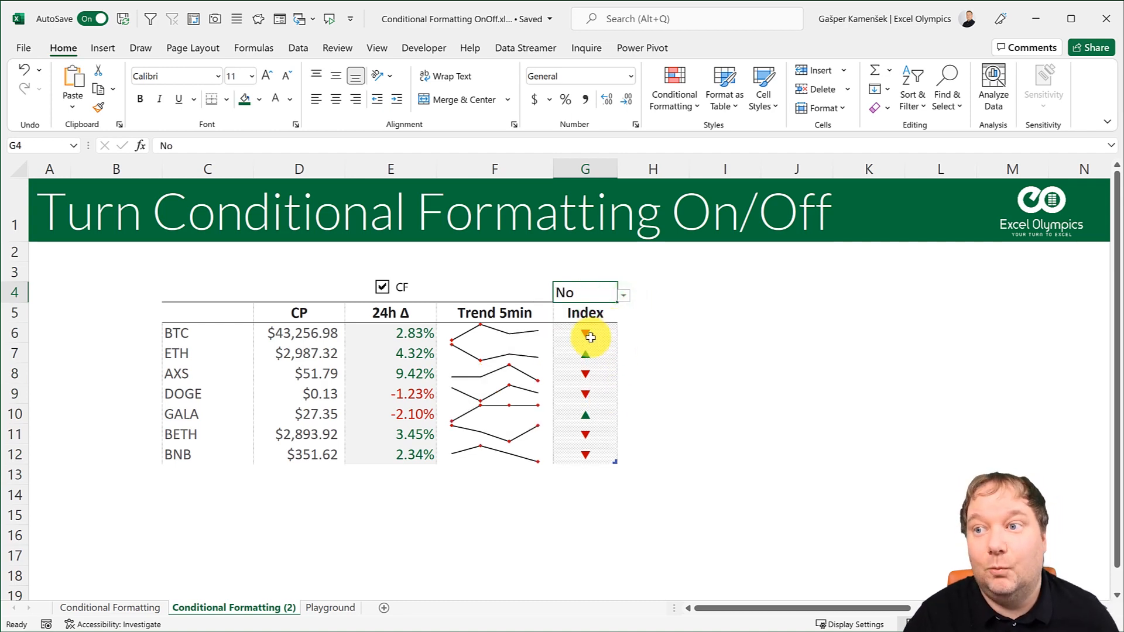
pyautogui.click(585, 332)
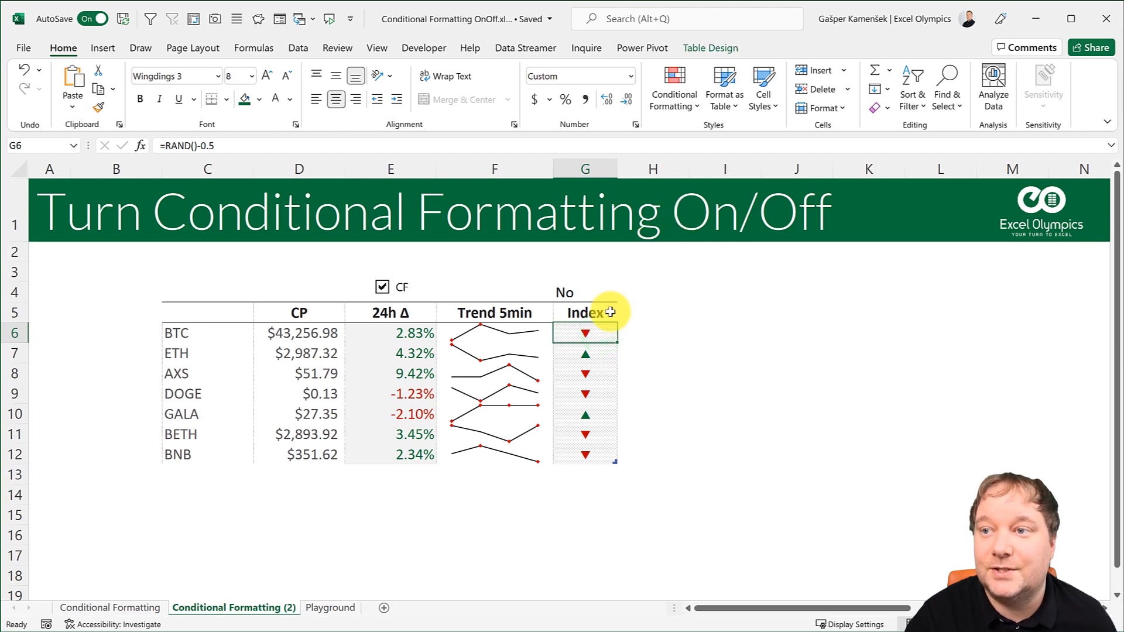
pyautogui.click(672, 88)
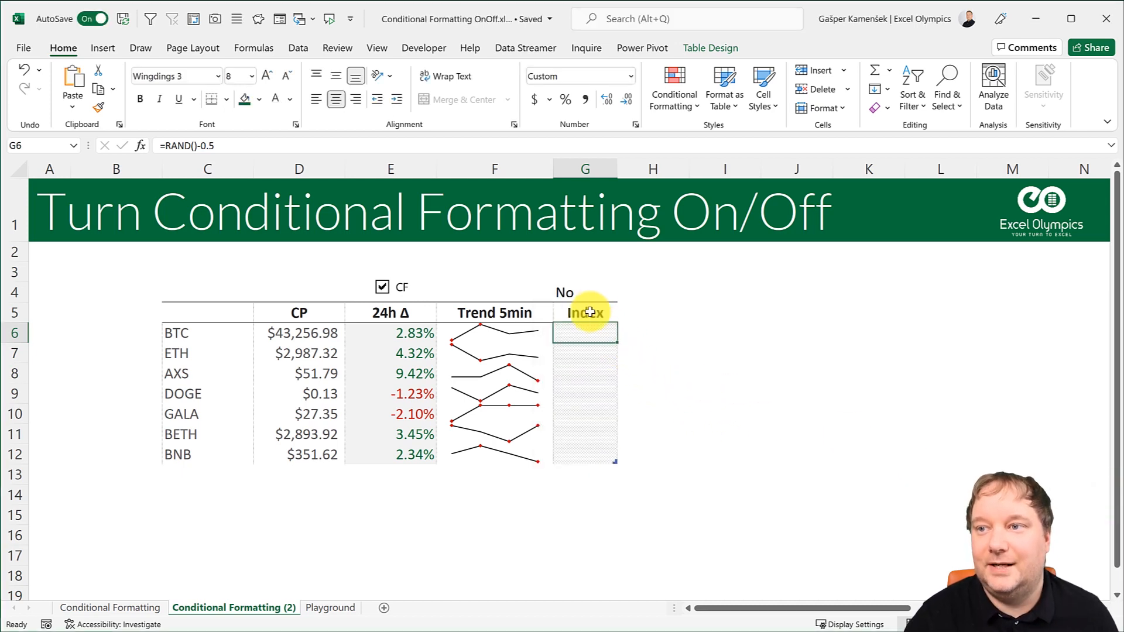
# Set the Index switch G4 back to Yes, restoring the arrows.
pyautogui.click(565, 293)
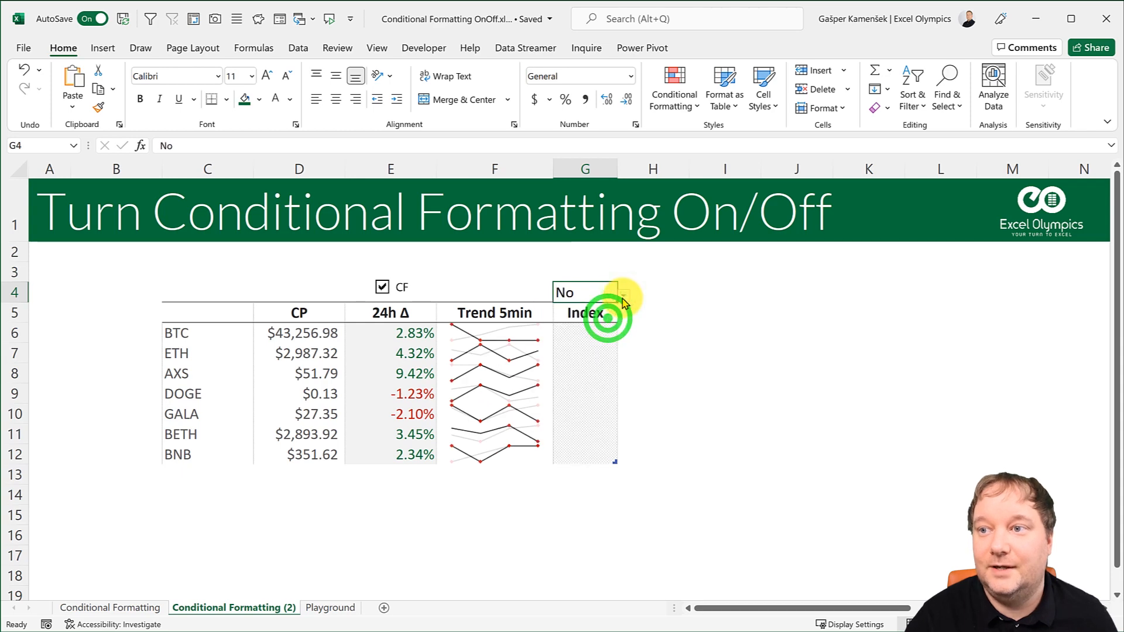
pyautogui.click(382, 286)
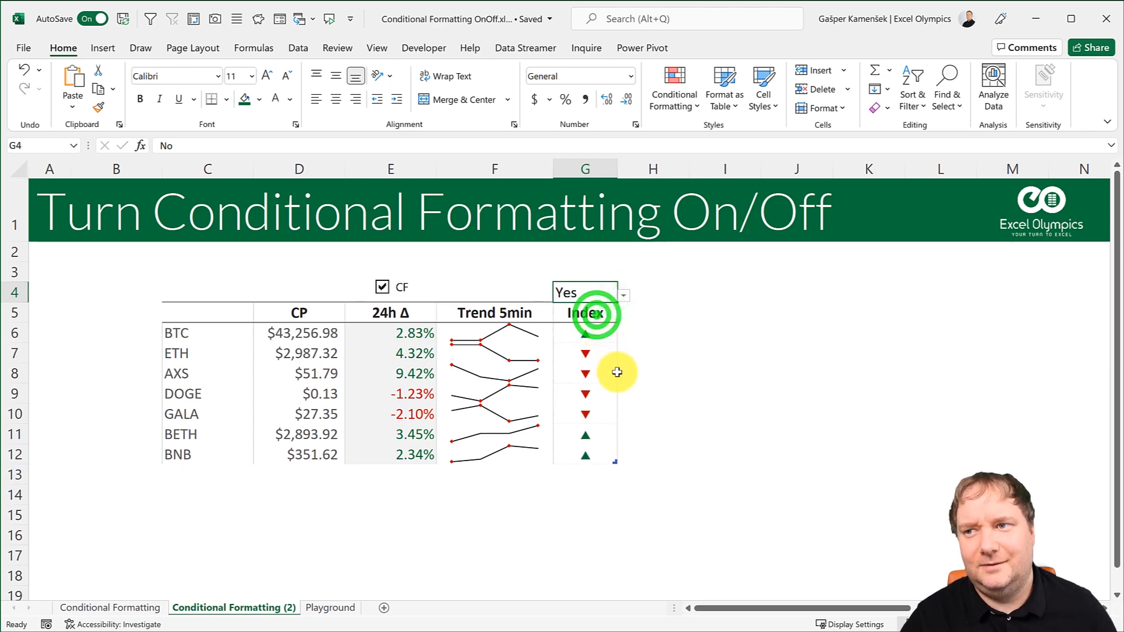
pyautogui.click(621, 294)
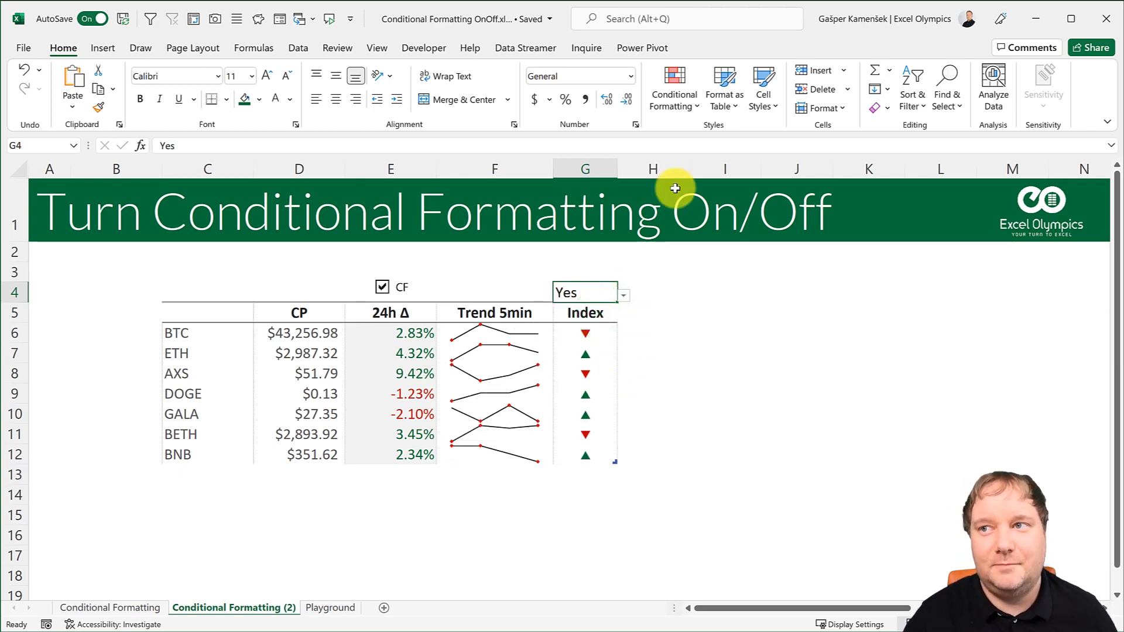
pyautogui.click(672, 88)
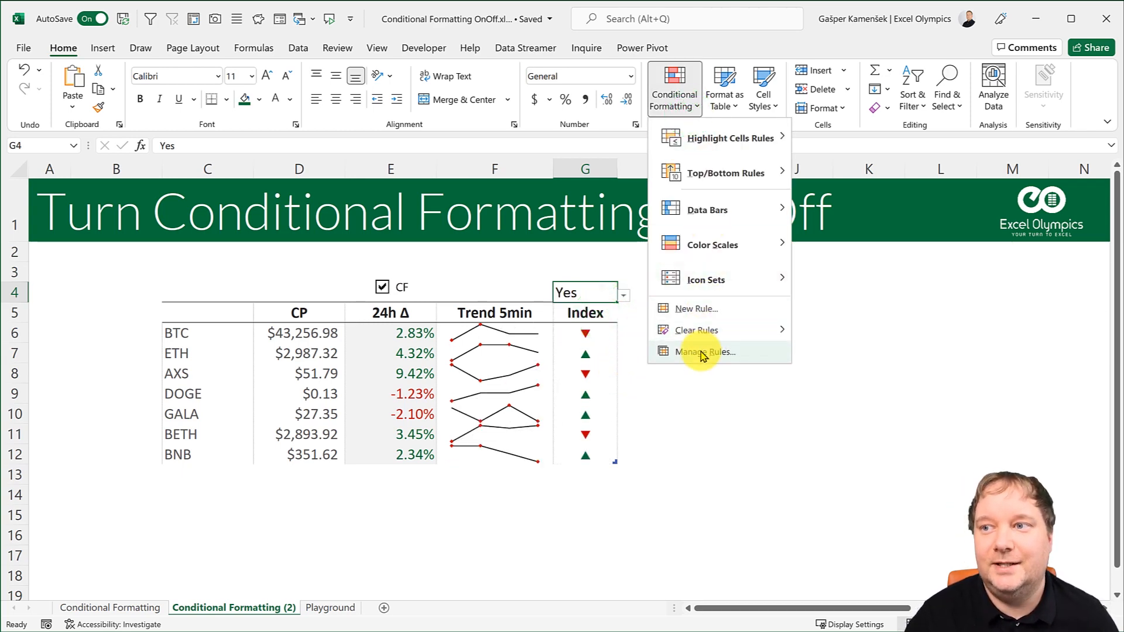
# In Manage Rules for This Worksheet, enable Stop If True on the =$G$4="No" rule and confirm.
pyautogui.click(703, 353)
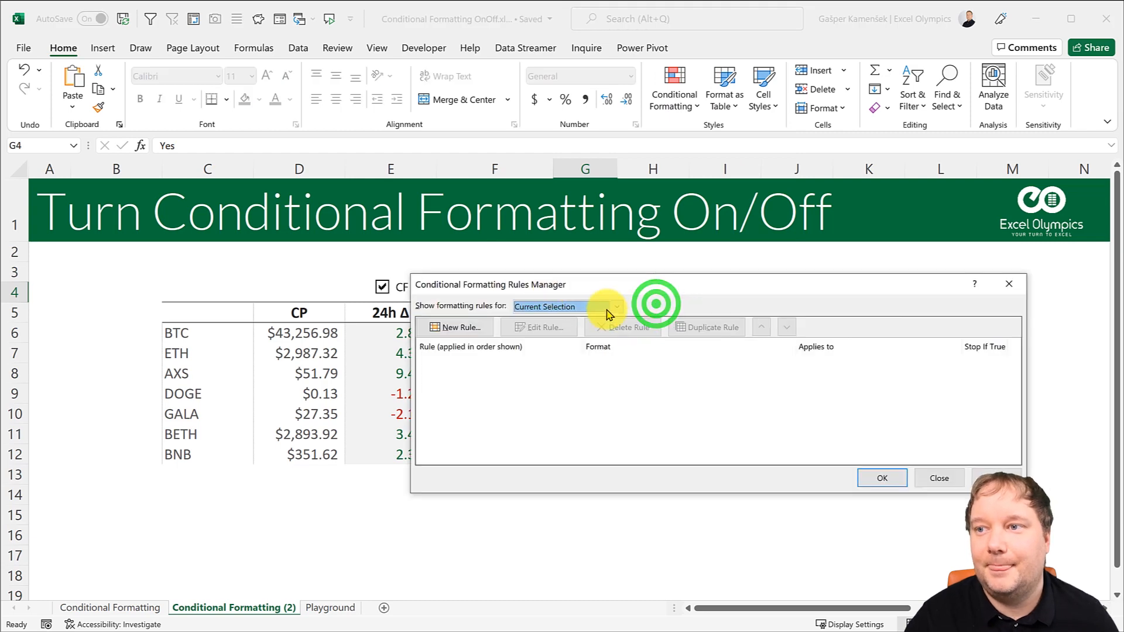
pyautogui.click(612, 306)
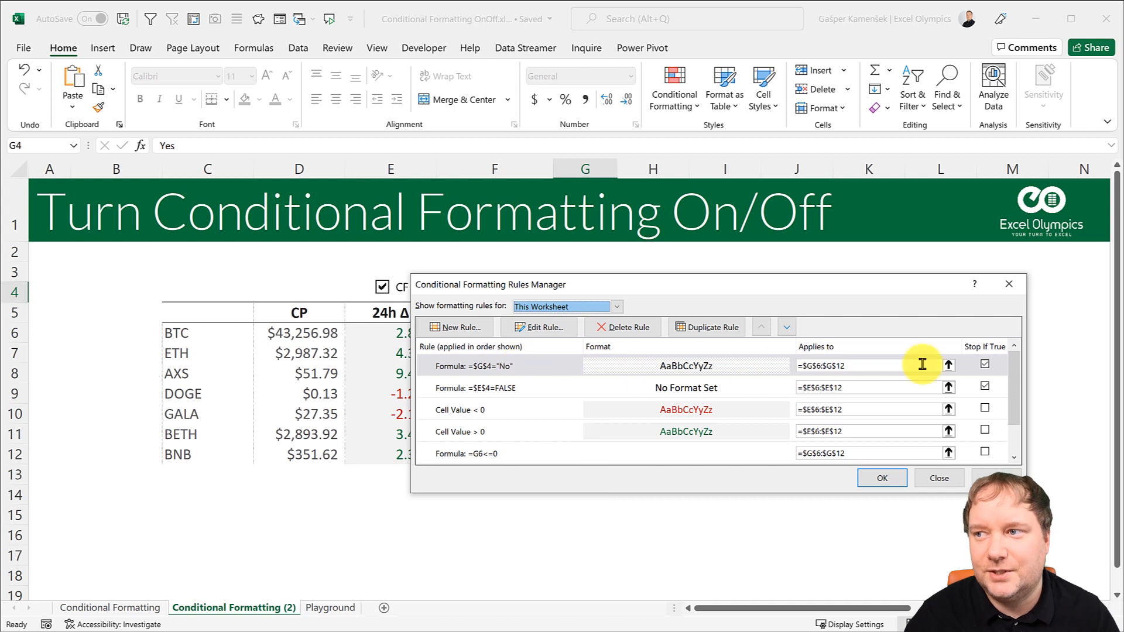
pyautogui.click(985, 365)
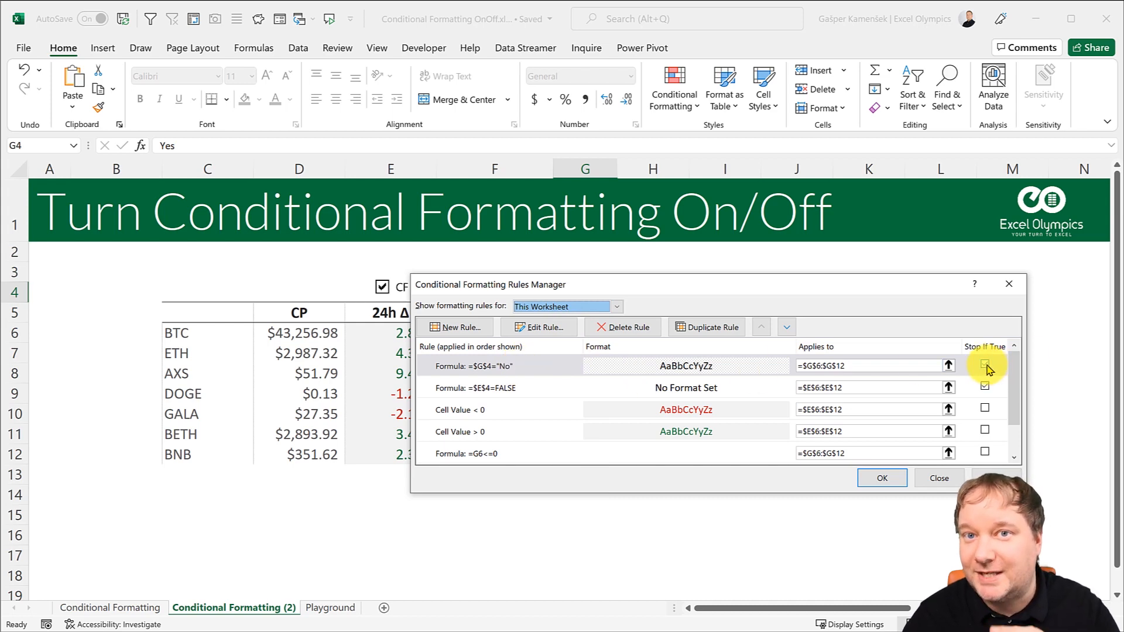
pyautogui.click(502, 387)
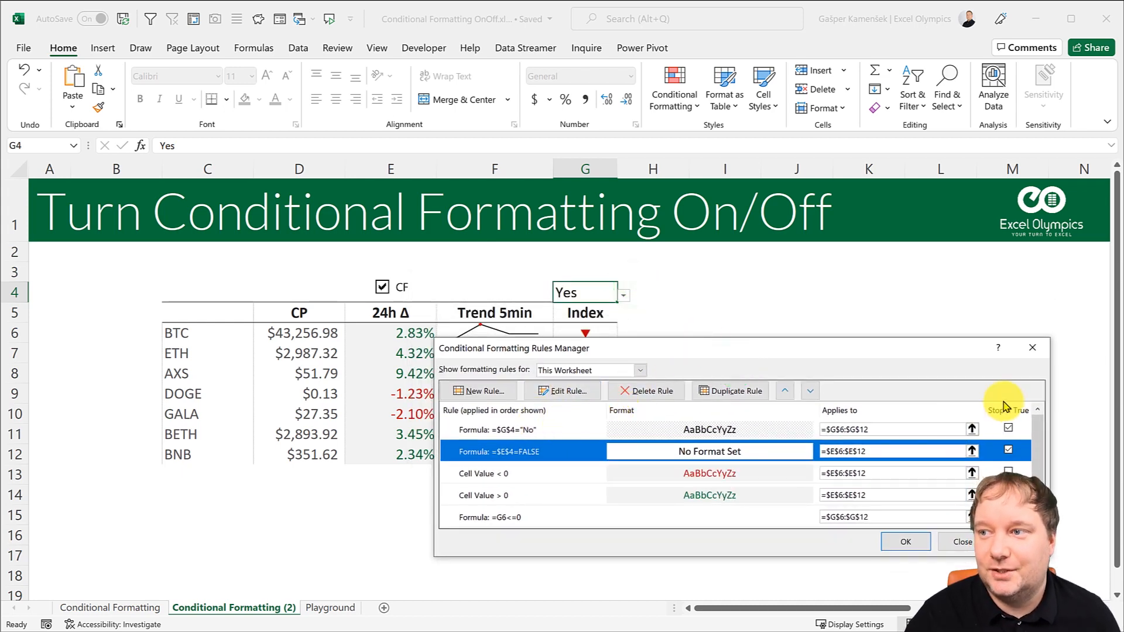
pyautogui.click(1008, 429)
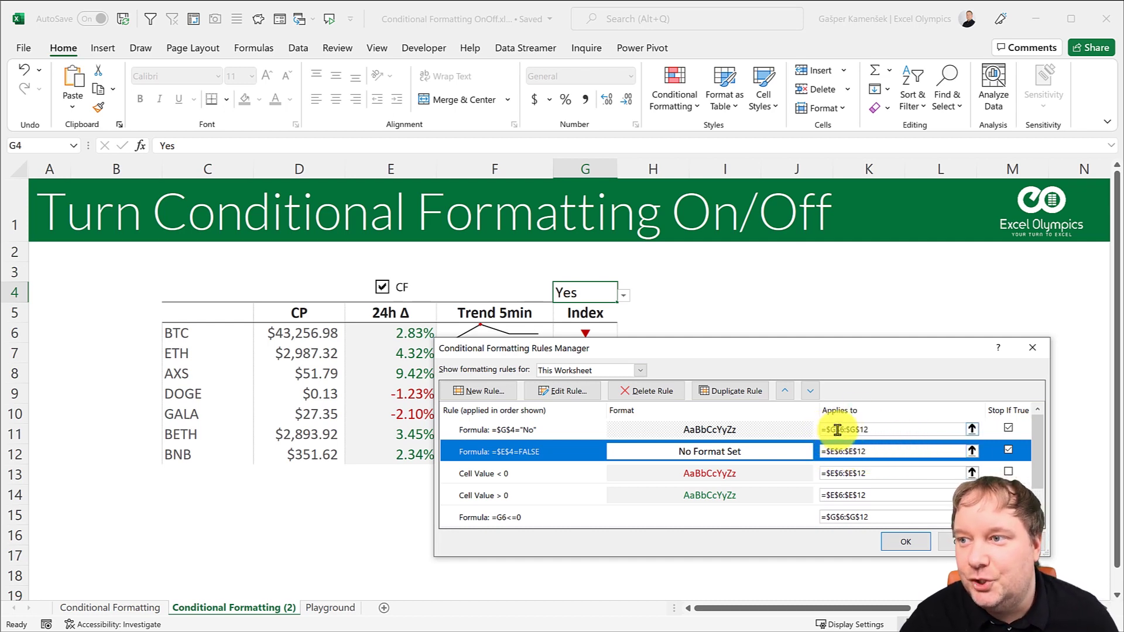
pyautogui.moveTo(939, 427)
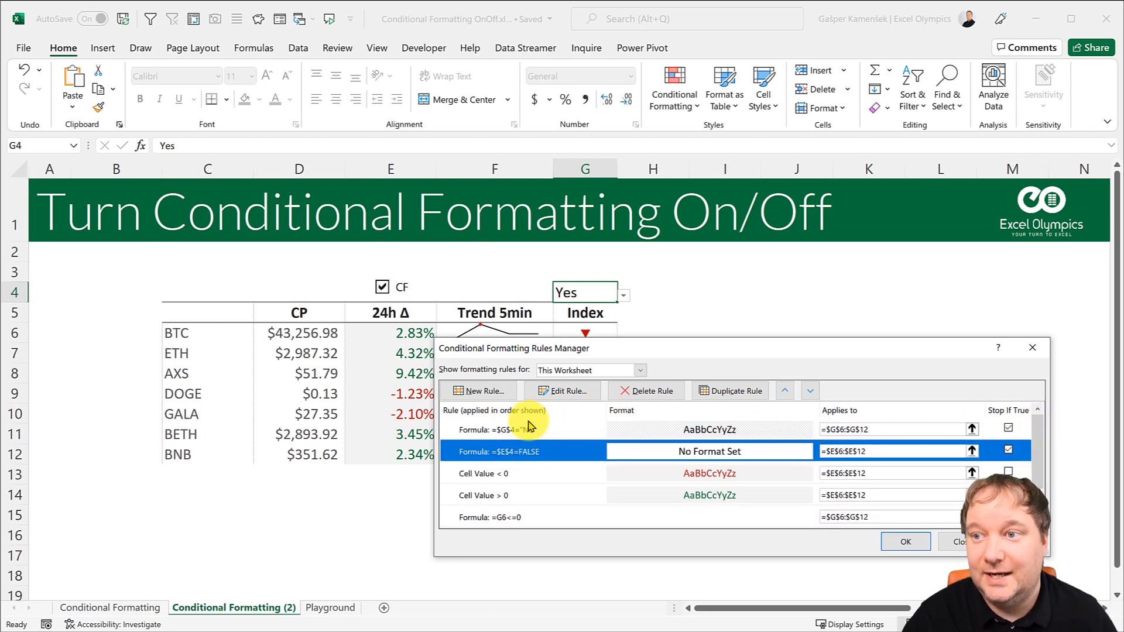
pyautogui.click(523, 429)
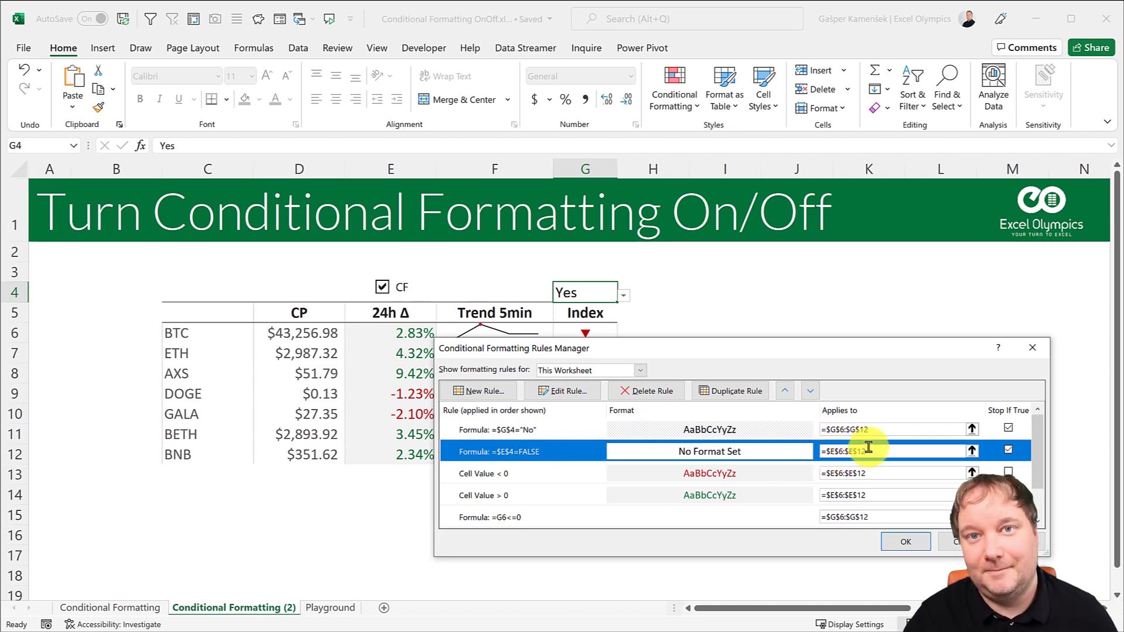
pyautogui.click(905, 541)
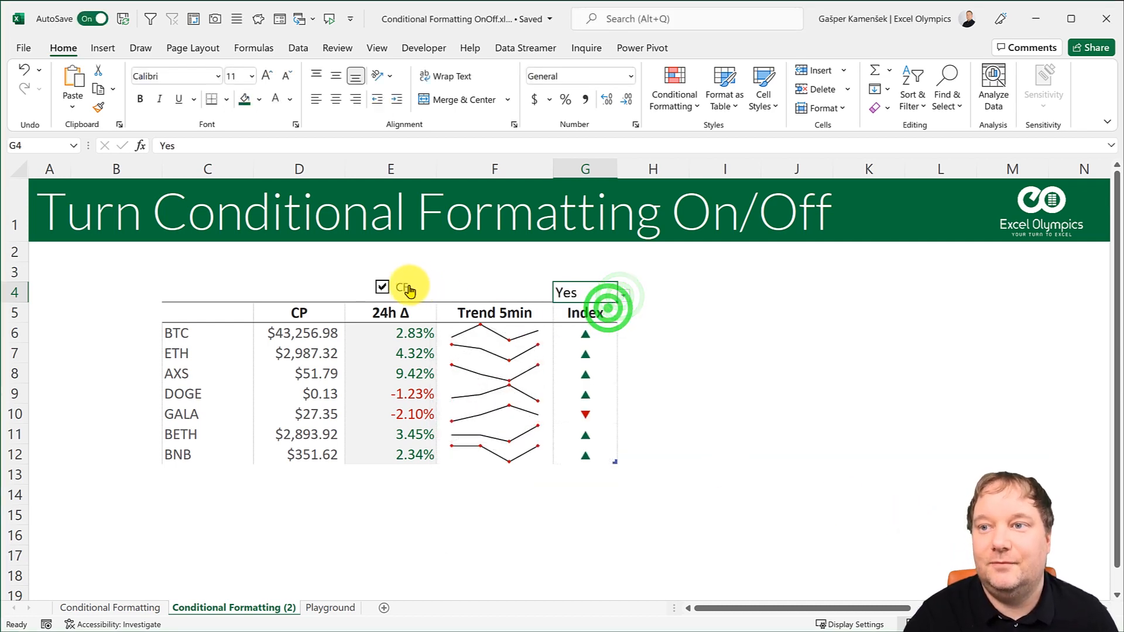
# On the Conditional Formatting sheet, toggle the 24h Δ CF checkbox so its colours return.
pyautogui.click(382, 287)
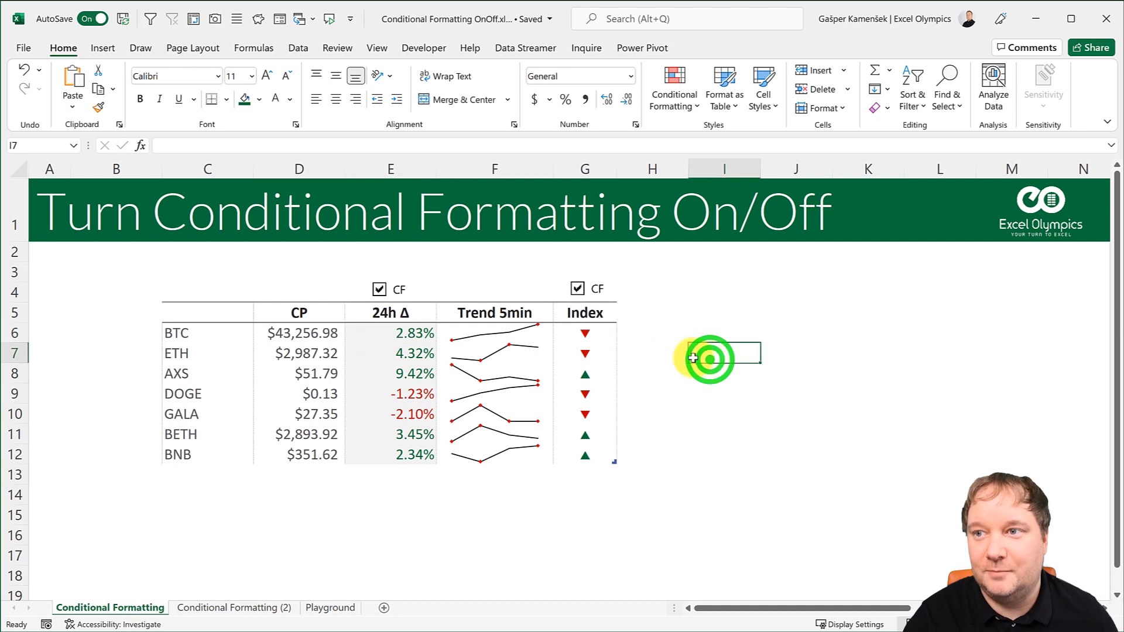
pyautogui.click(577, 288)
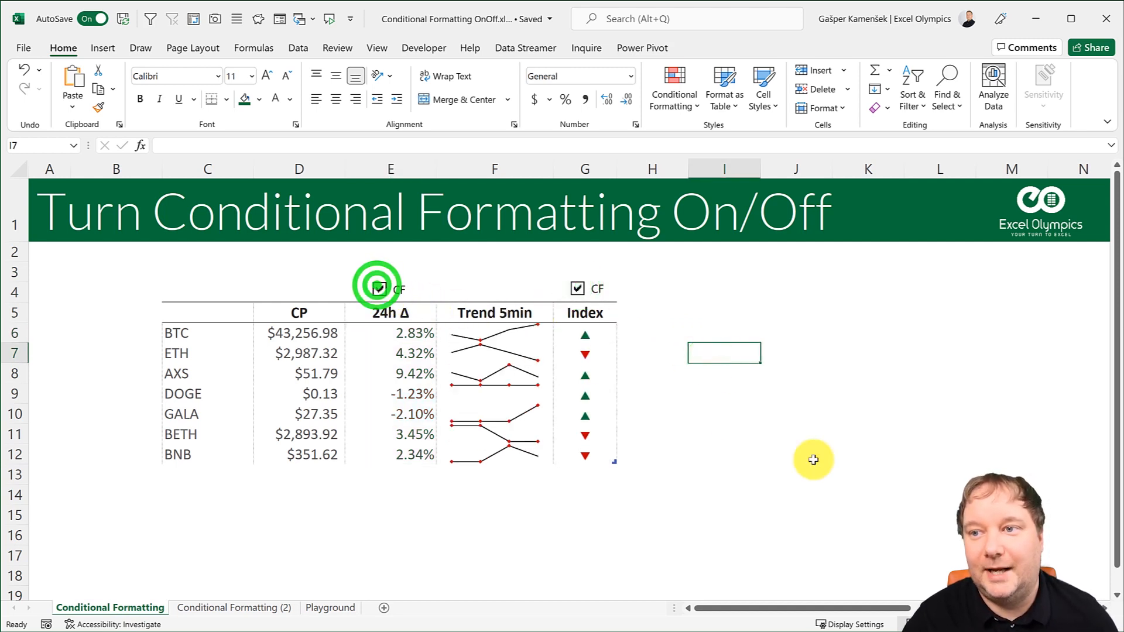
pyautogui.click(378, 288)
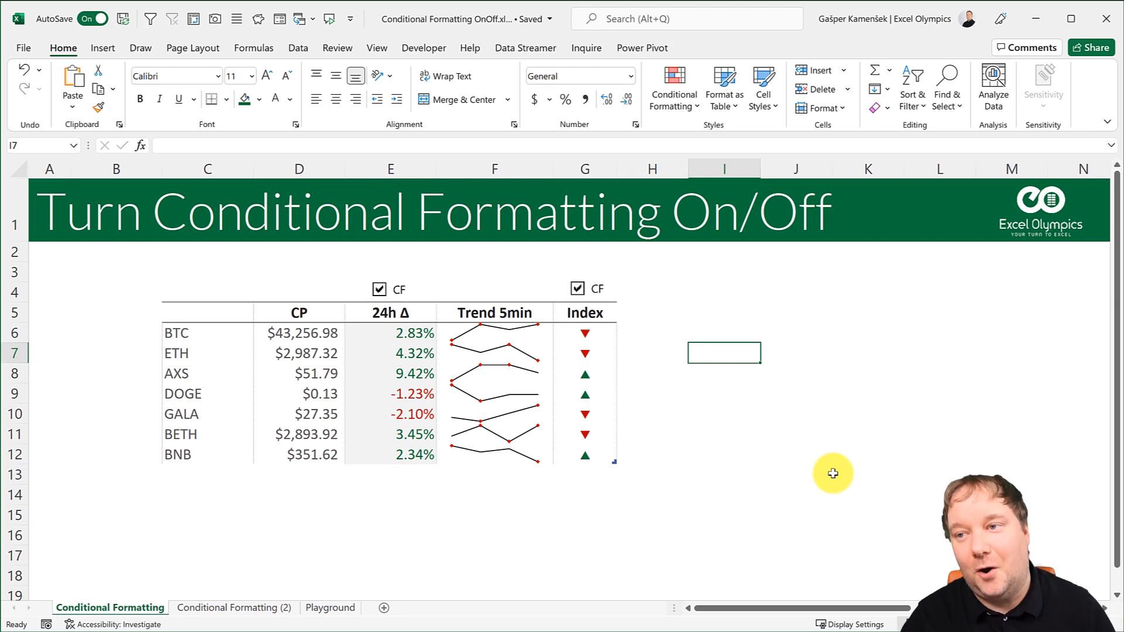